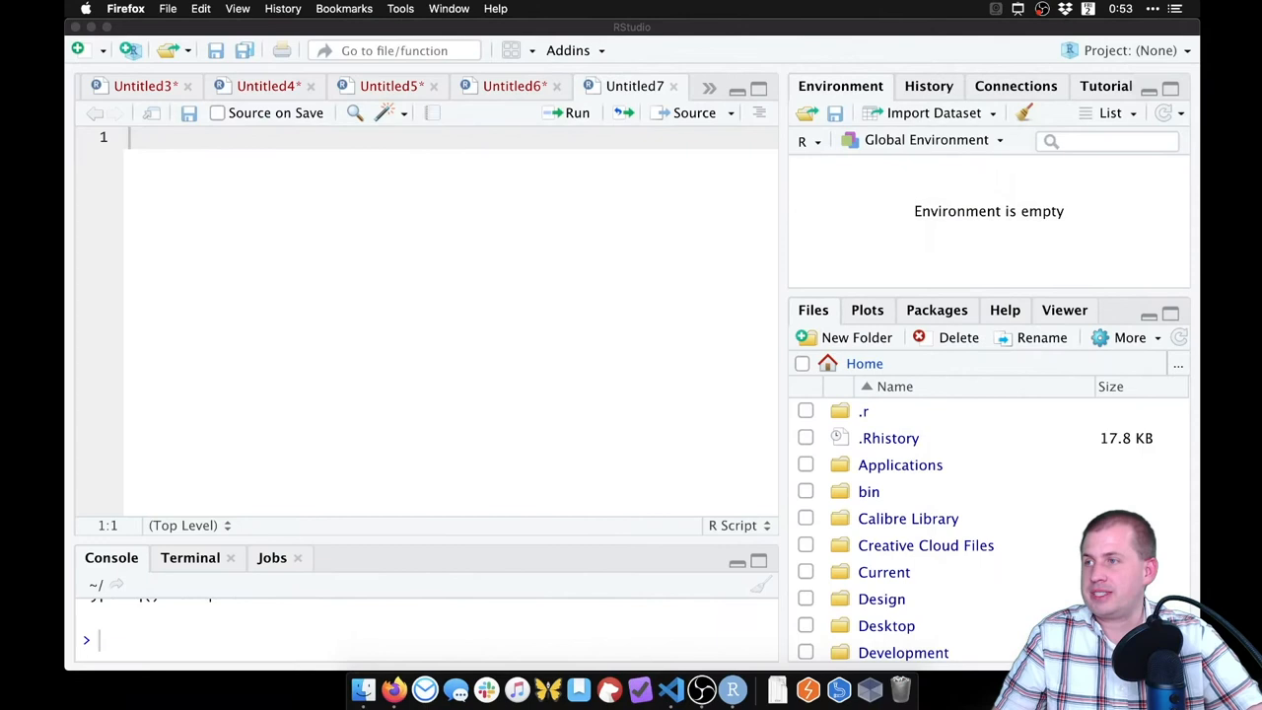
Step: Start a new RStudio project so the New Project wizard appears
left_click(264, 85)
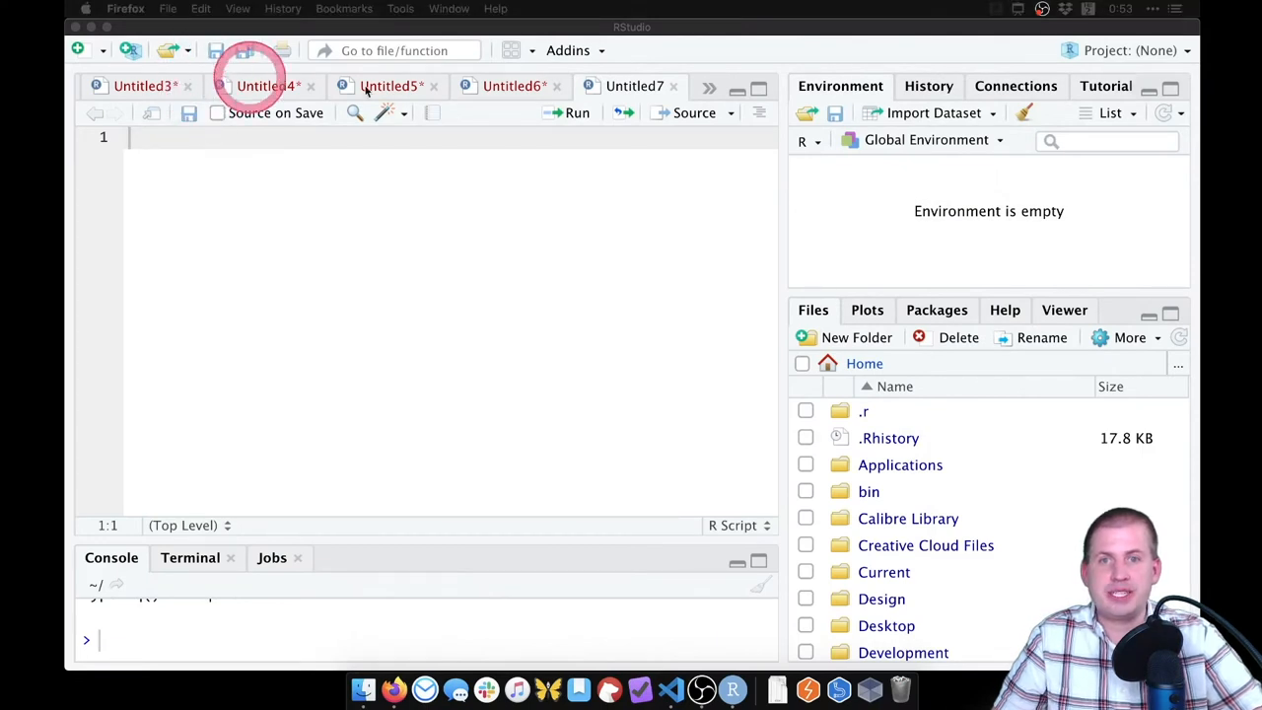
left_click(510, 203)
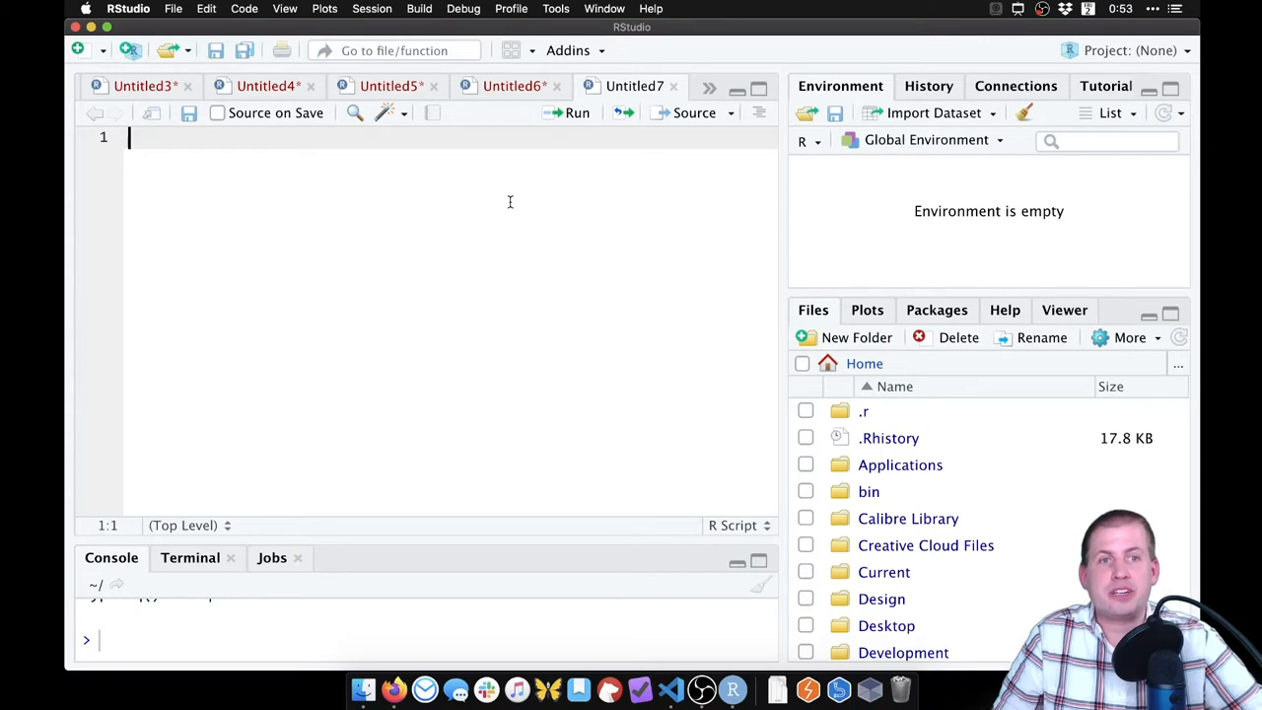
left_click(599, 251)
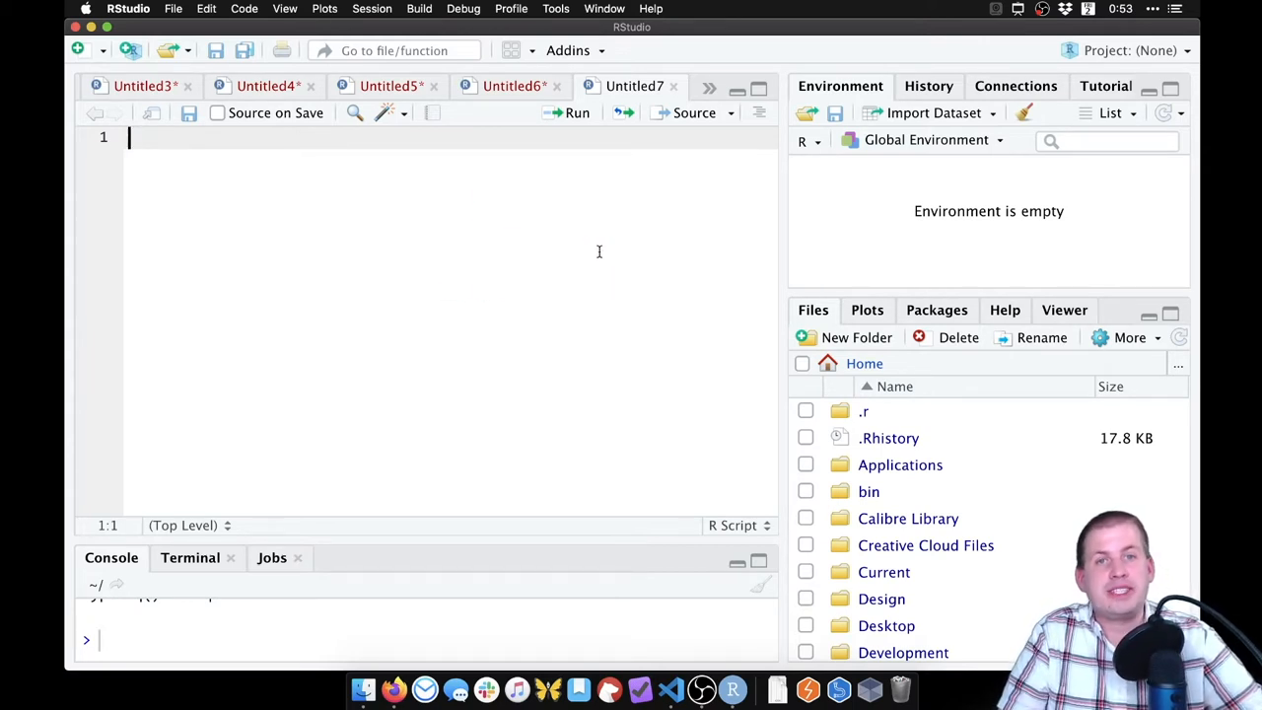
left_click(613, 244)
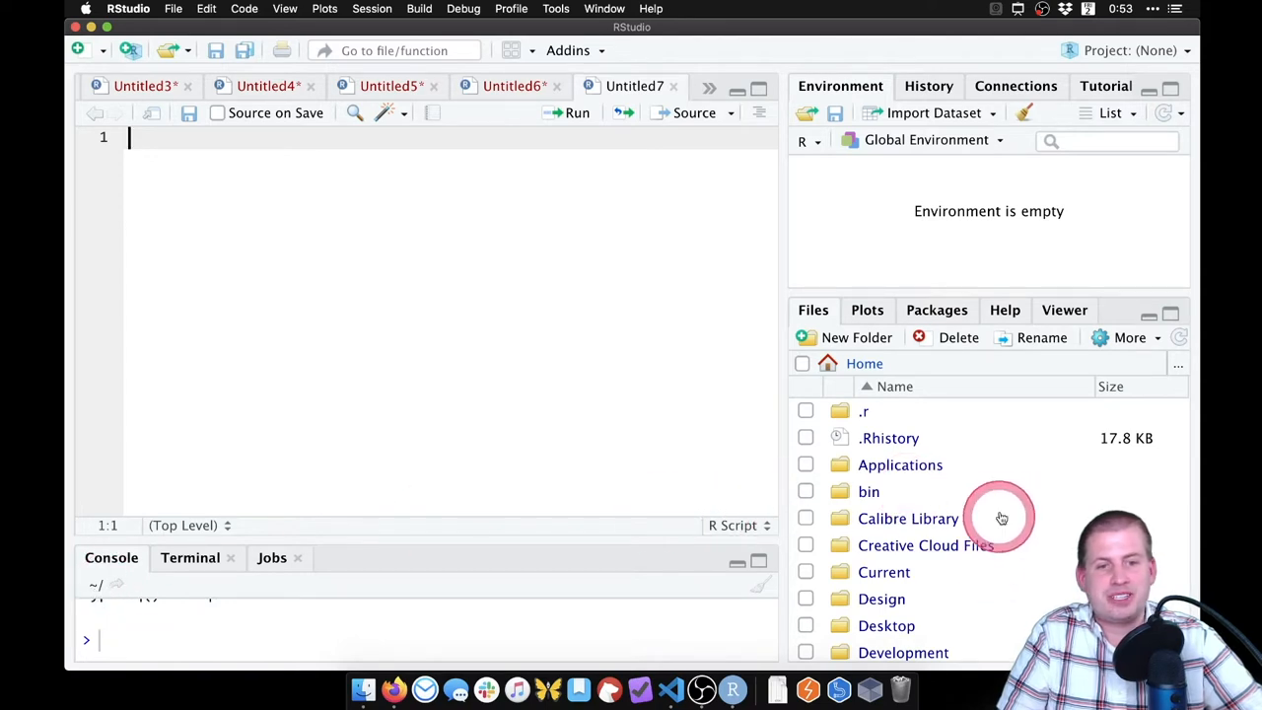
scroll("down", 3)
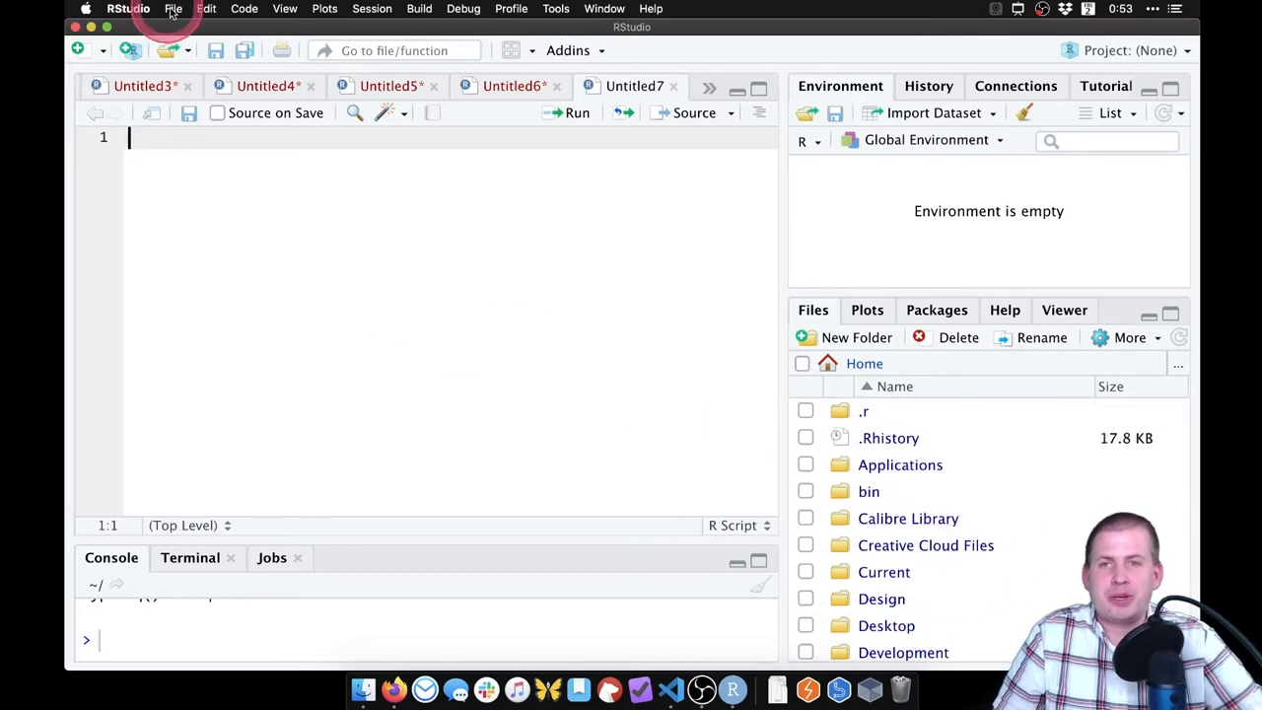
left_click(172, 9)
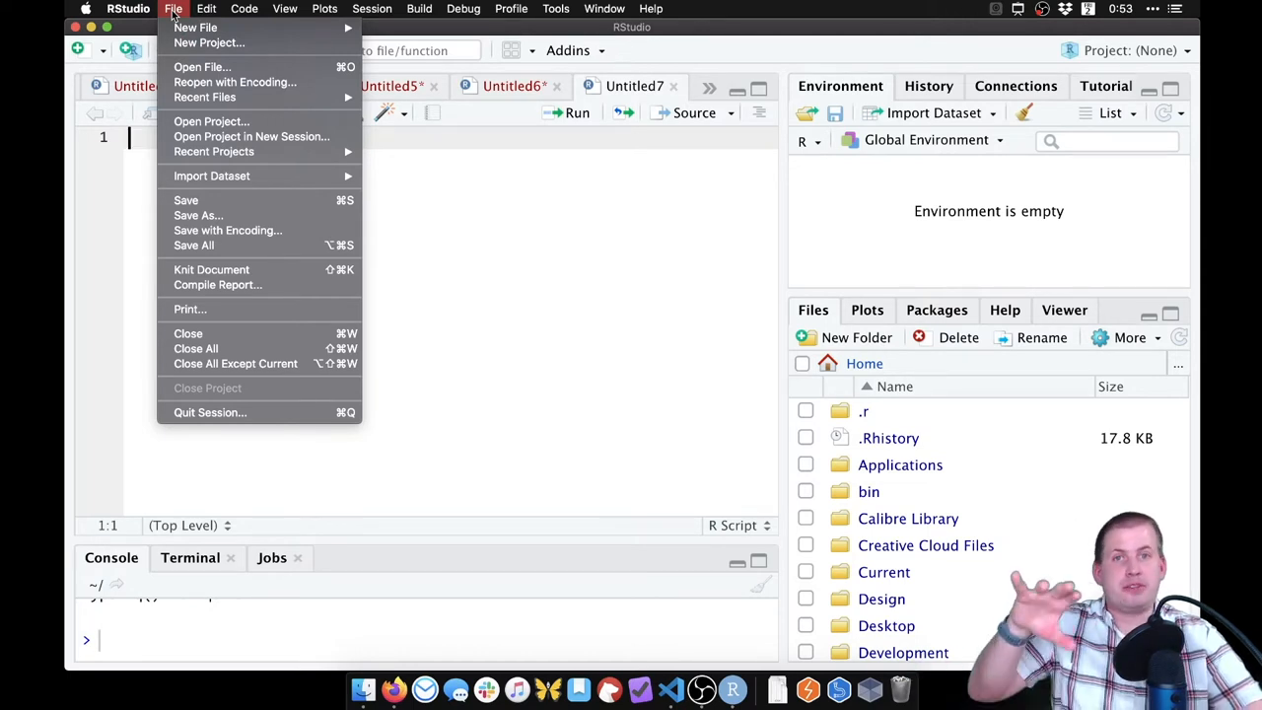
mouse_move(195, 26)
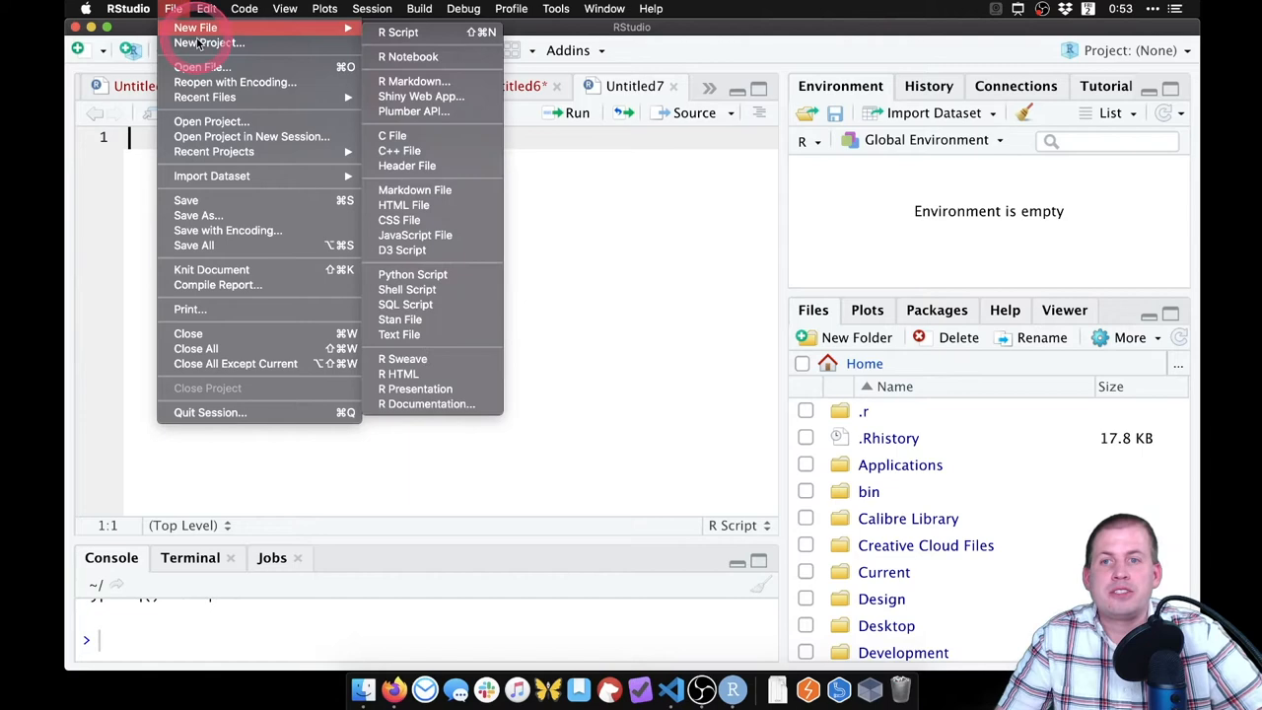
mouse_move(209, 42)
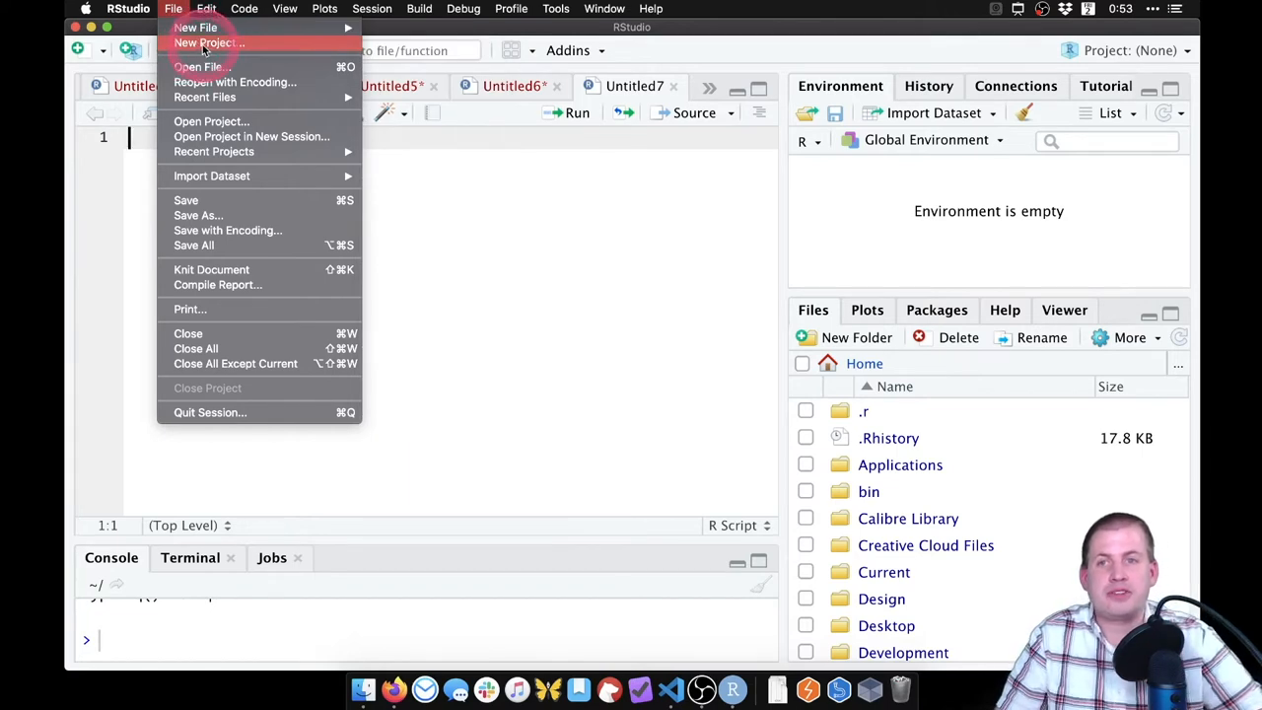
left_click(195, 27)
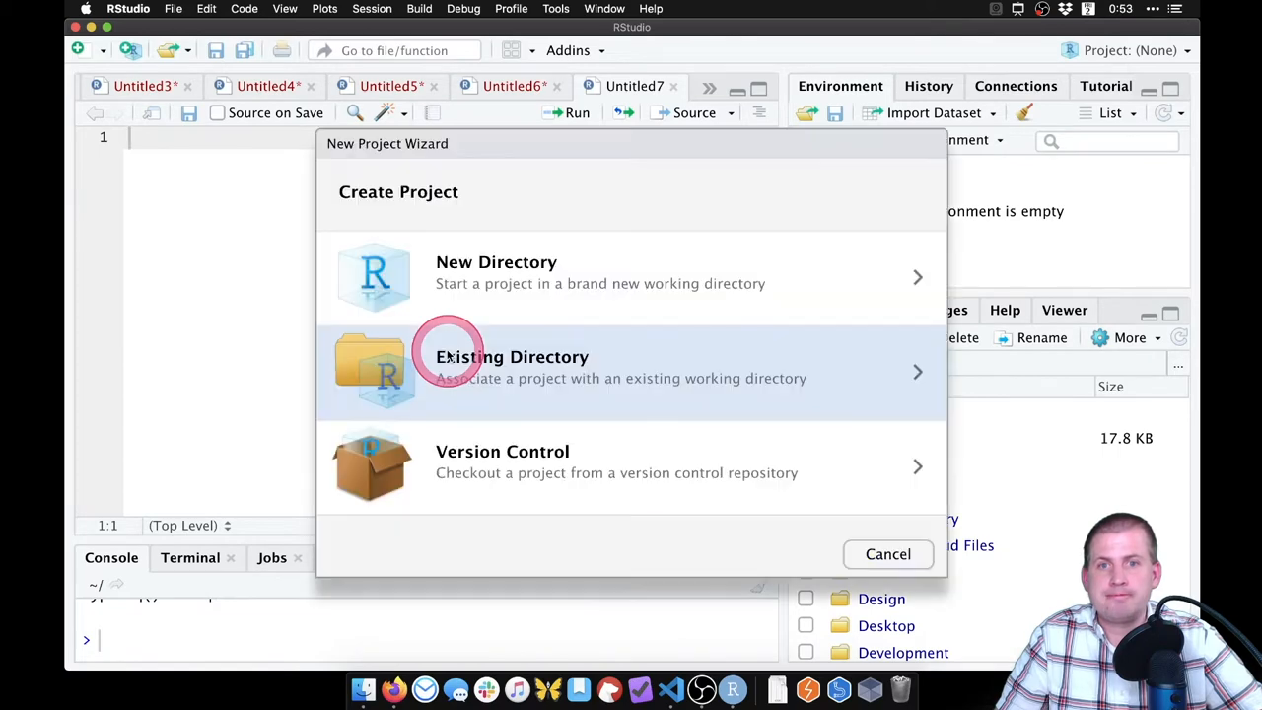
mouse_move(604, 277)
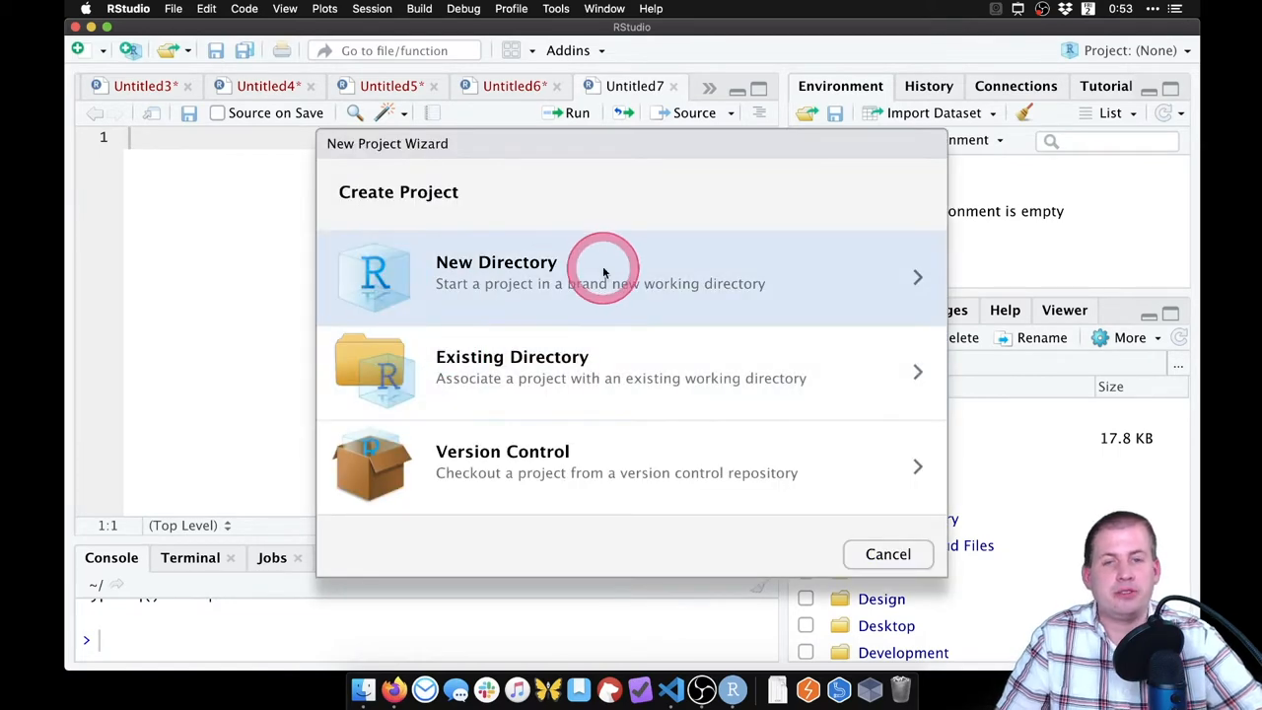
Step: Create a new-directory project 'matching-ipw' under ~/Desktop, opening in a new session
left_click(601, 276)
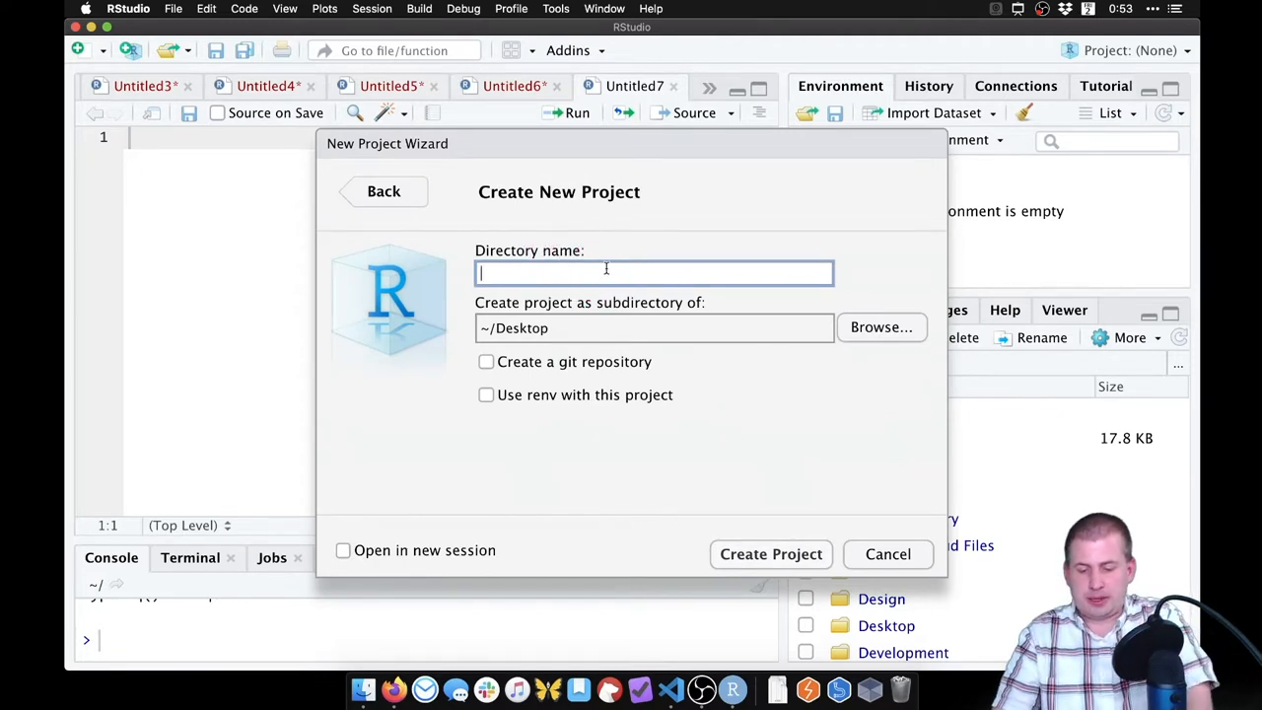
type("matching")
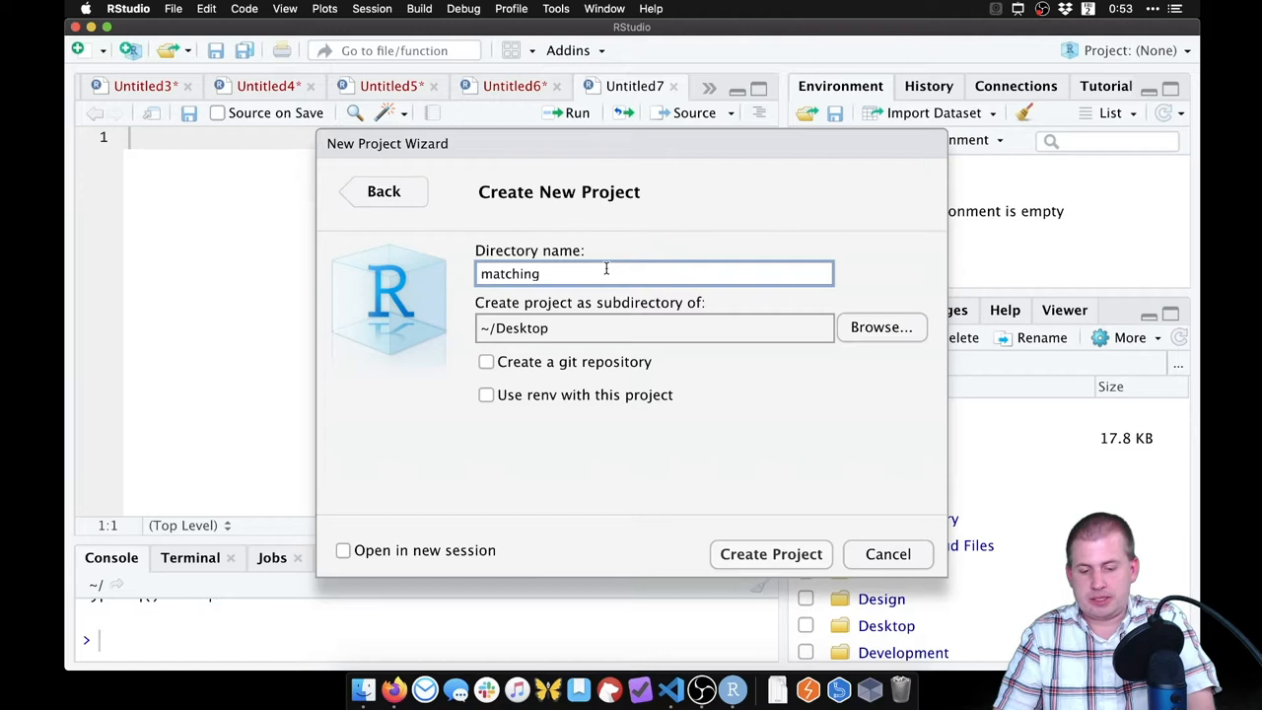
type("-ipw")
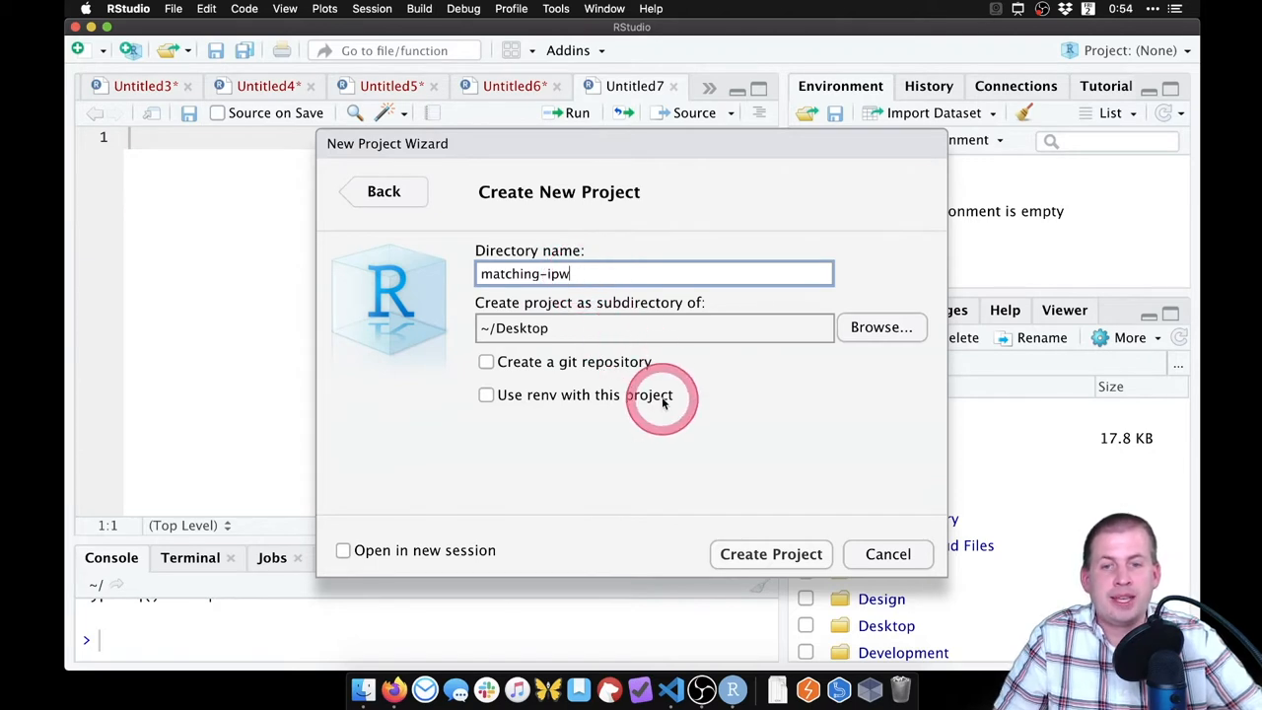
left_click(343, 550)
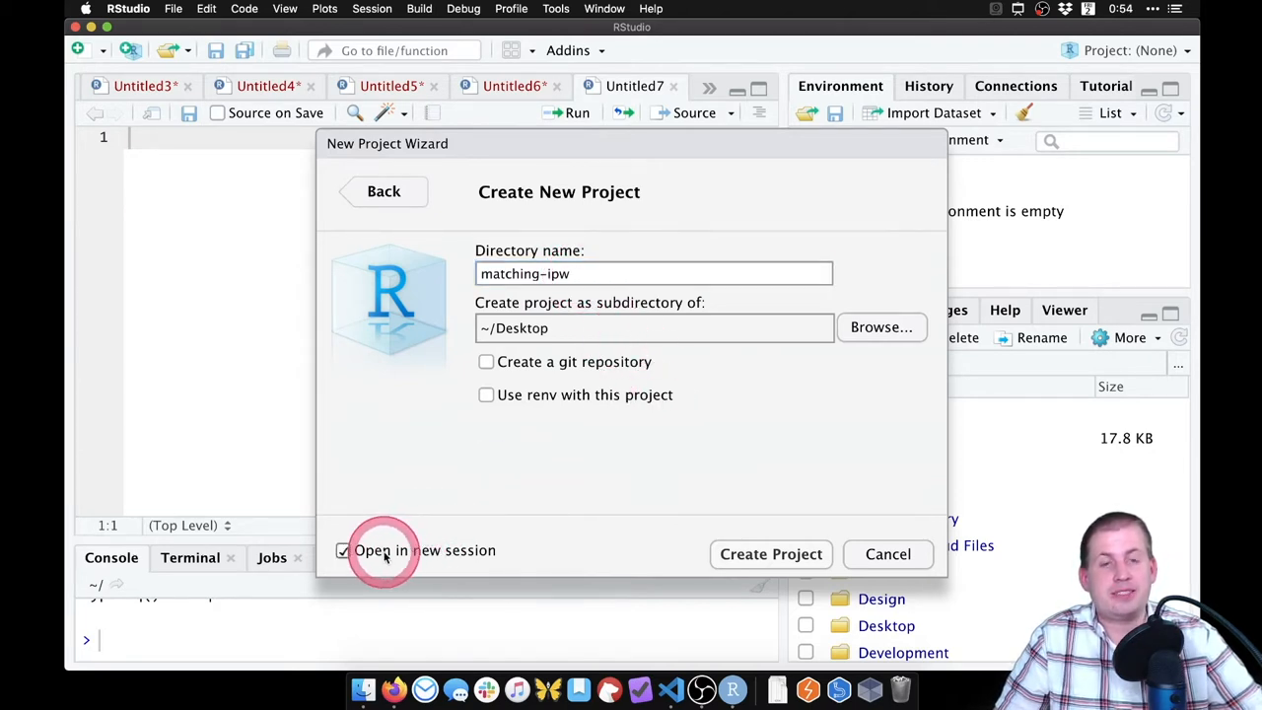
mouse_move(695, 545)
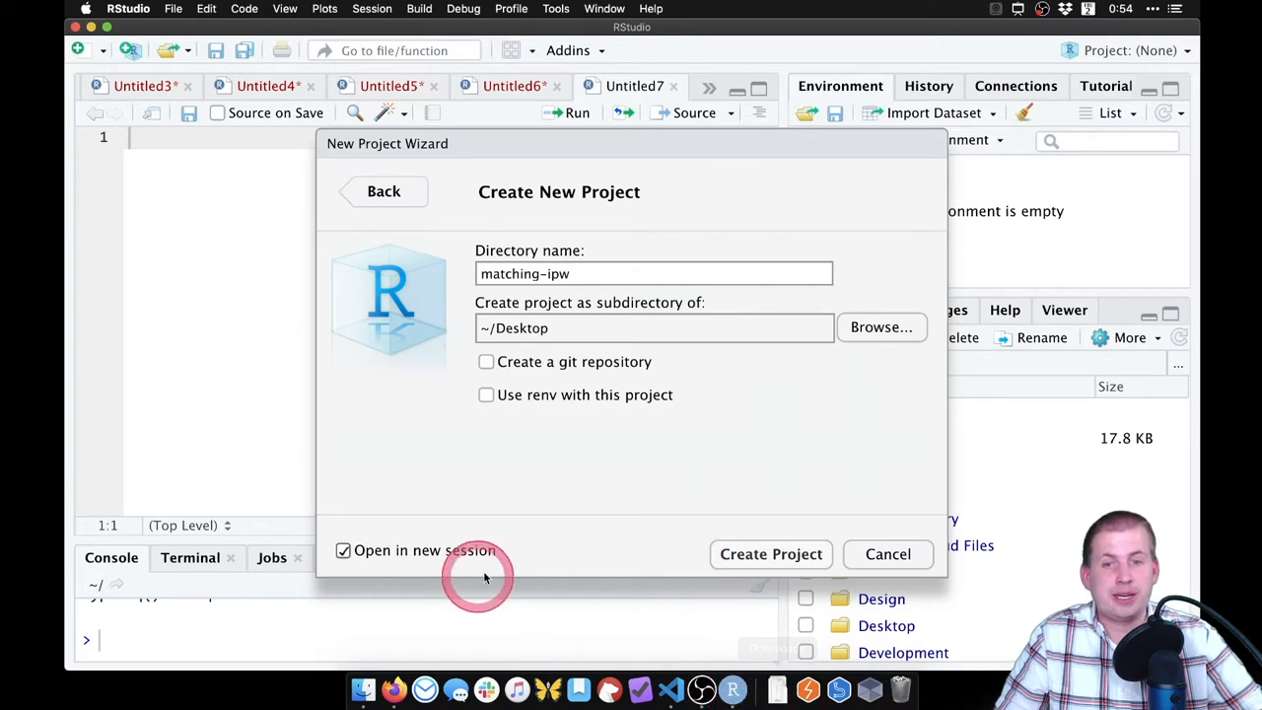
left_click(342, 550)
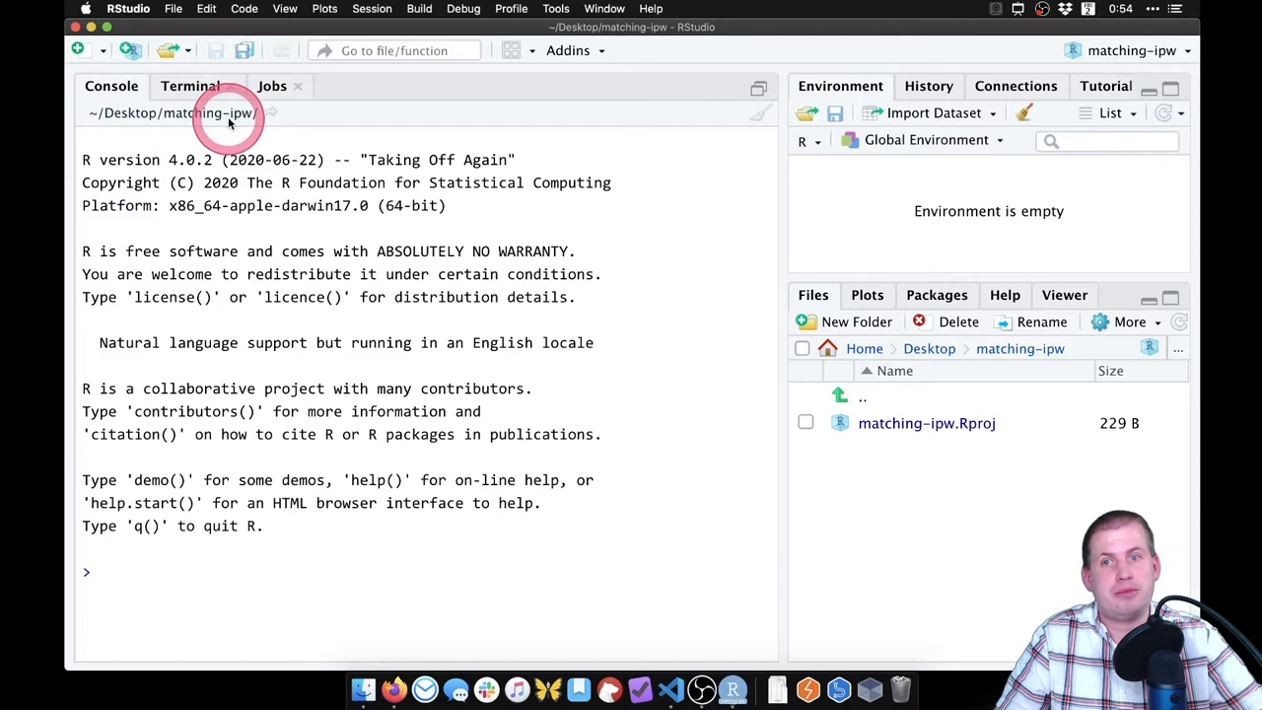
left_click(1130, 50)
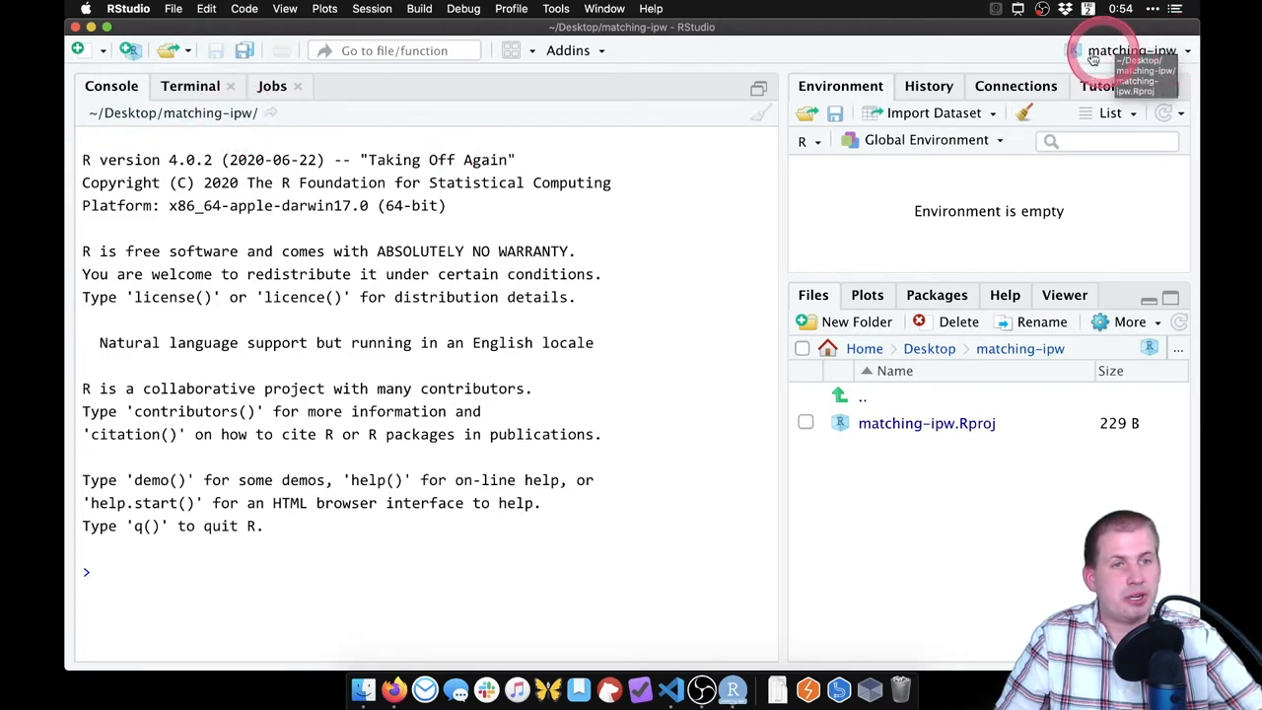
left_click(1131, 50)
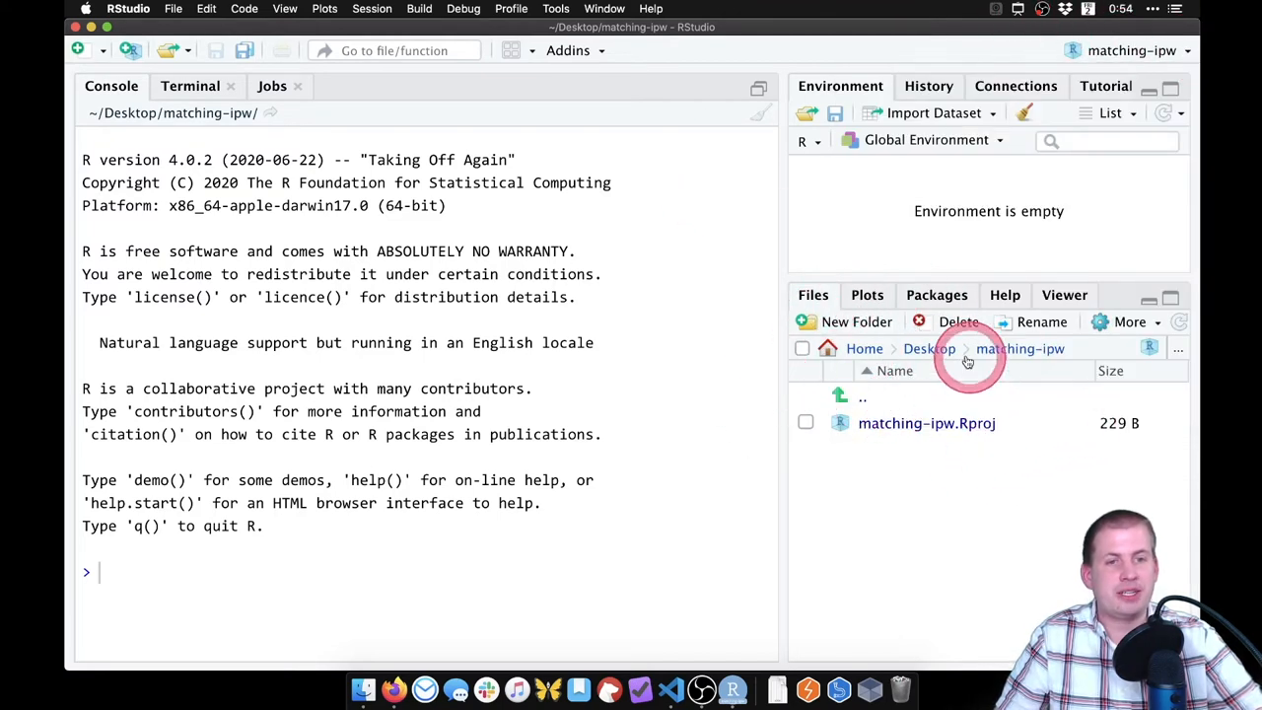
mouse_move(945, 406)
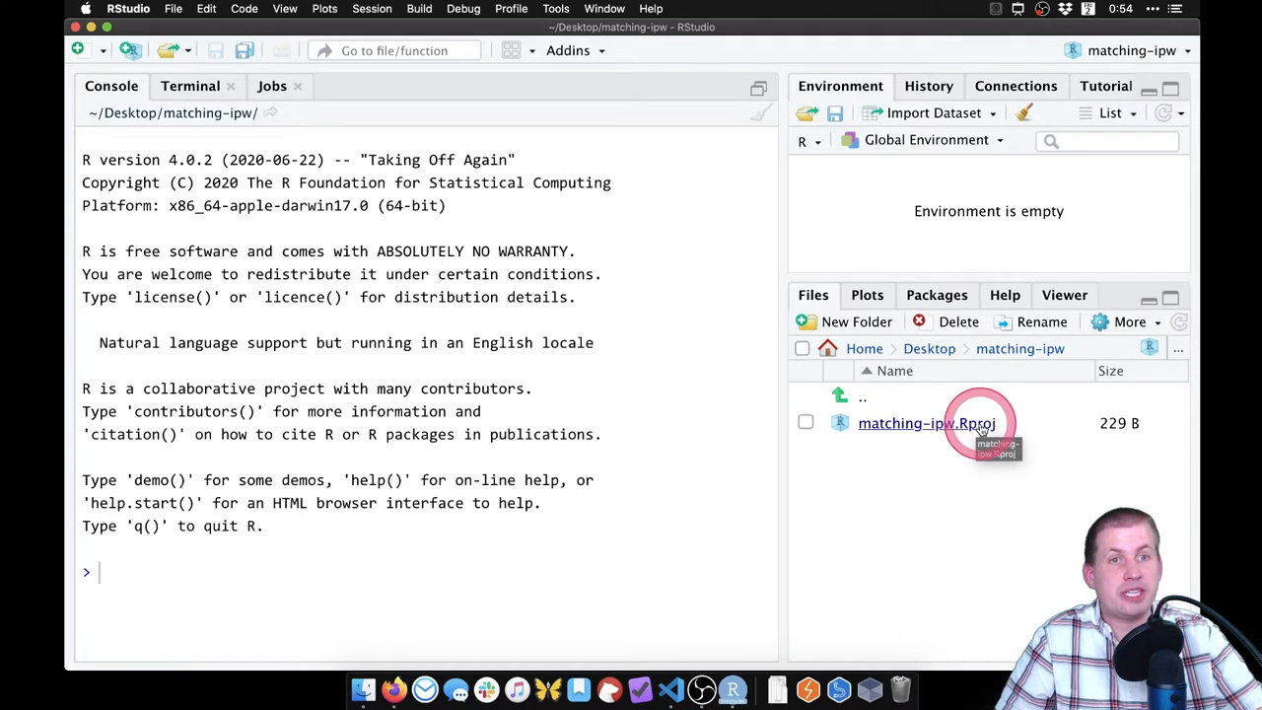
mouse_move(934, 496)
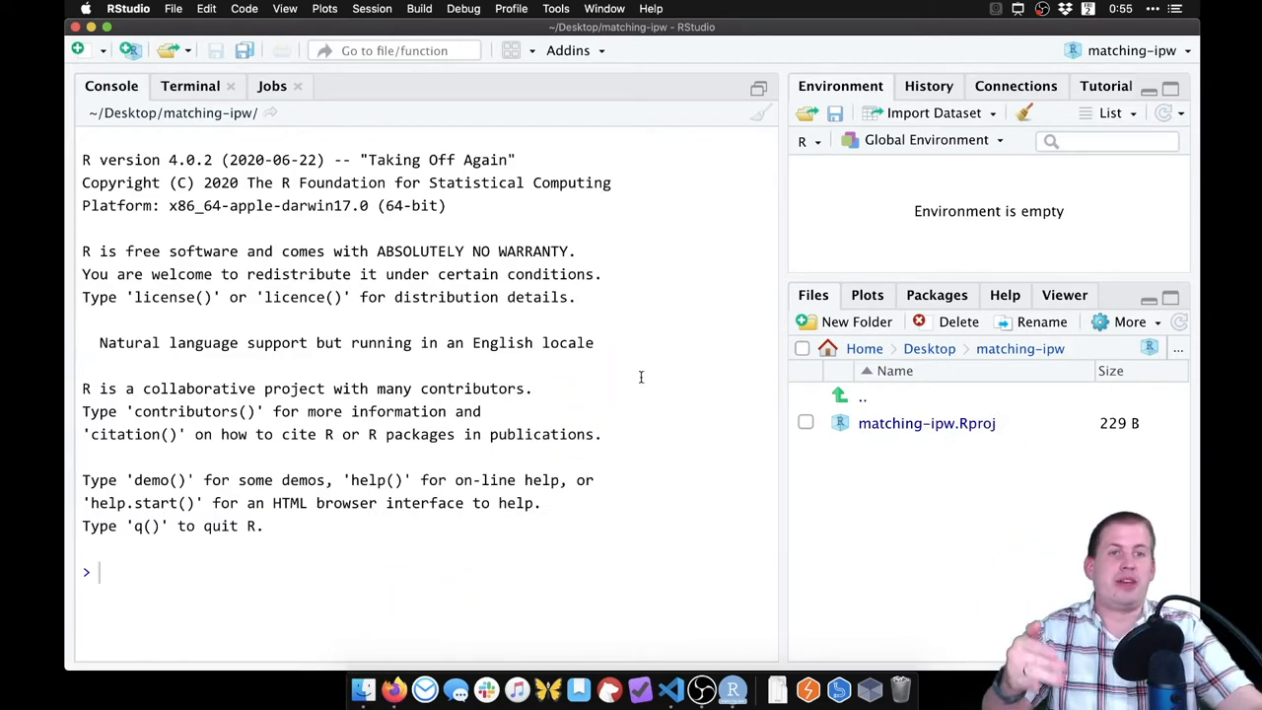
mouse_move(363, 688)
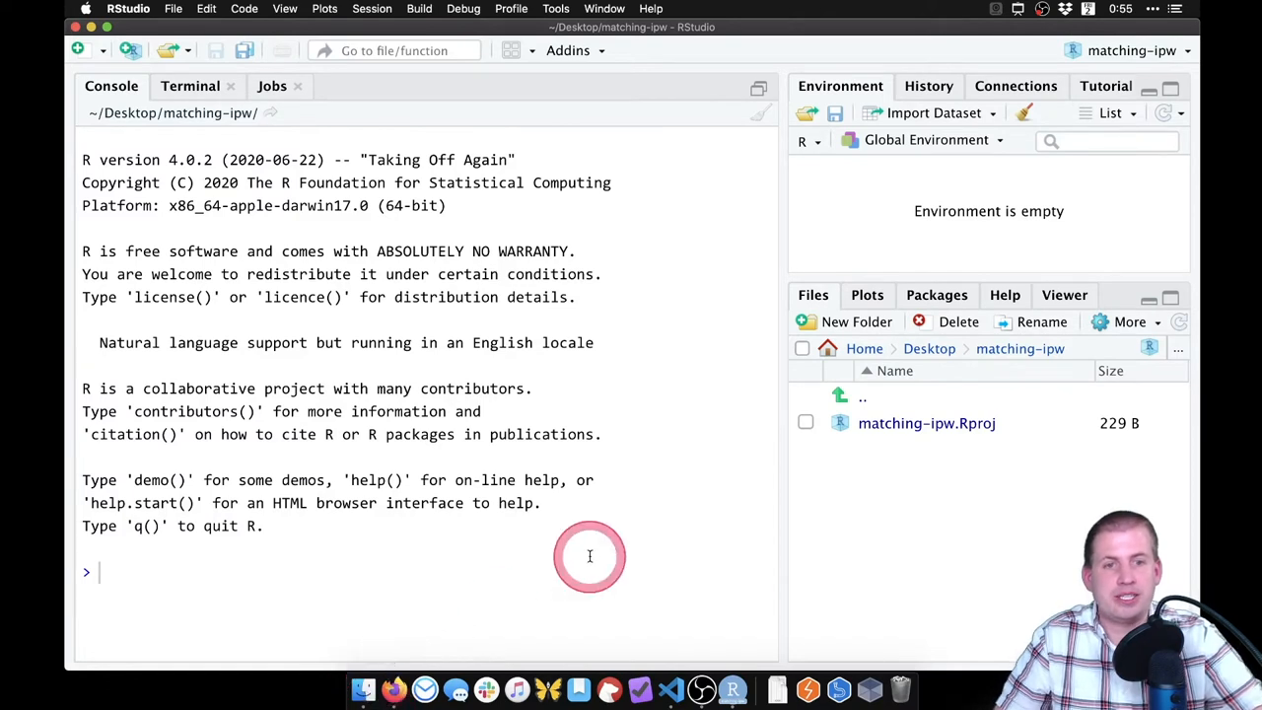
mouse_move(666, 496)
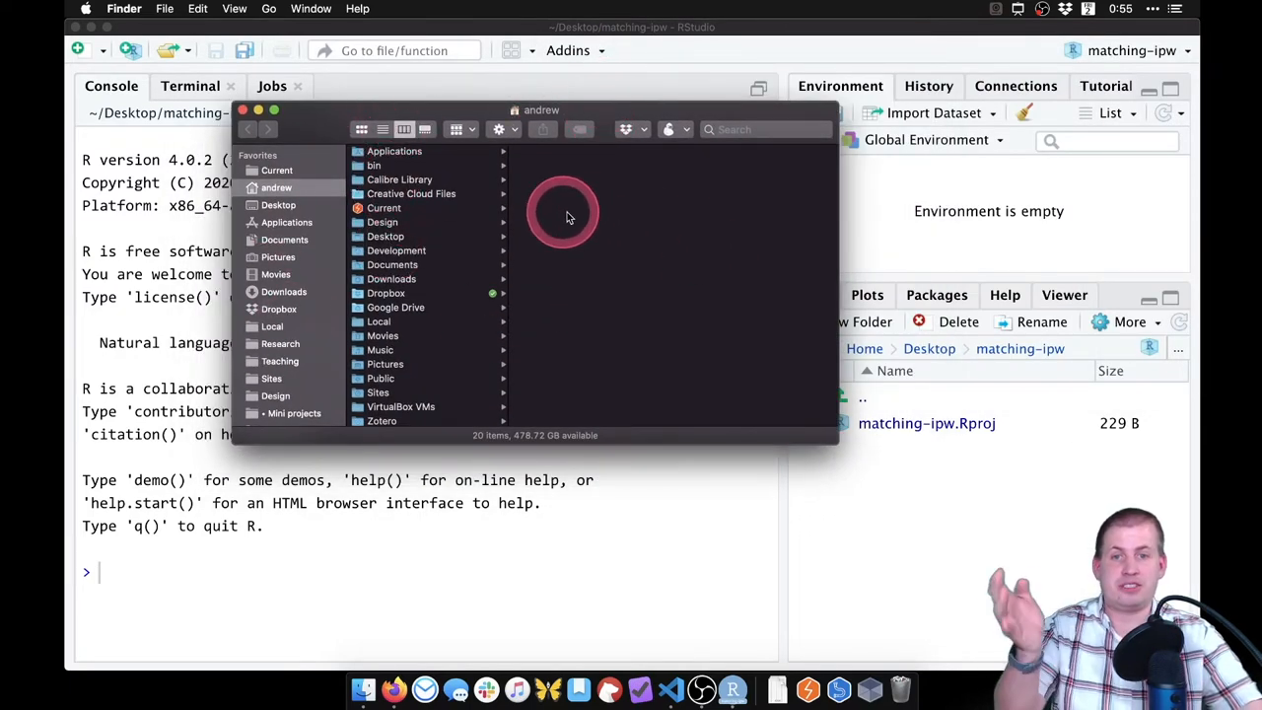
mouse_move(481, 311)
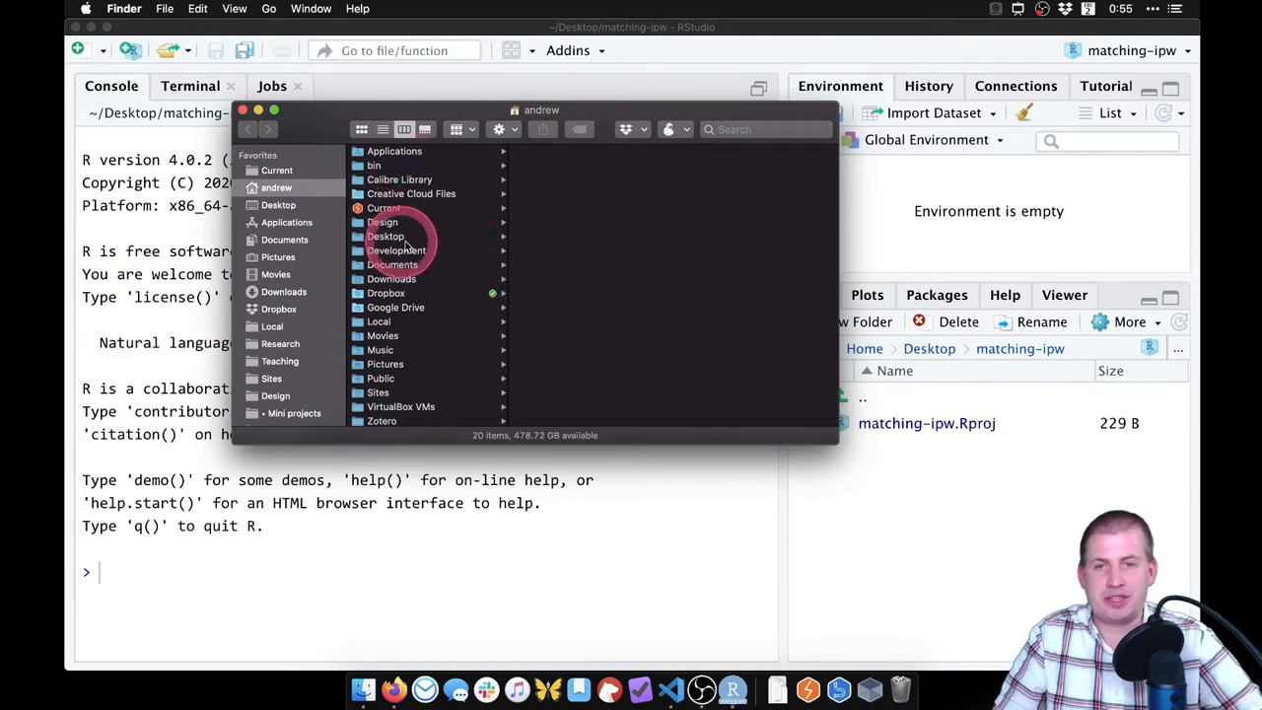
Step: Browse in Finder to Desktop > matching-ipw, which holds only matching-ipw.Rproj
left_click(385, 236)
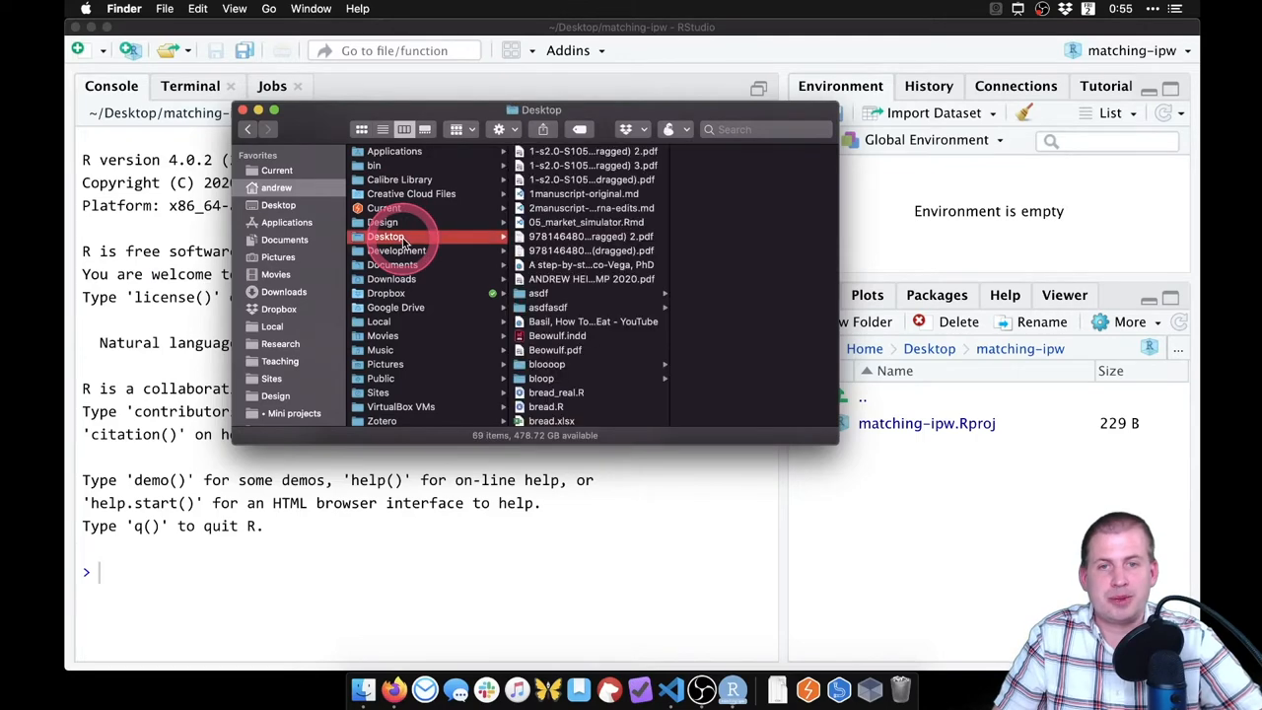
scroll("down", 3)
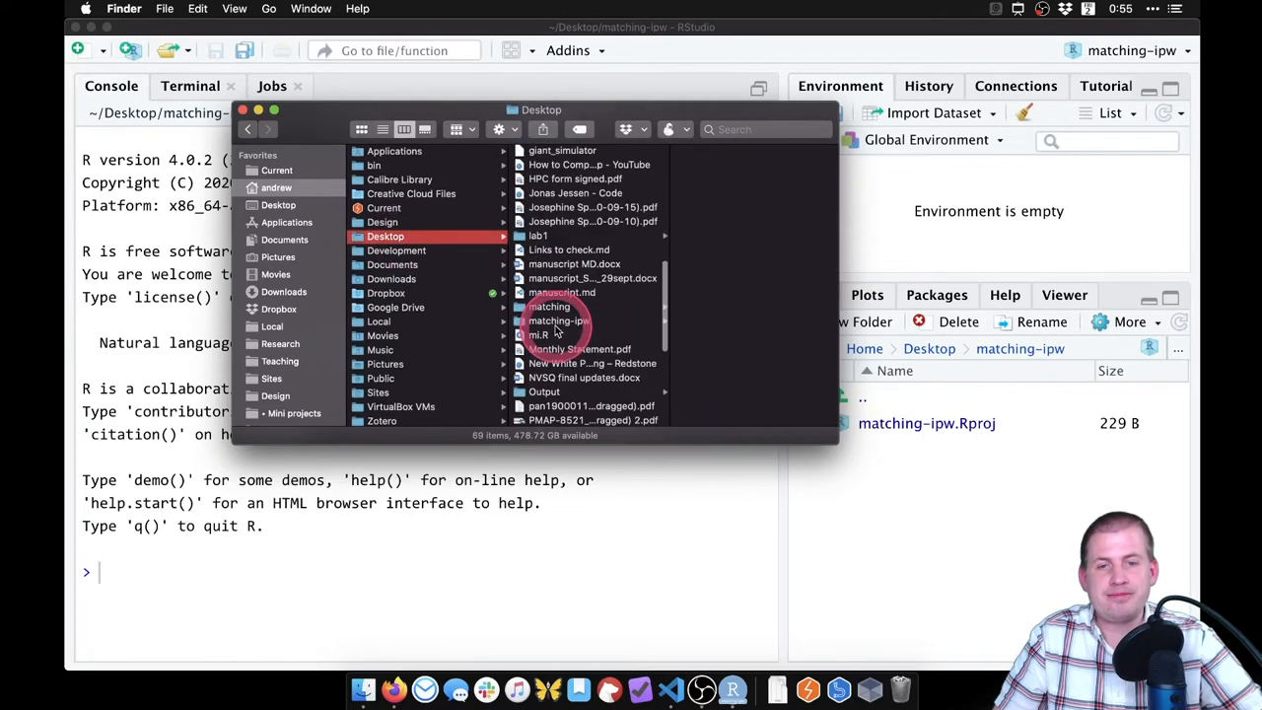
scroll("down", 3)
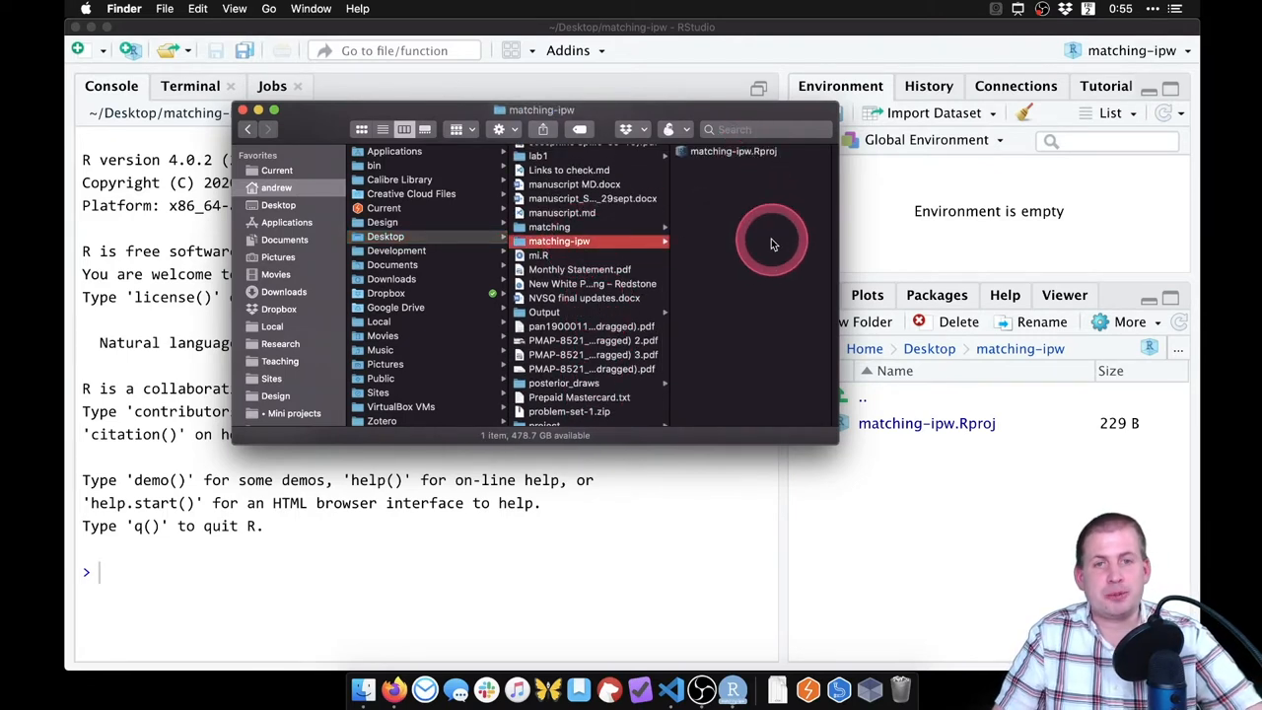
Step: Add a 'data' folder inside matching-ipw holding mosquito_nets.csv, then return to RStudio
right_click(773, 241)
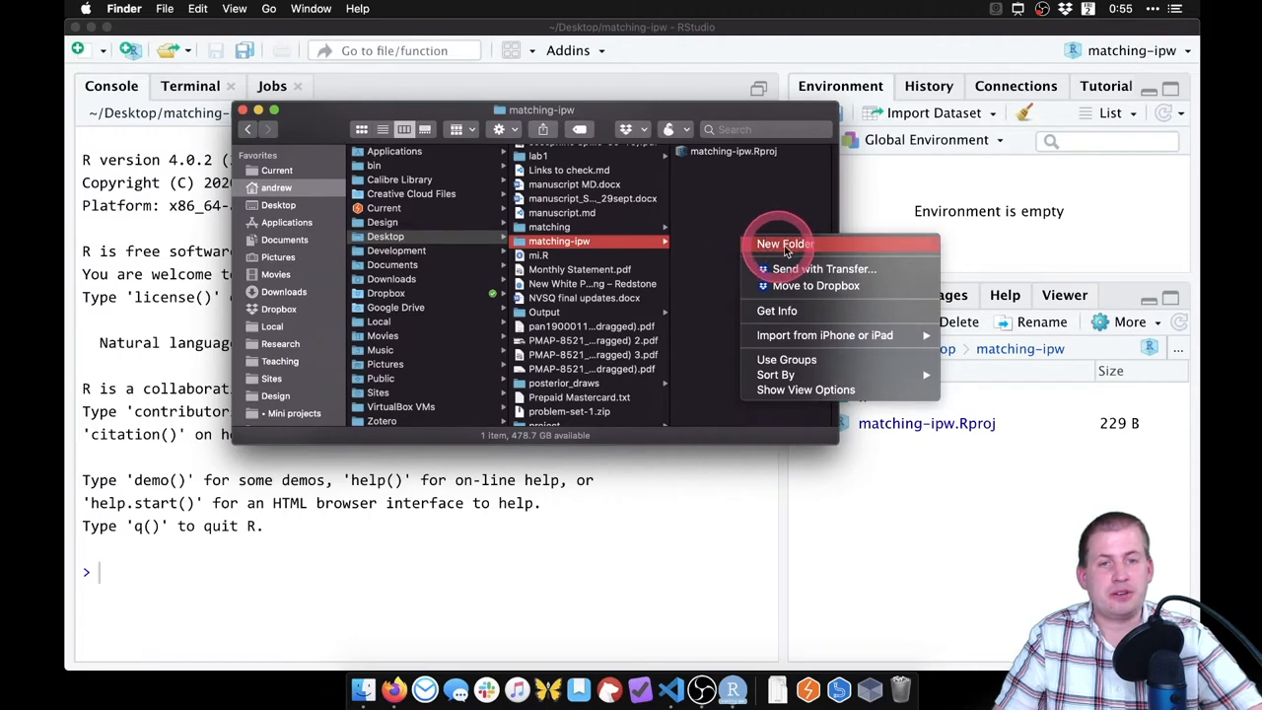
left_click(785, 243)
type("data")
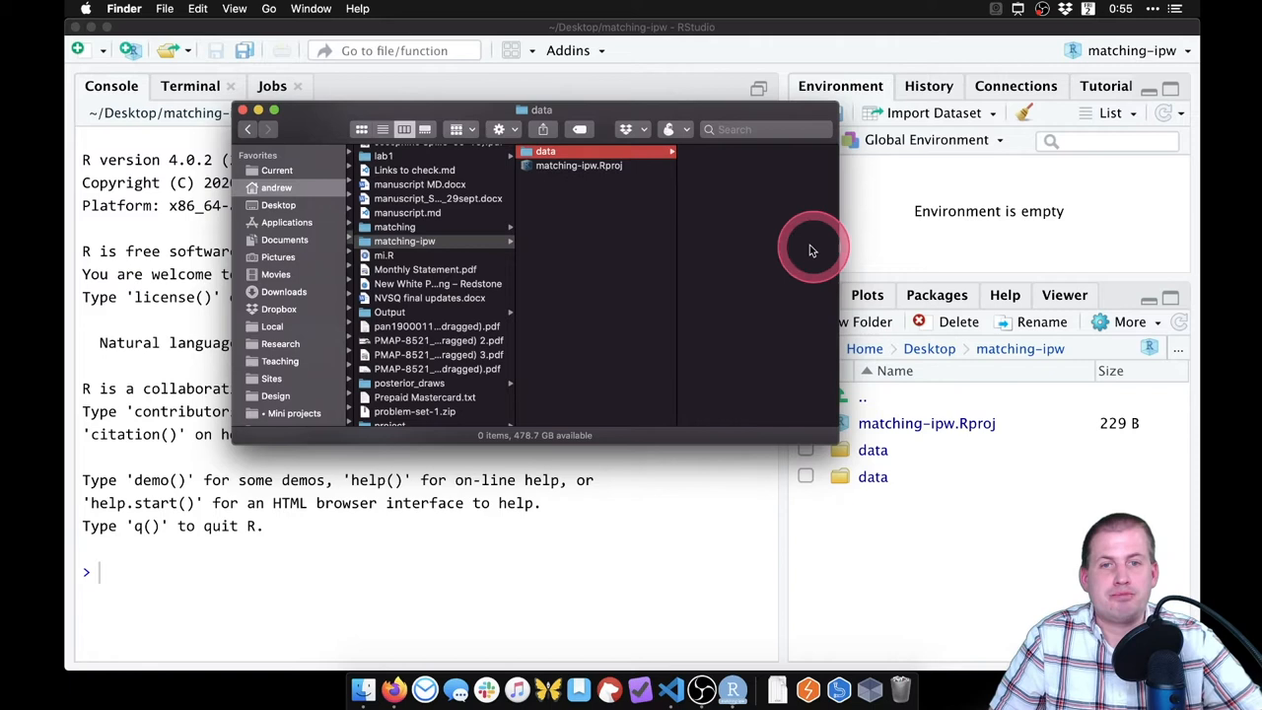
mouse_move(793, 656)
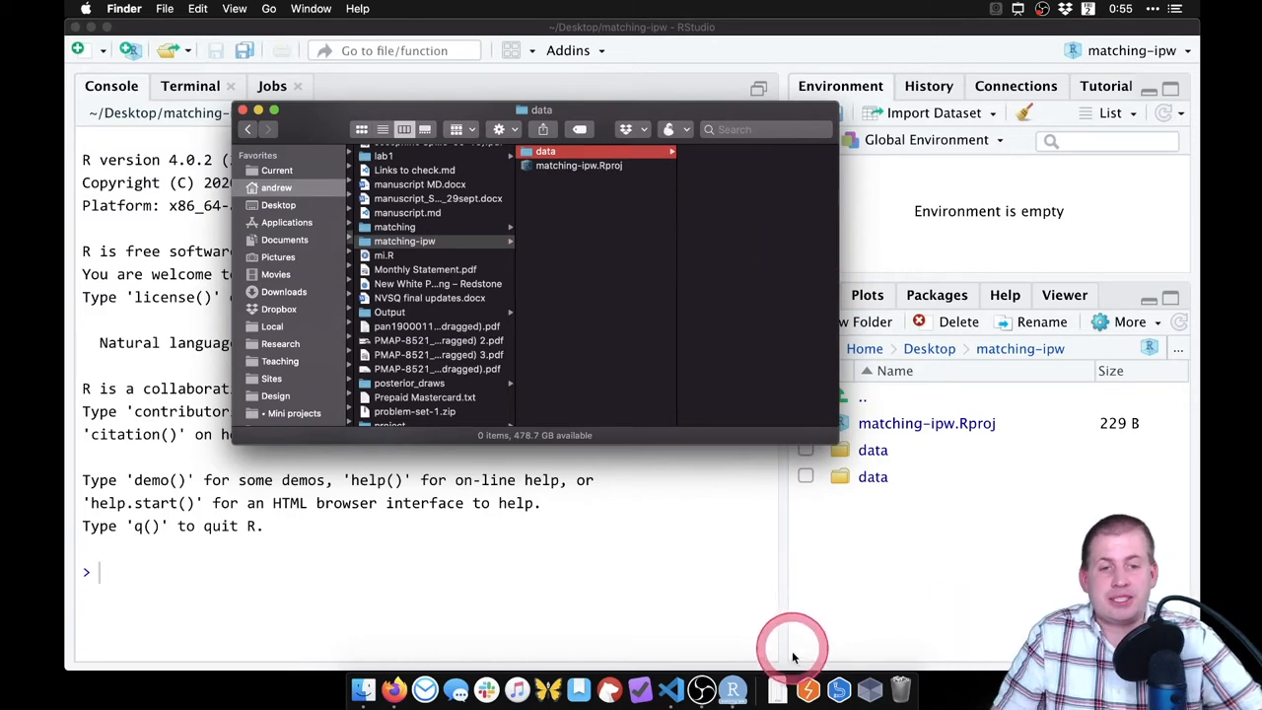
mouse_move(776, 688)
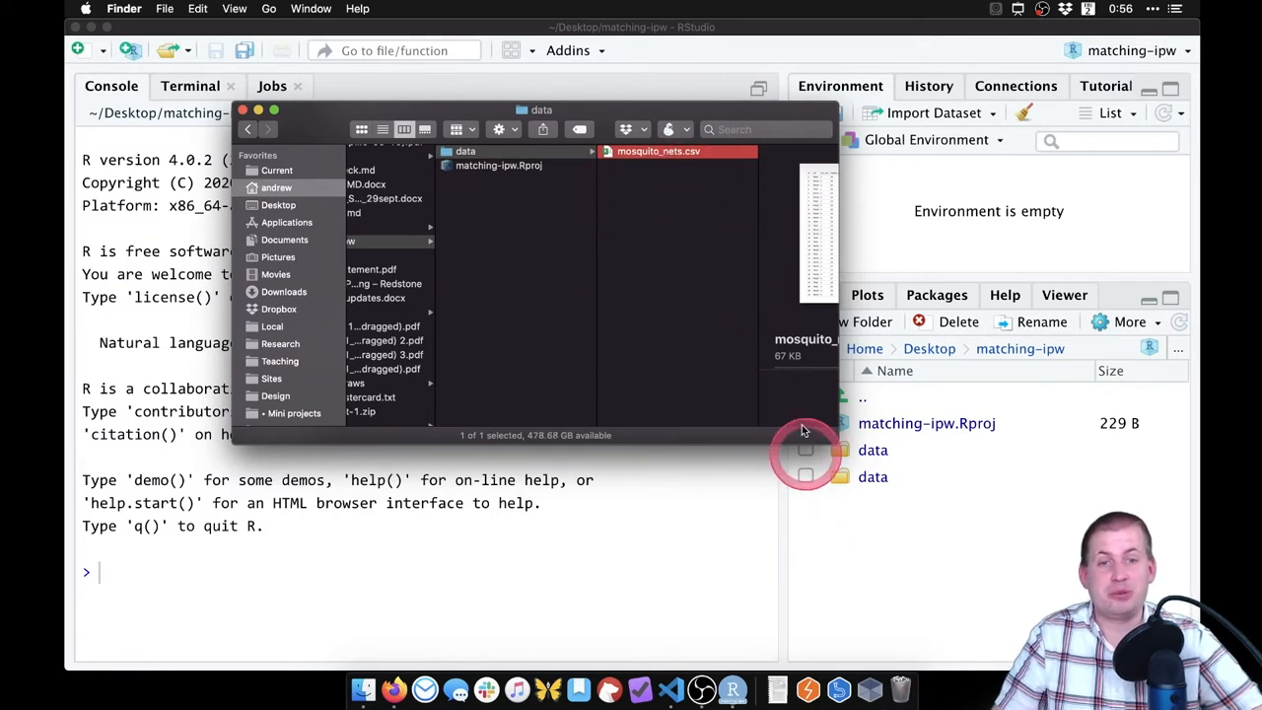
left_click(398, 240)
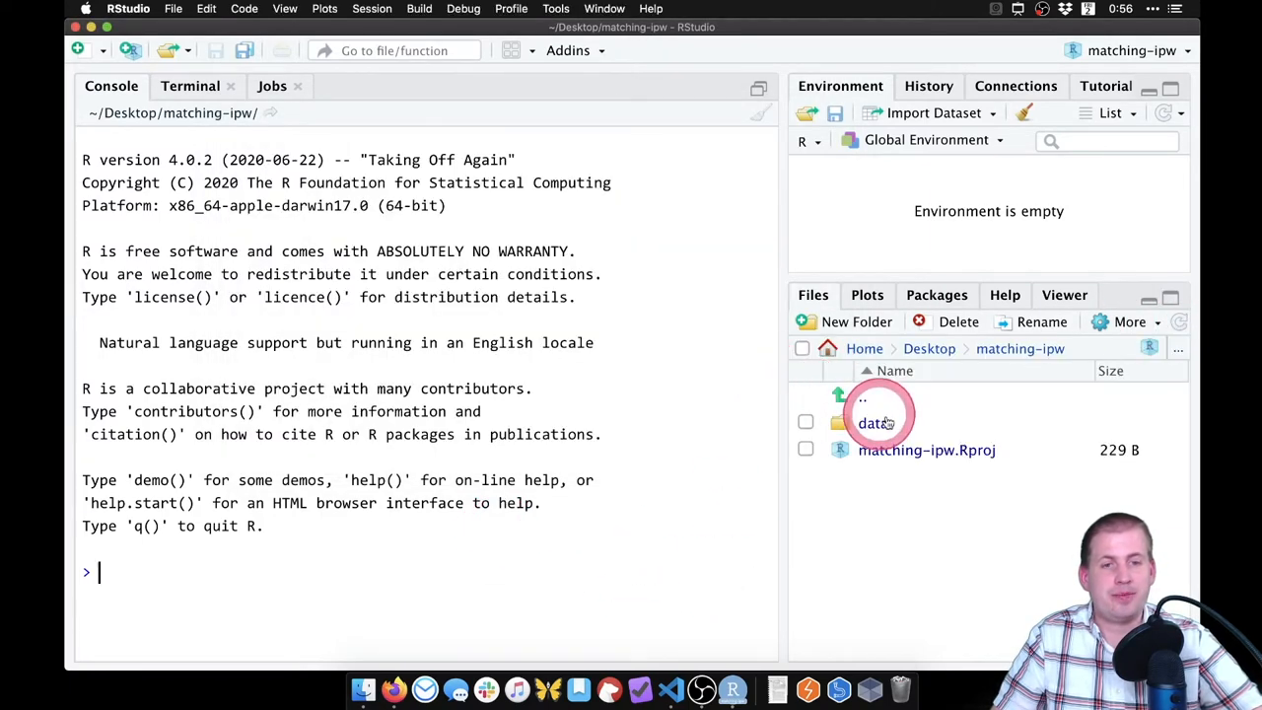
double_click(871, 422)
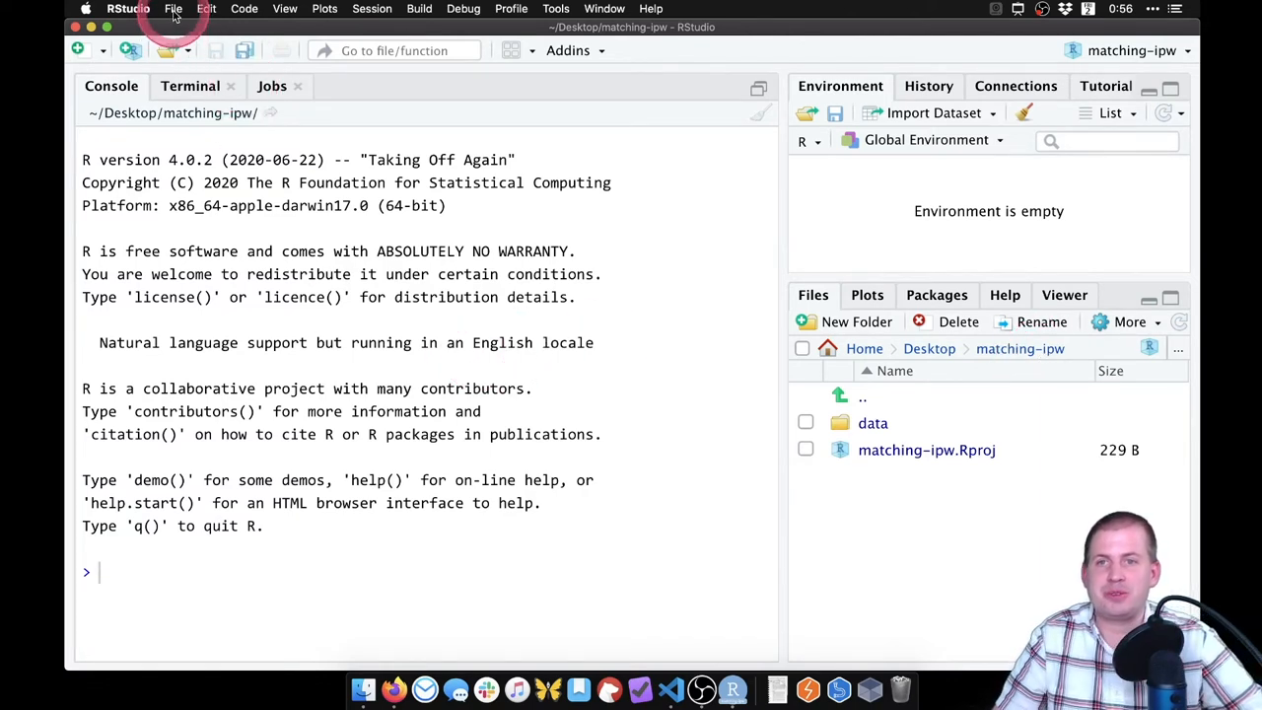
Step: Create an untitled R Markdown Document with the default HTML output
left_click(172, 8)
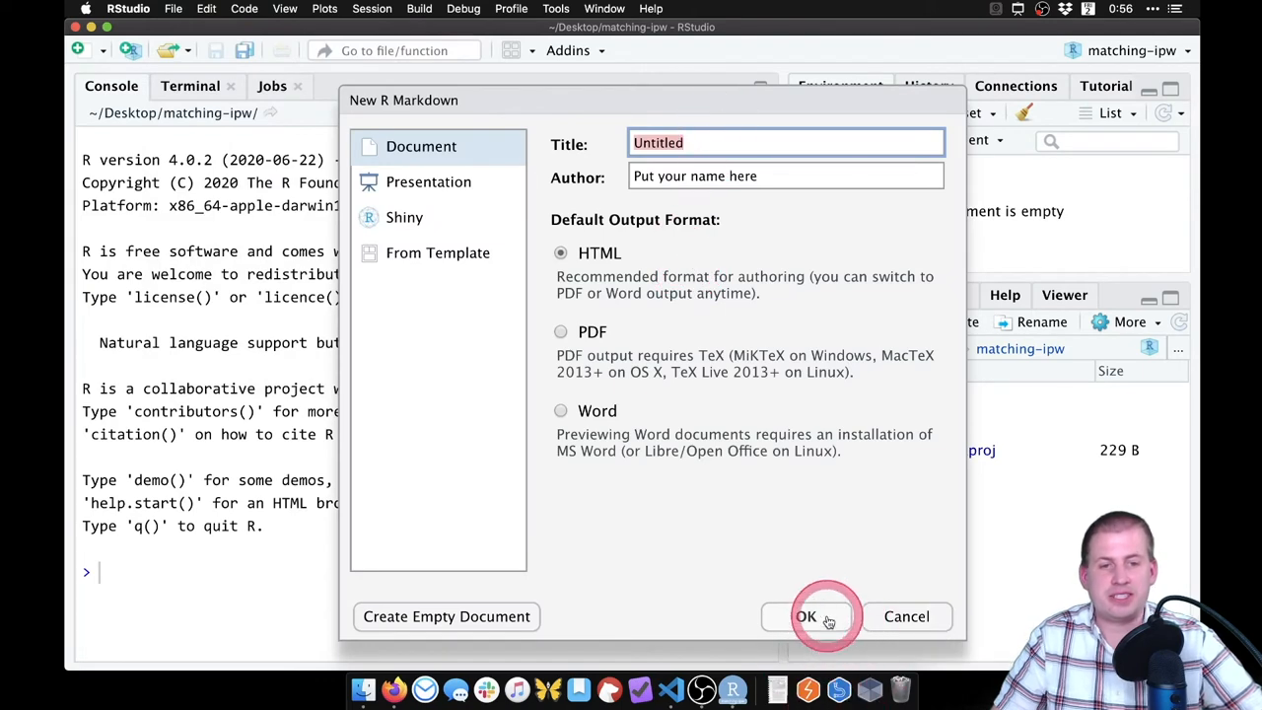
left_click(805, 616)
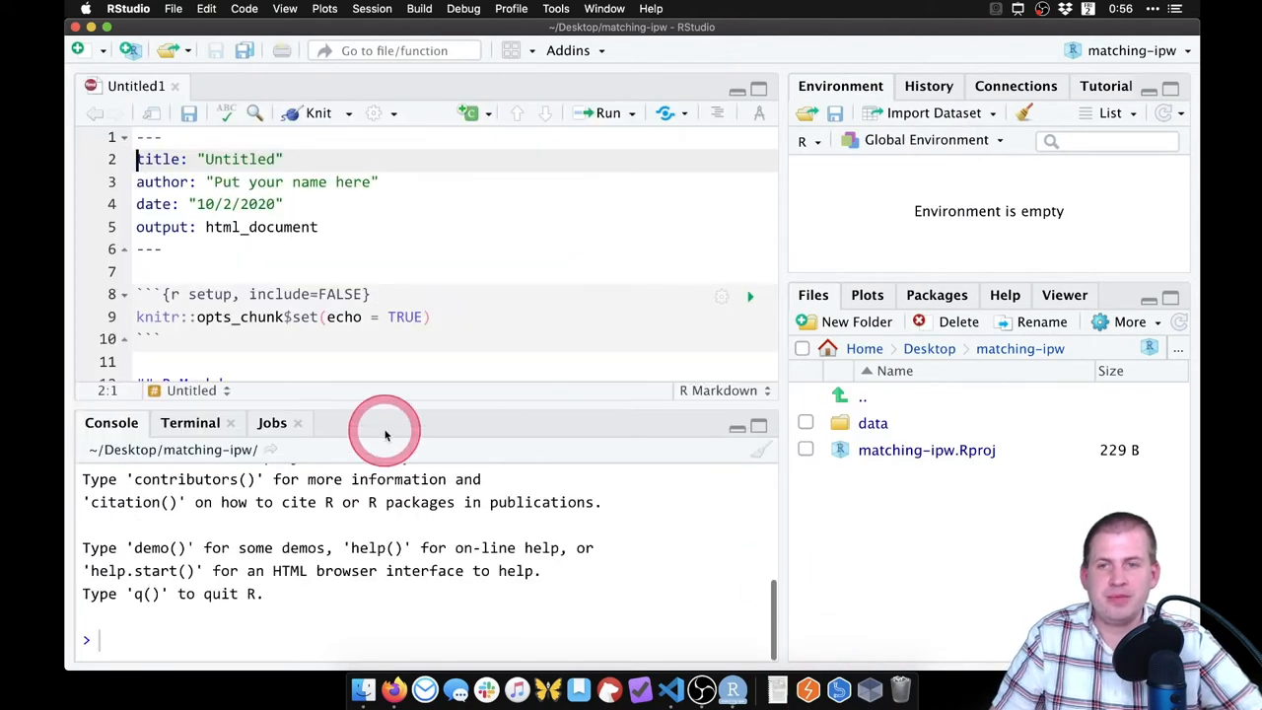
Step: Delete the template body below the YAML header and retitle it 'Matching and IPW'
left_click(148, 271)
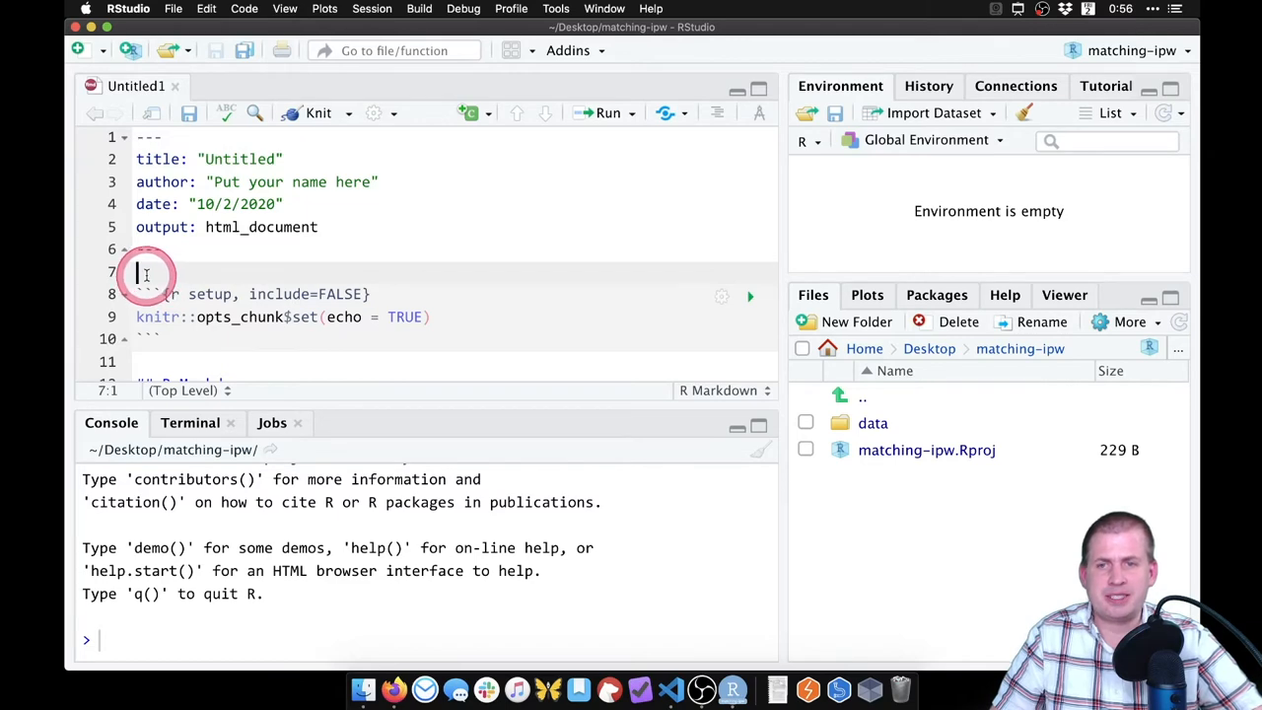
scroll("down", 3)
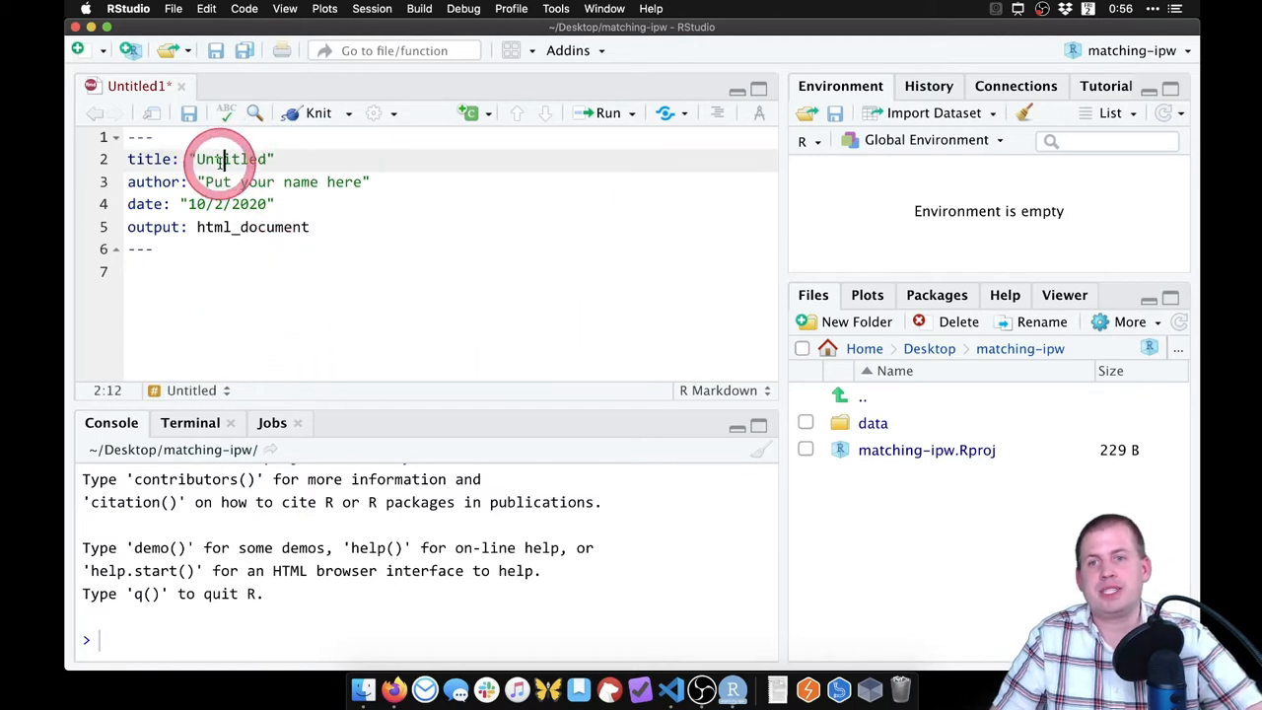
type("M")
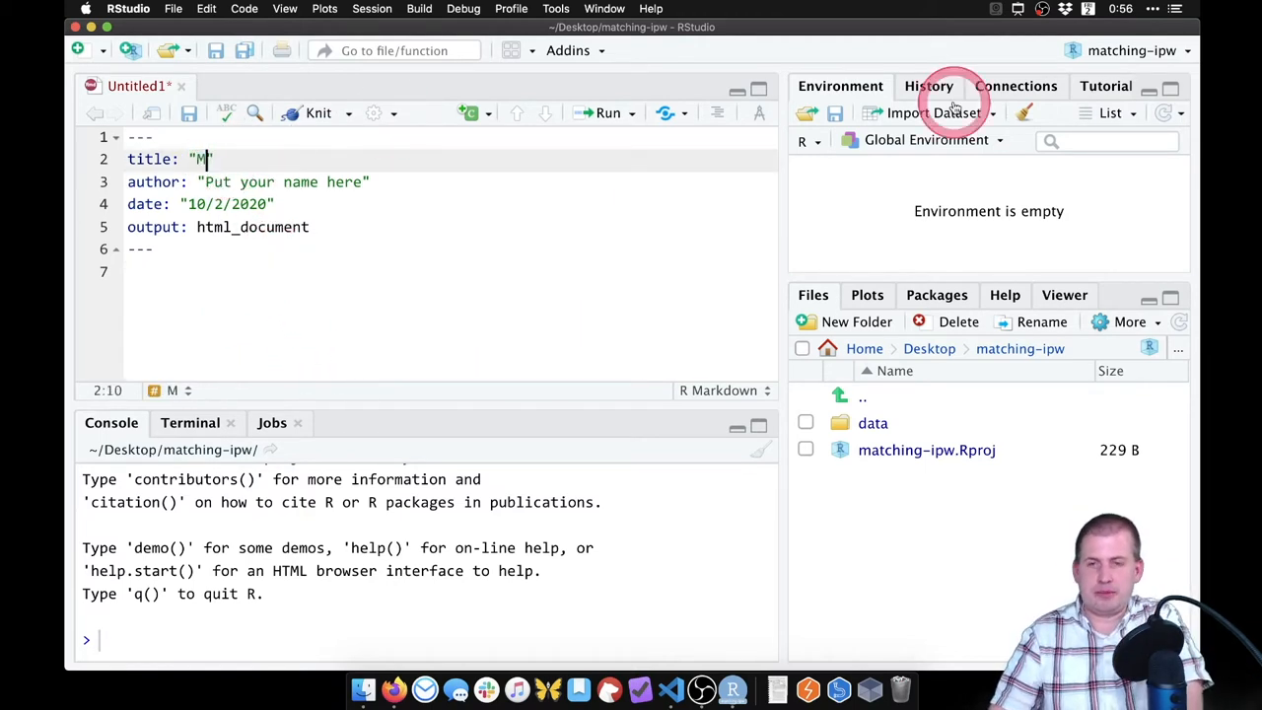
type("atching and")
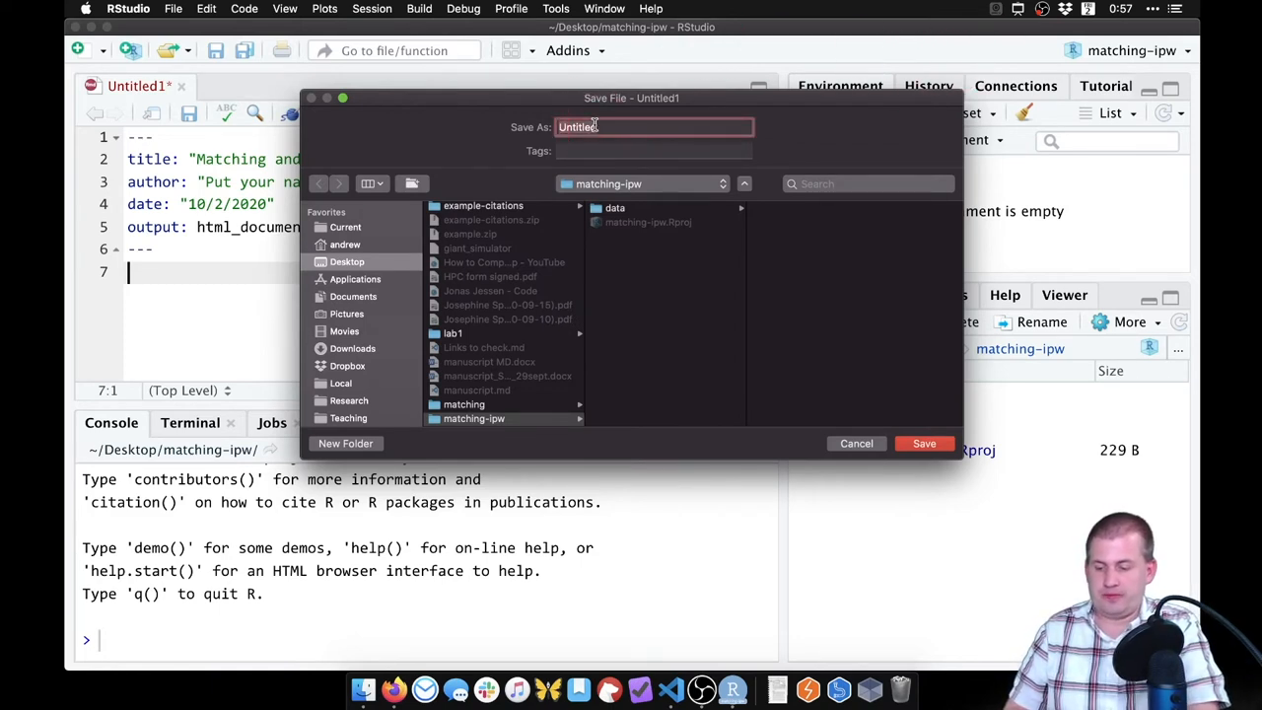
Step: Save the file as 'fun-times' in matching-ipw and return to the editor
left_click(923, 442)
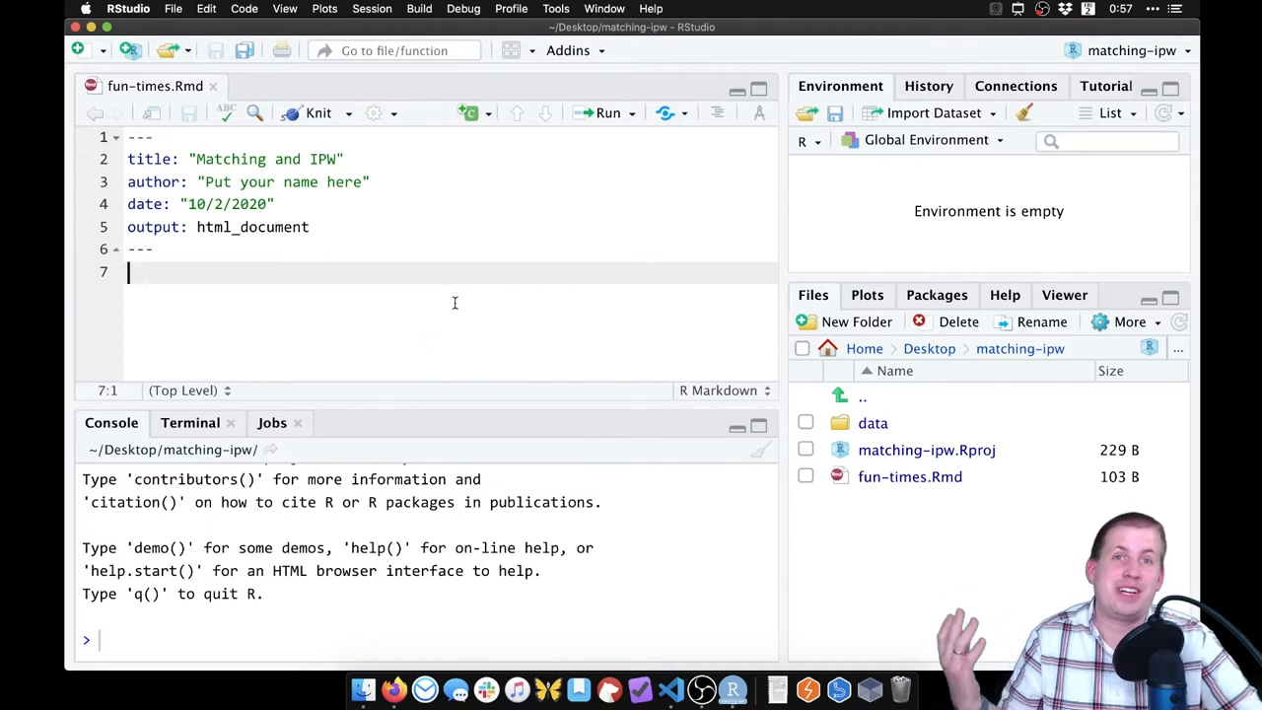
left_click(234, 291)
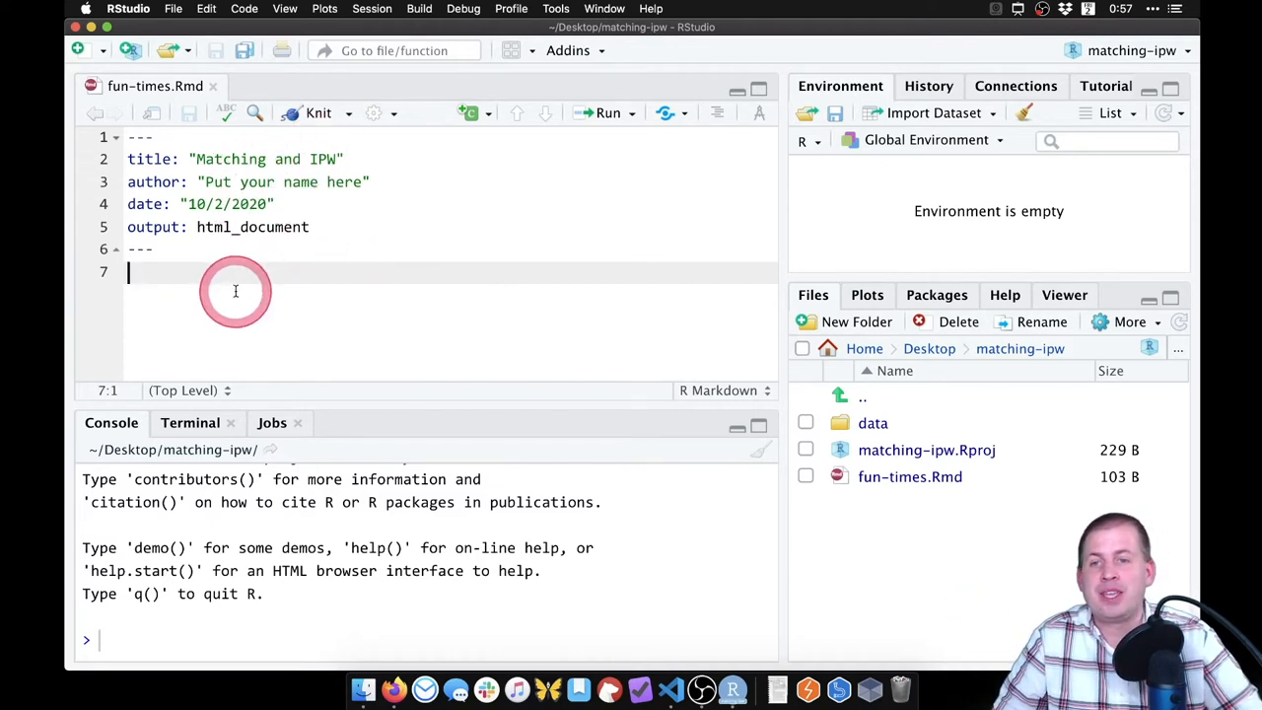
Step: Write a '# Load data' heading on a new line below the YAML header
key("enter")
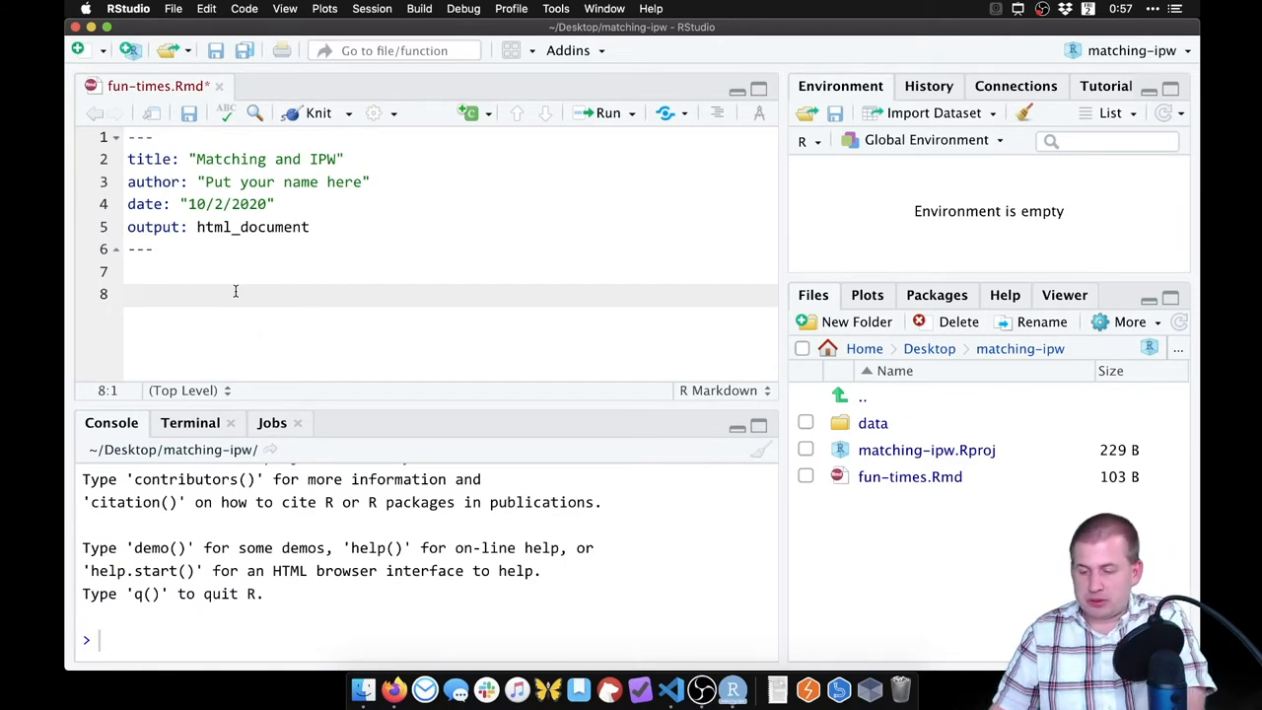
type("#")
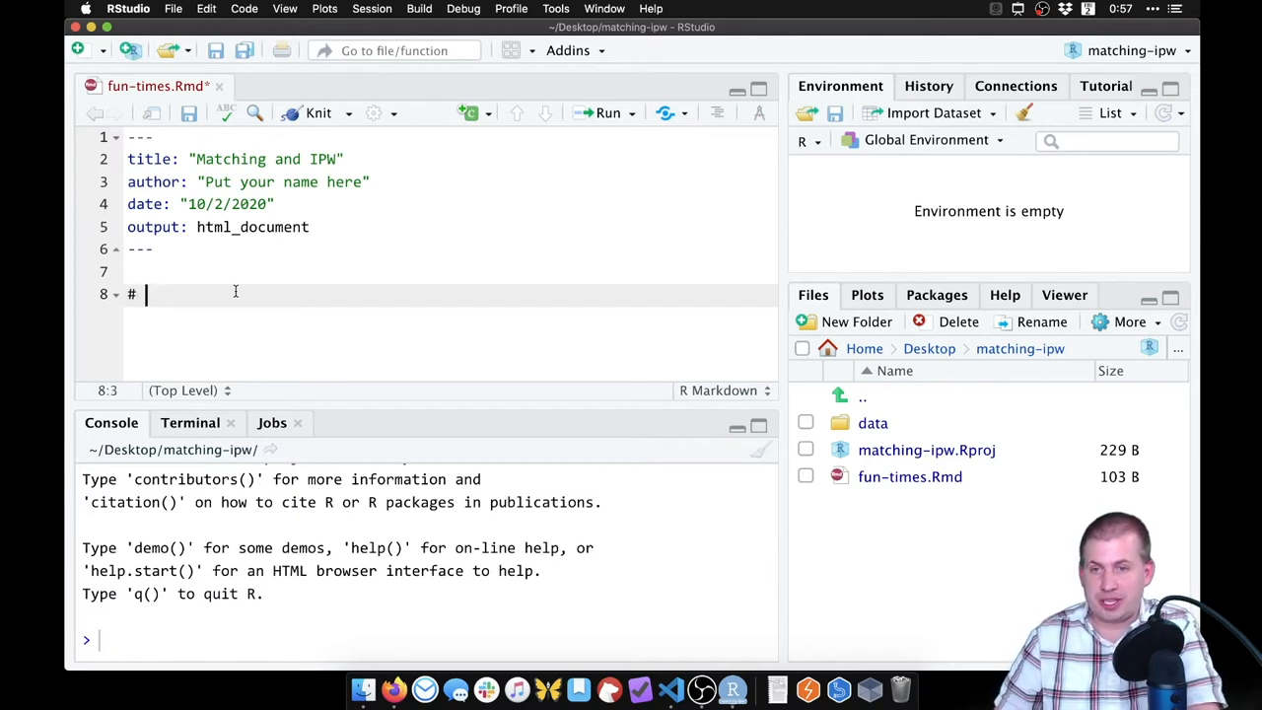
type("Load")
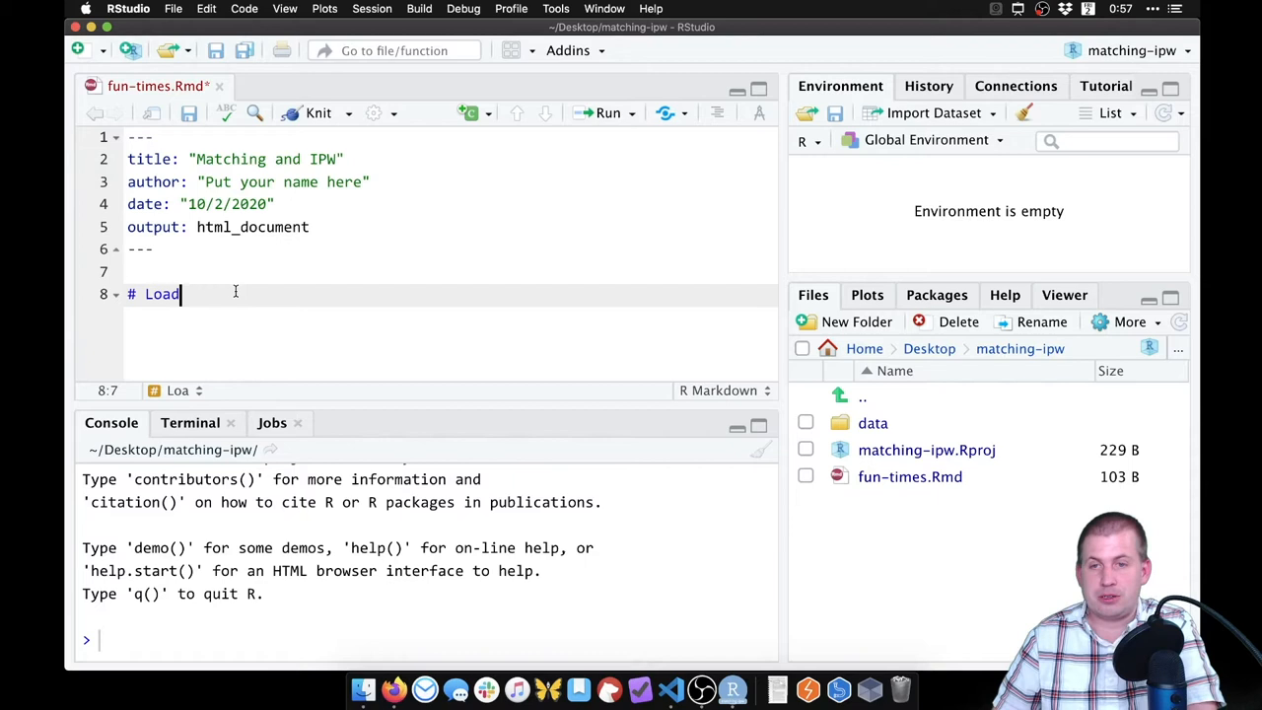
type("data")
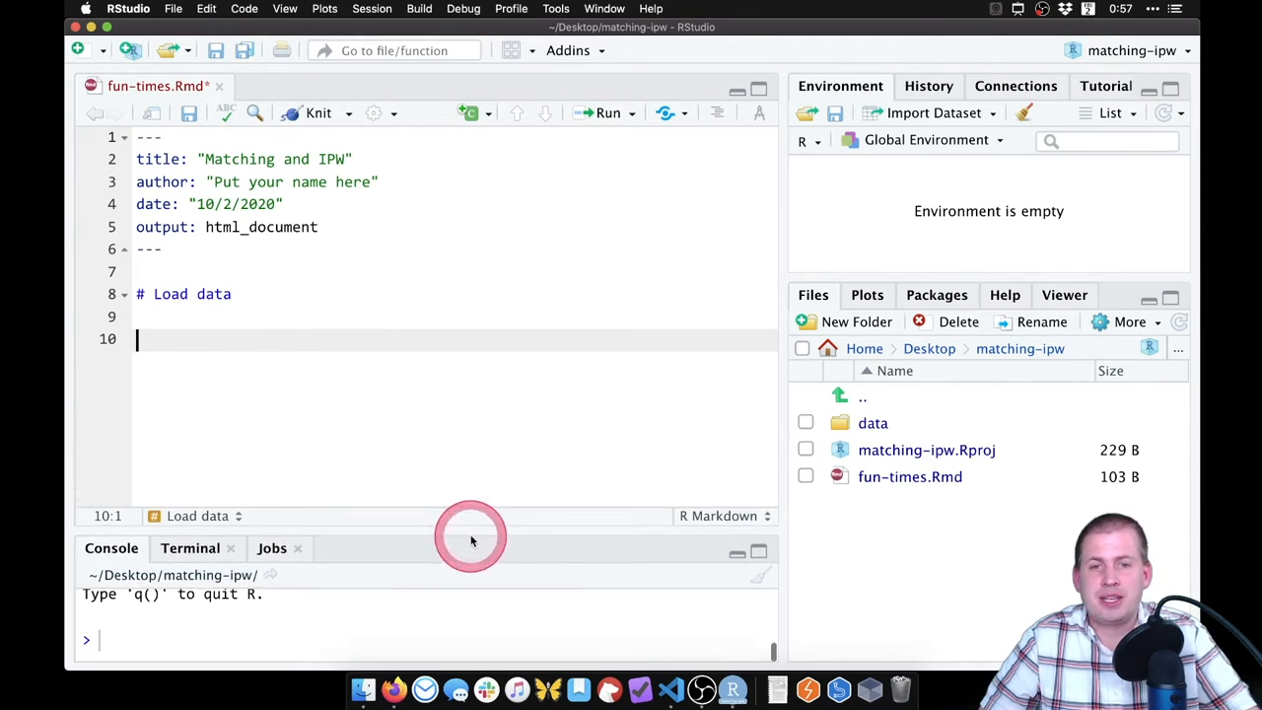
mouse_move(727, 313)
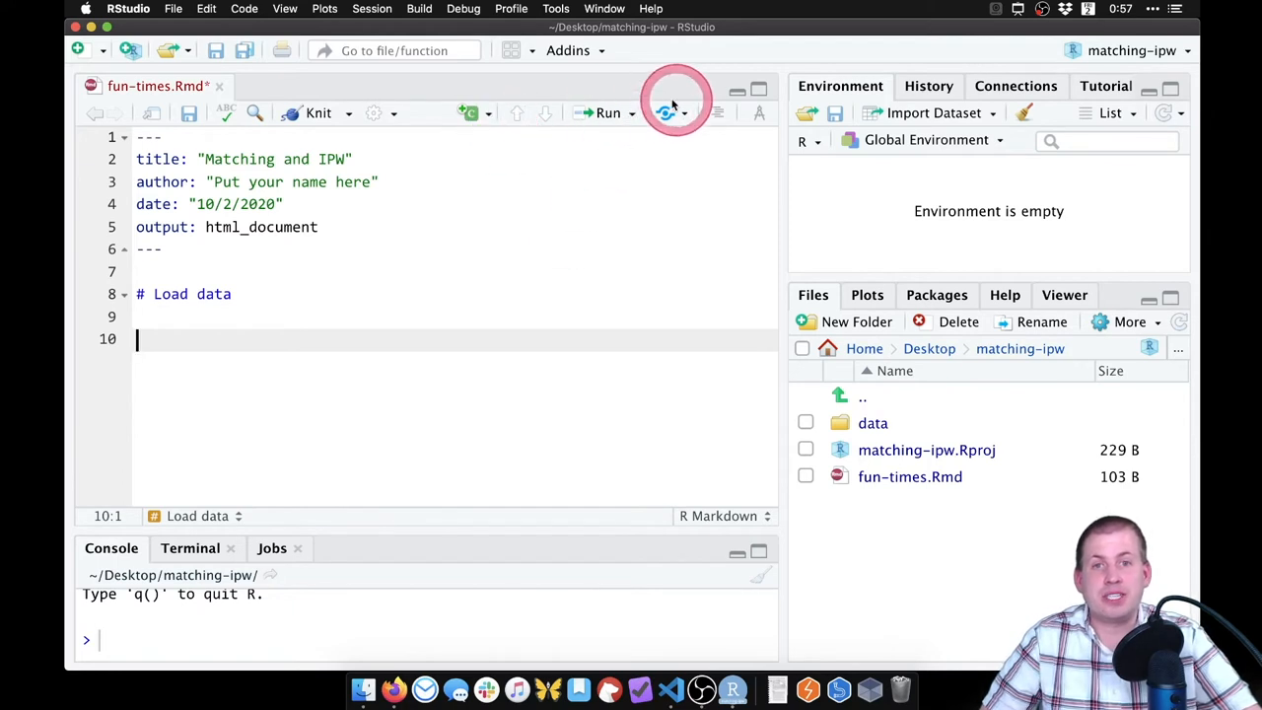
Step: Insert an empty R code chunk under '# Load data', with the cursor in its header
left_click(475, 113)
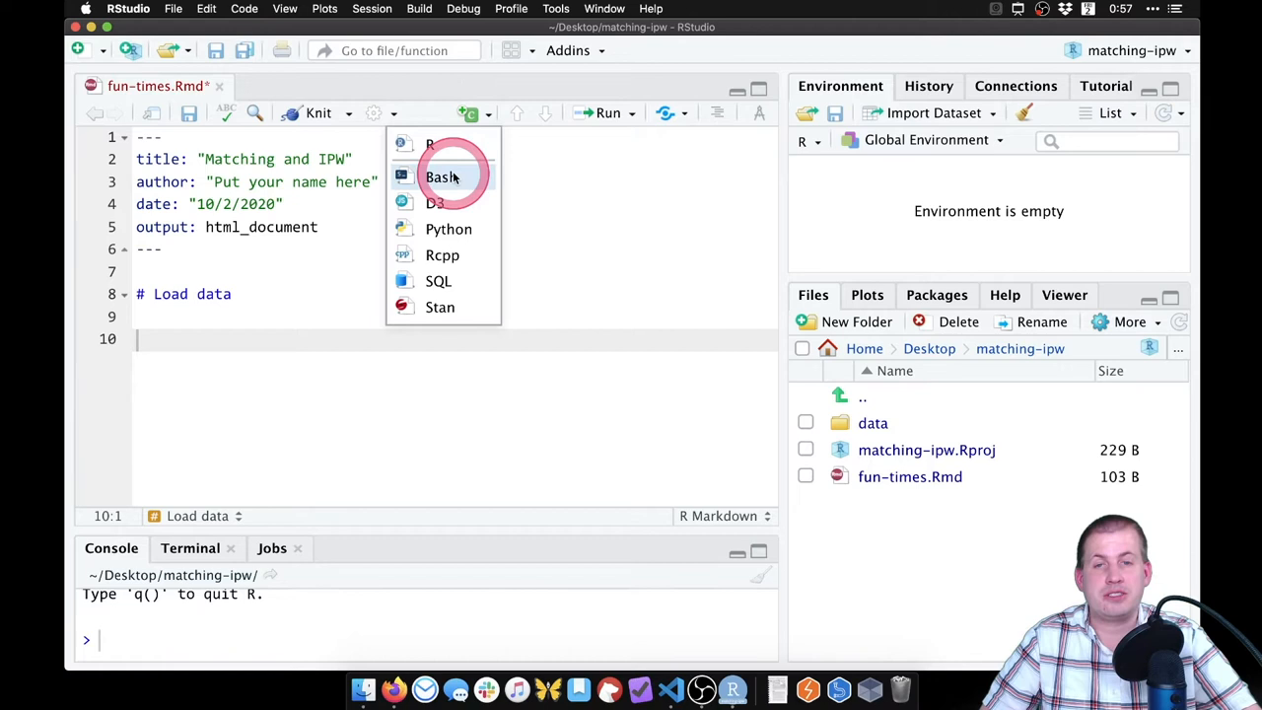
mouse_move(454, 145)
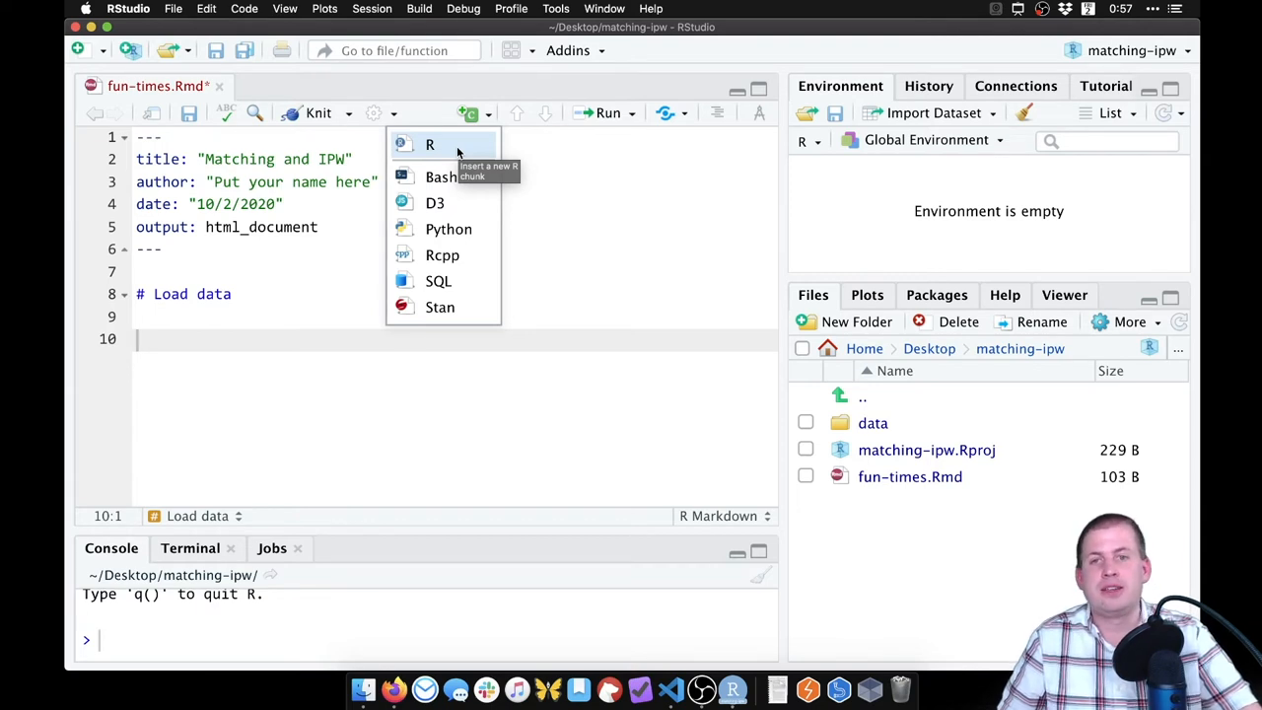
left_click(428, 144)
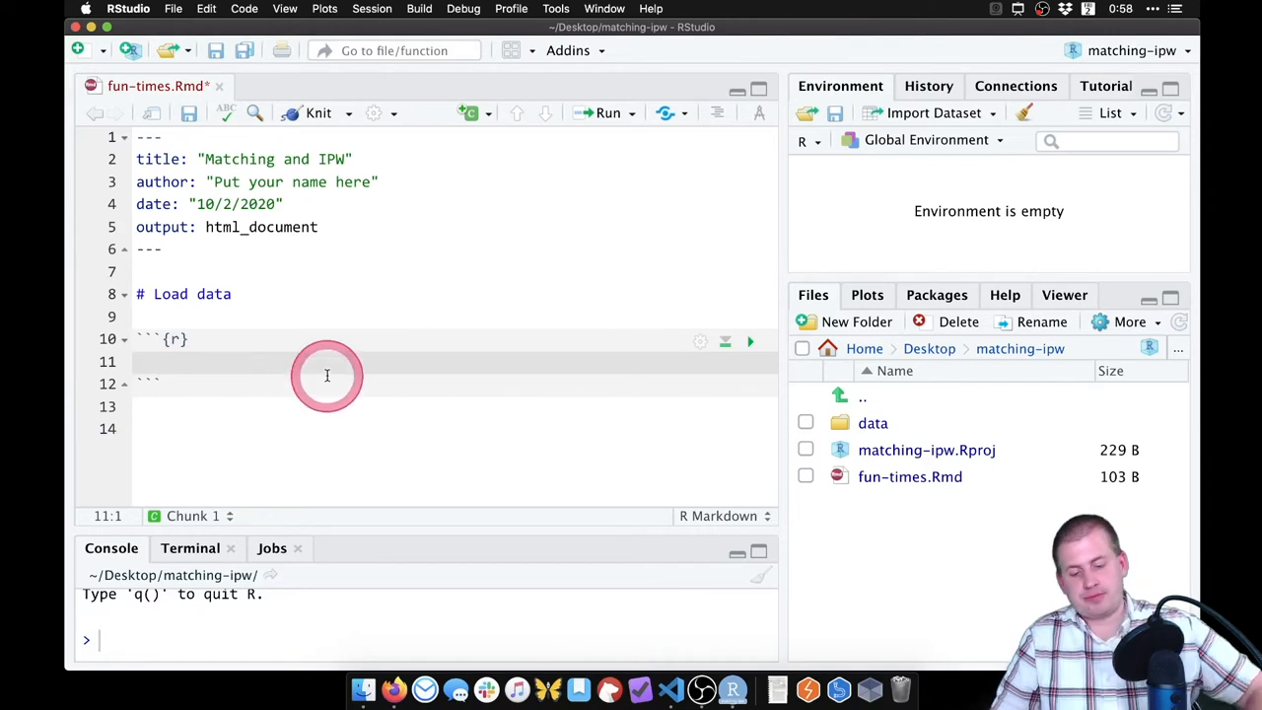
left_click(176, 339)
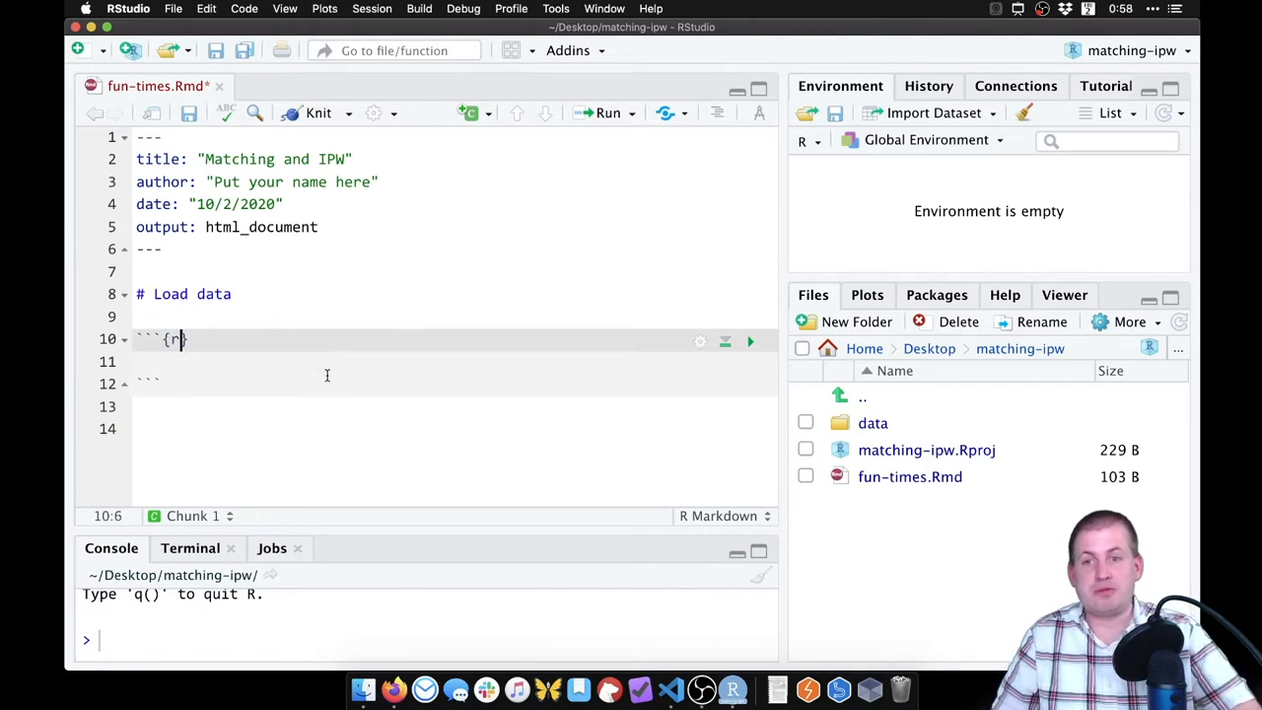
Step: Name the R chunk 'load-data' in its header
type("\" \"")
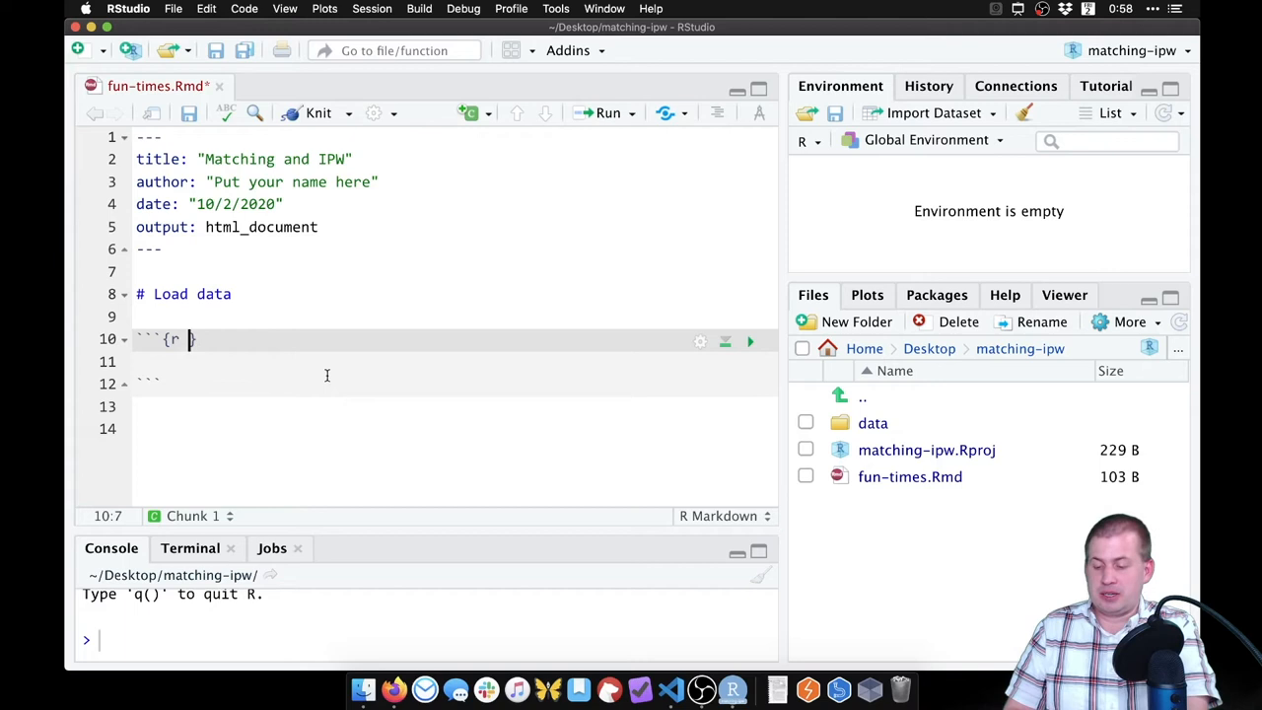
type("load-da")
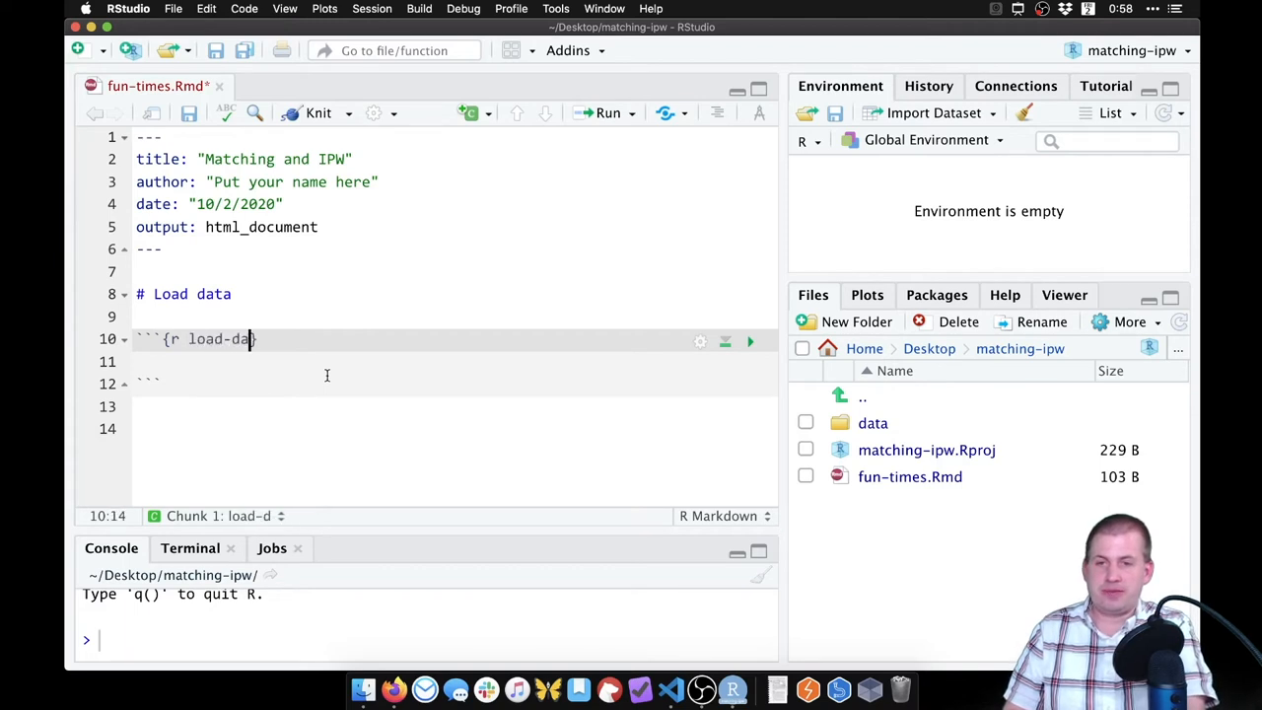
type("ta,")
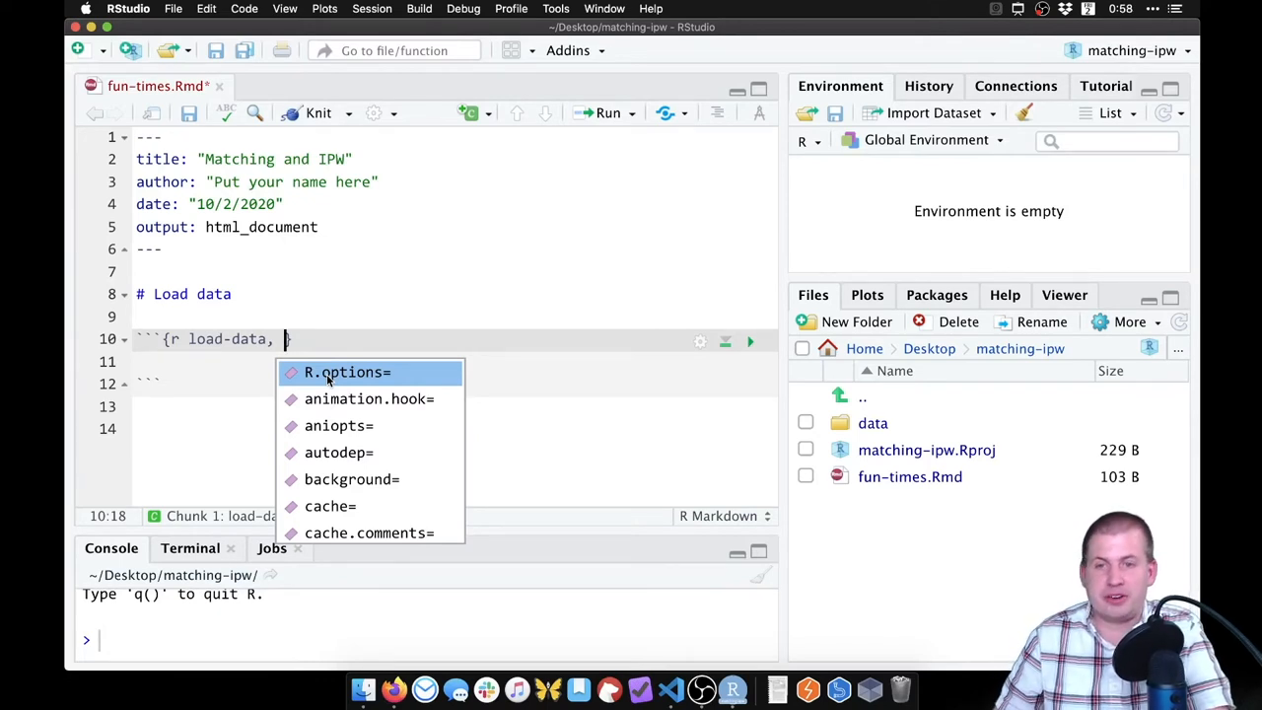
Step: Add message=FALSE and warning=FALSE to the chunk header, then close the chunk settings popup
type("message=FALSE,")
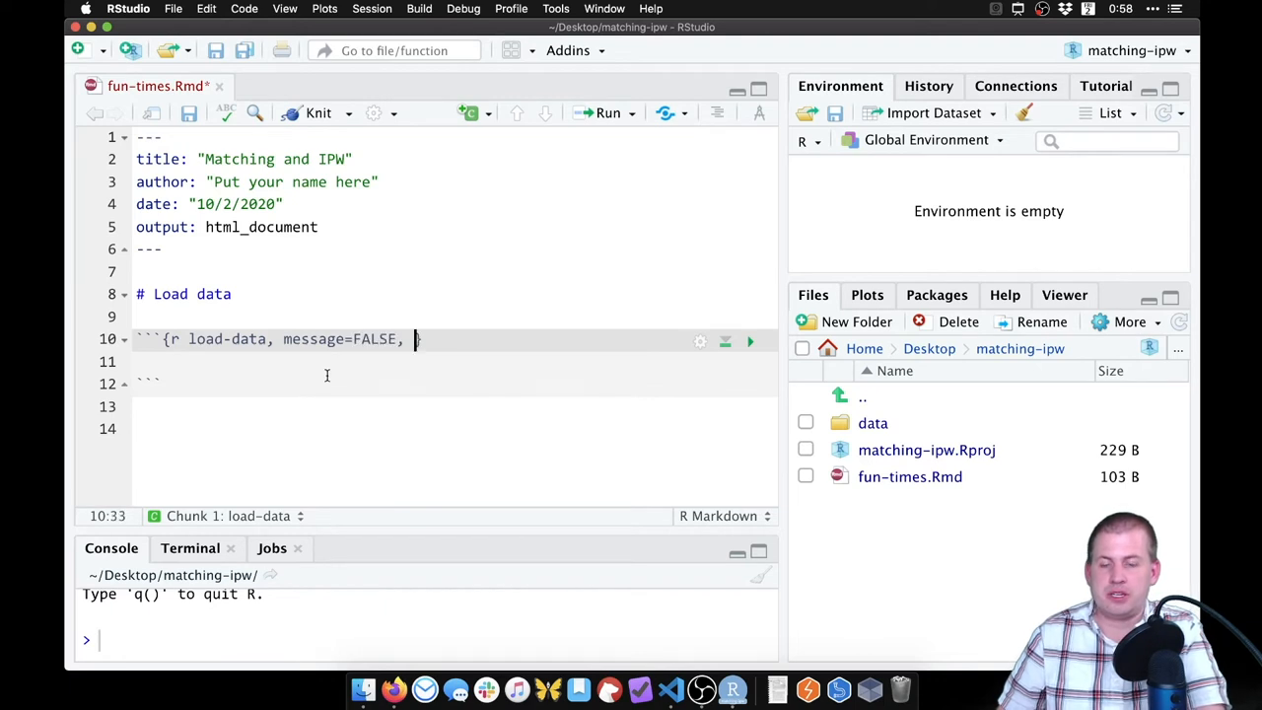
type("warning=FALSE")
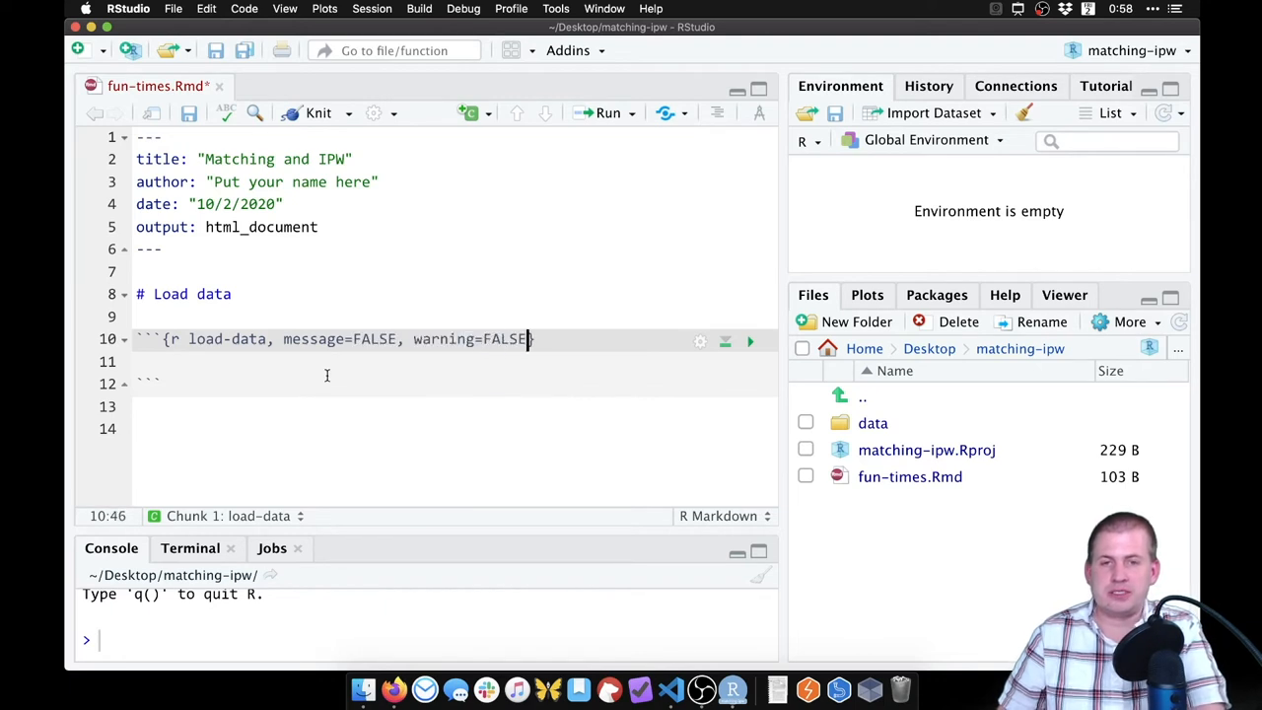
left_click(629, 369)
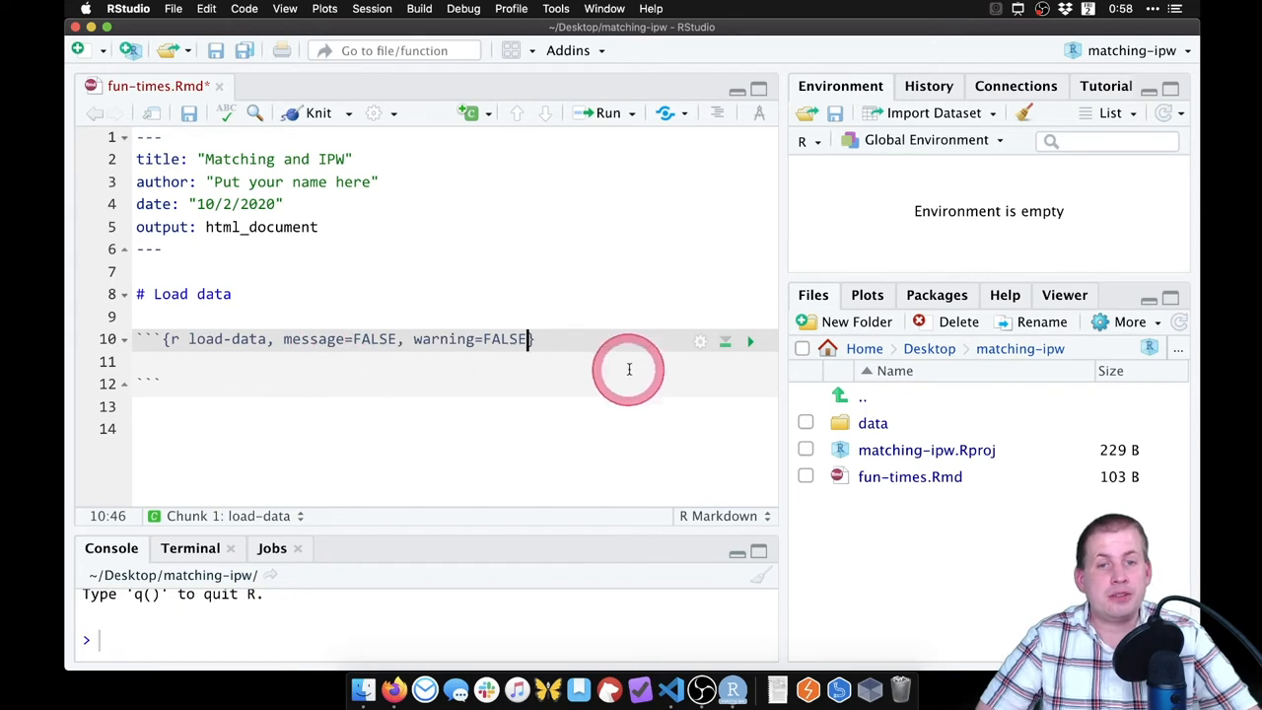
left_click(700, 340)
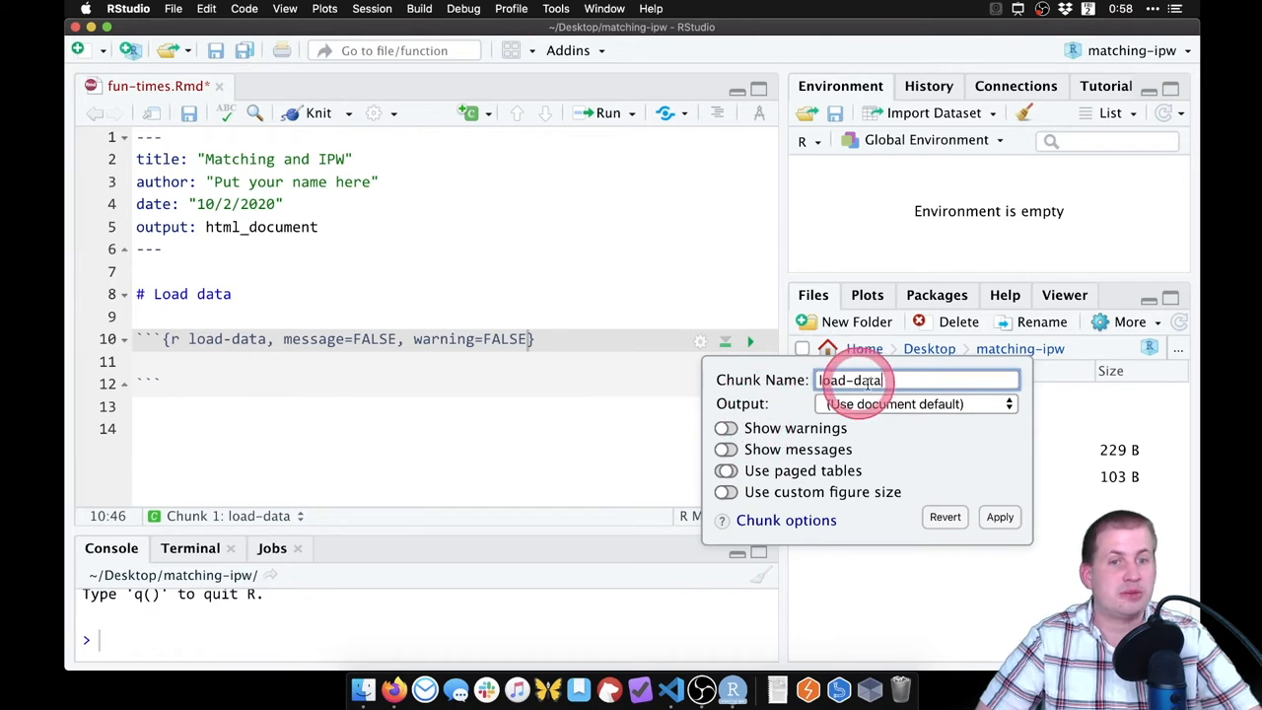
mouse_move(586, 354)
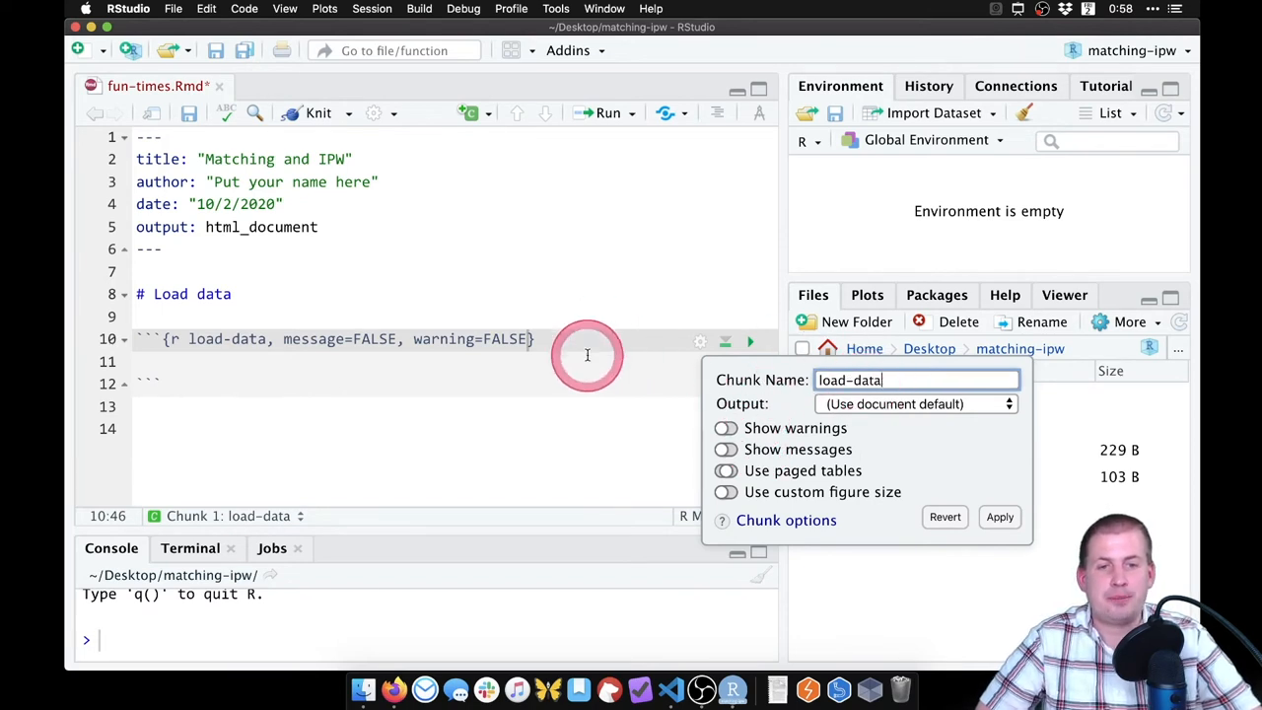
left_click(251, 362)
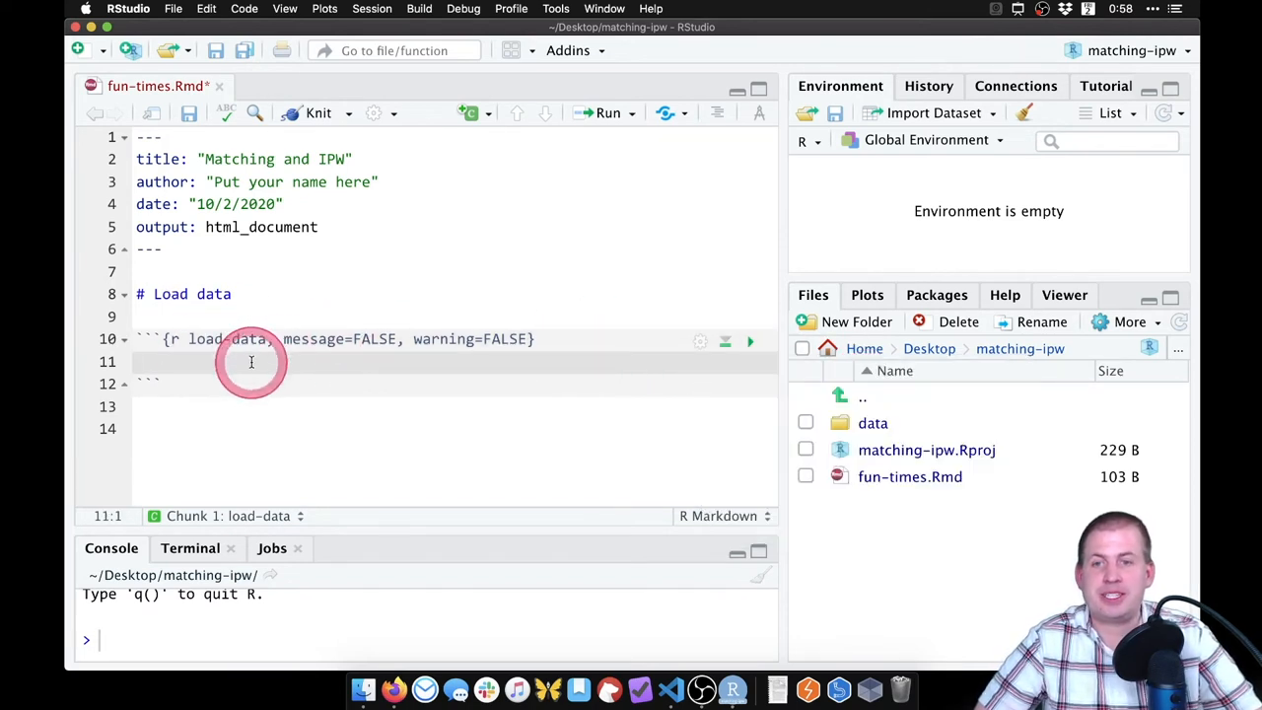
Step: Add library(tidyverse) to the load-data chunk and run the chunk in the console
type("1")
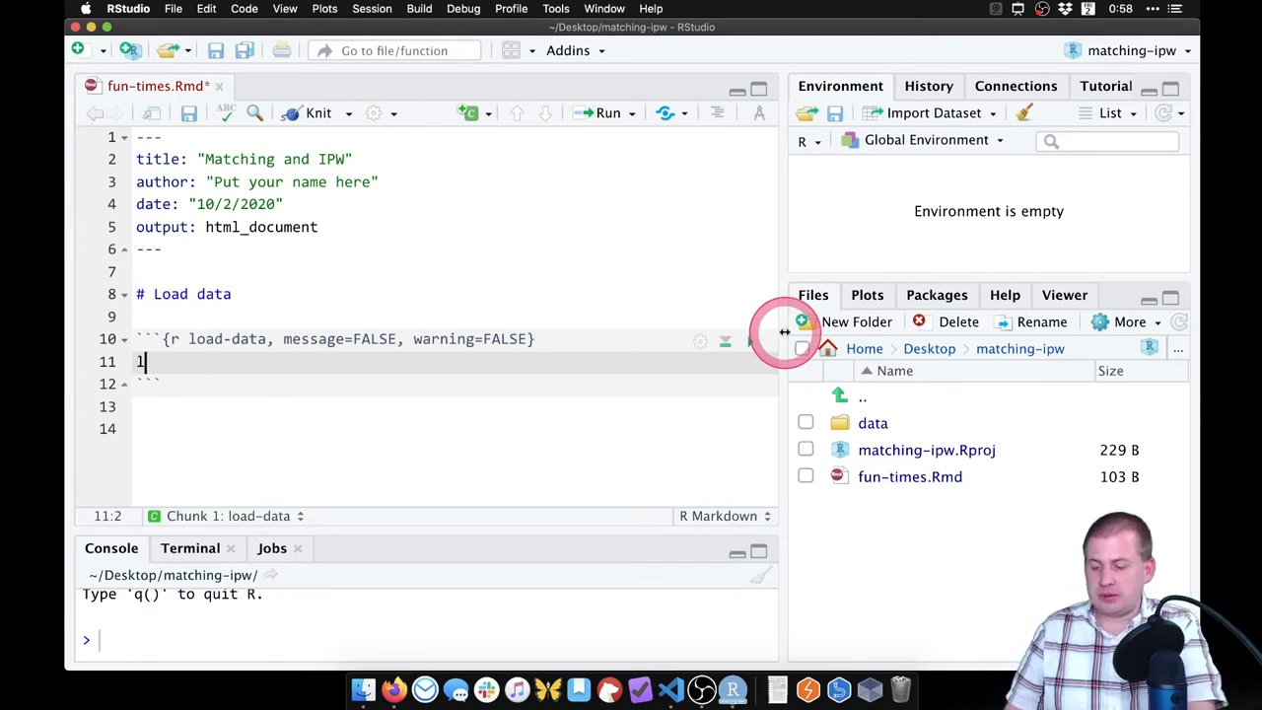
type("library(tid")
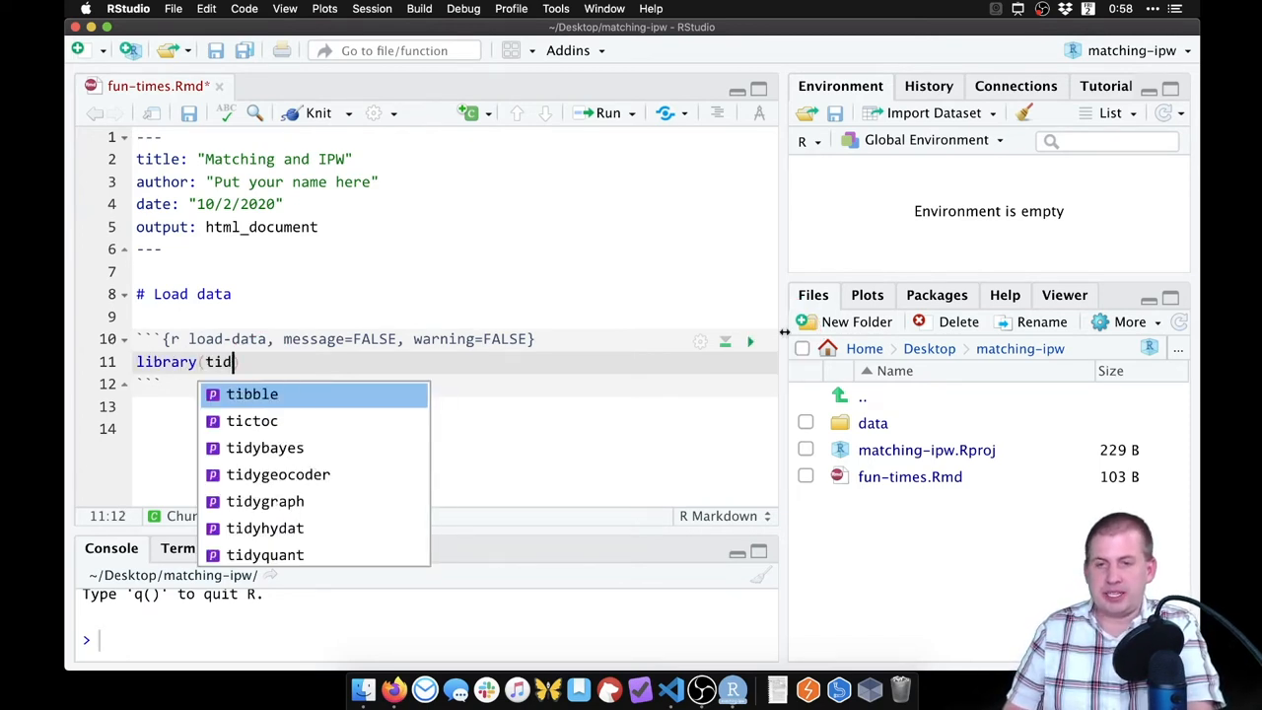
type("yverse")
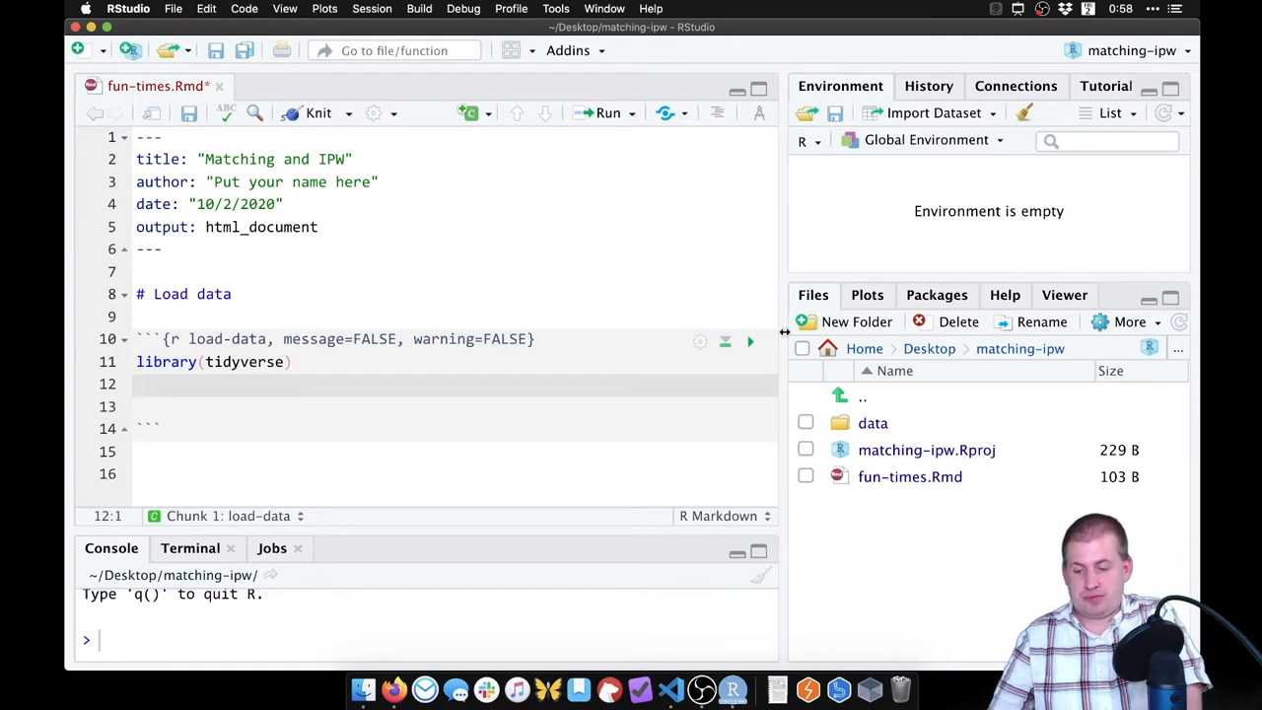
left_click(660, 414)
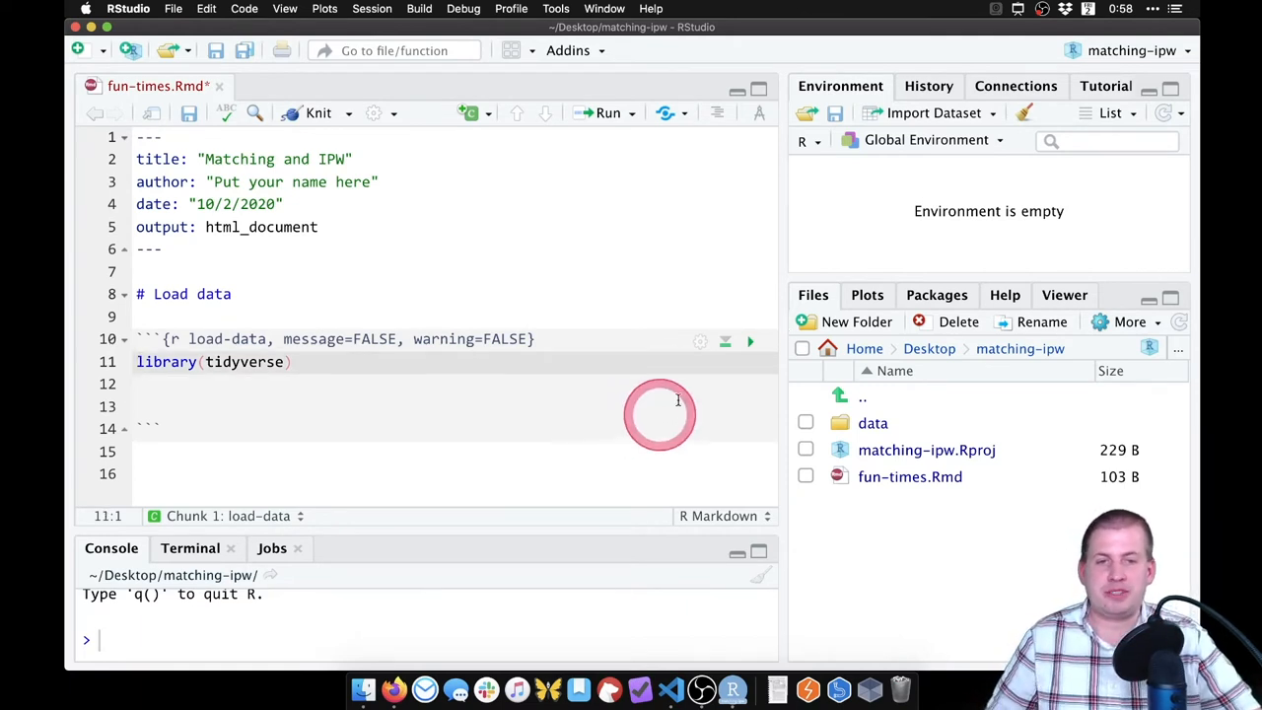
left_click(750, 341)
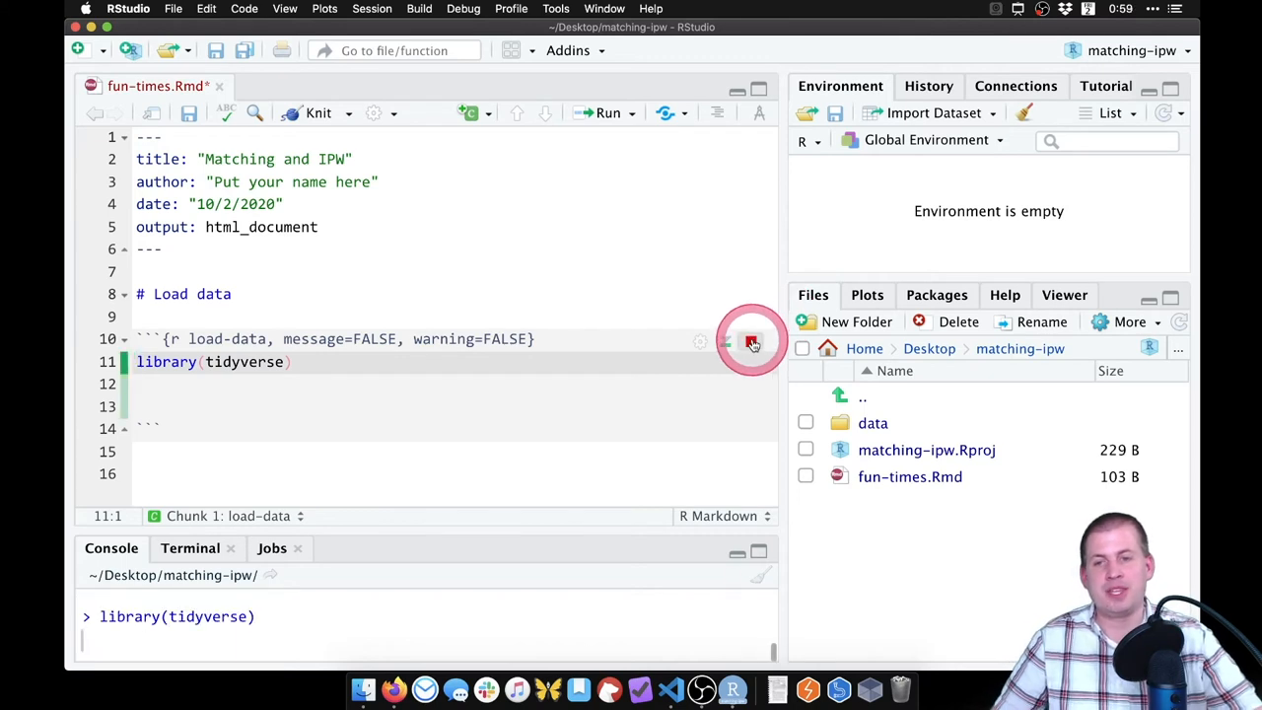
left_click(752, 342)
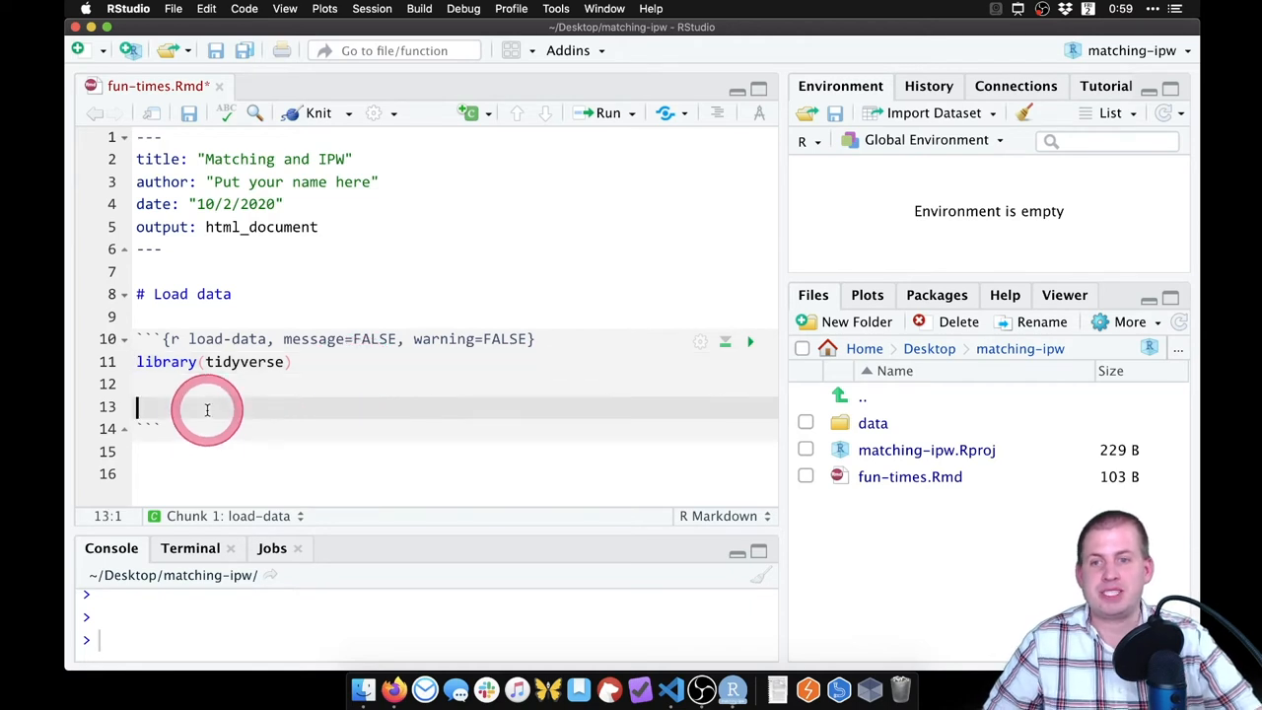
mouse_move(563, 387)
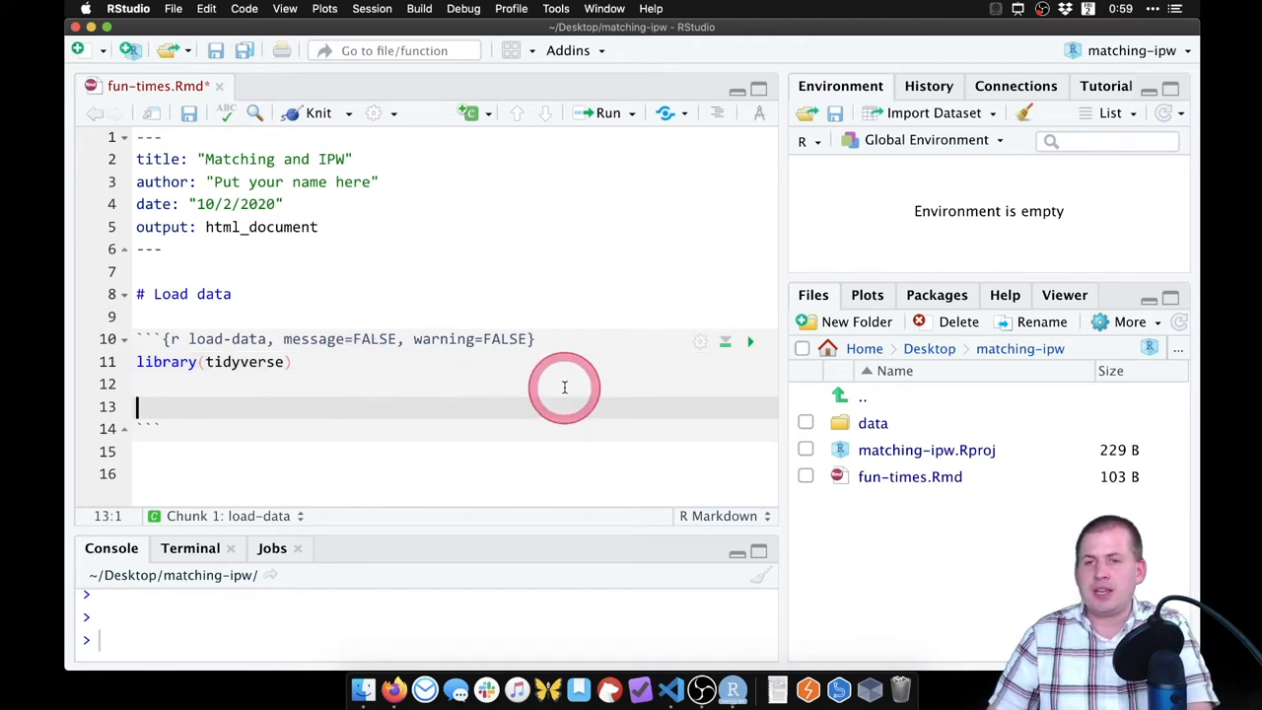
Step: Add nets <- read_csv("data/mosquito_nets.csv") to the chunk and run it, creating a 1752×10 data frame
left_click(564, 387)
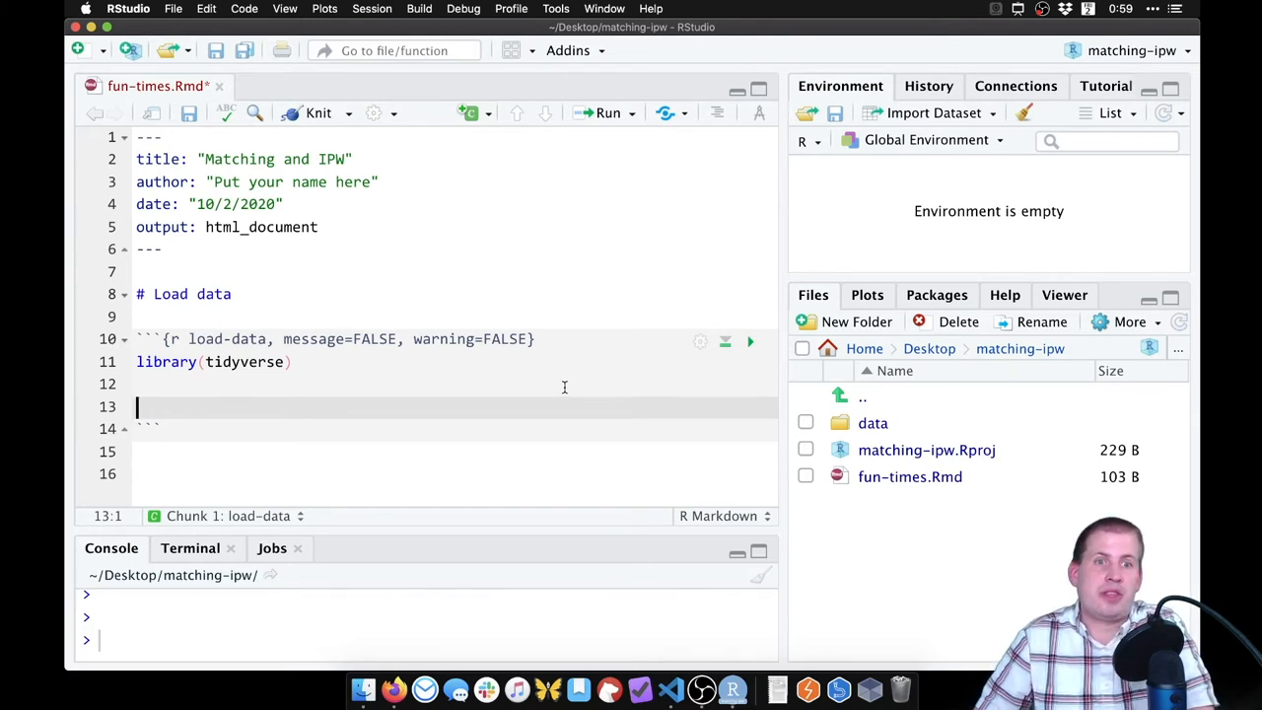
type("mosqu")
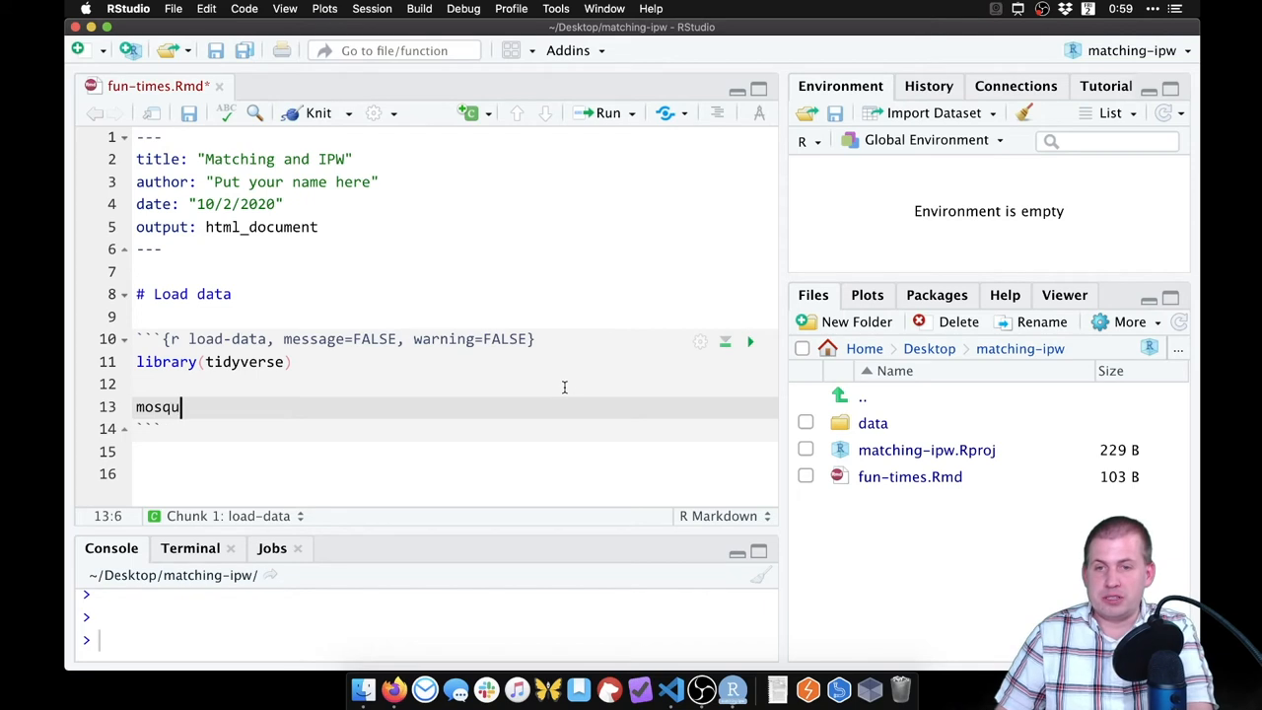
key("BackSpace")
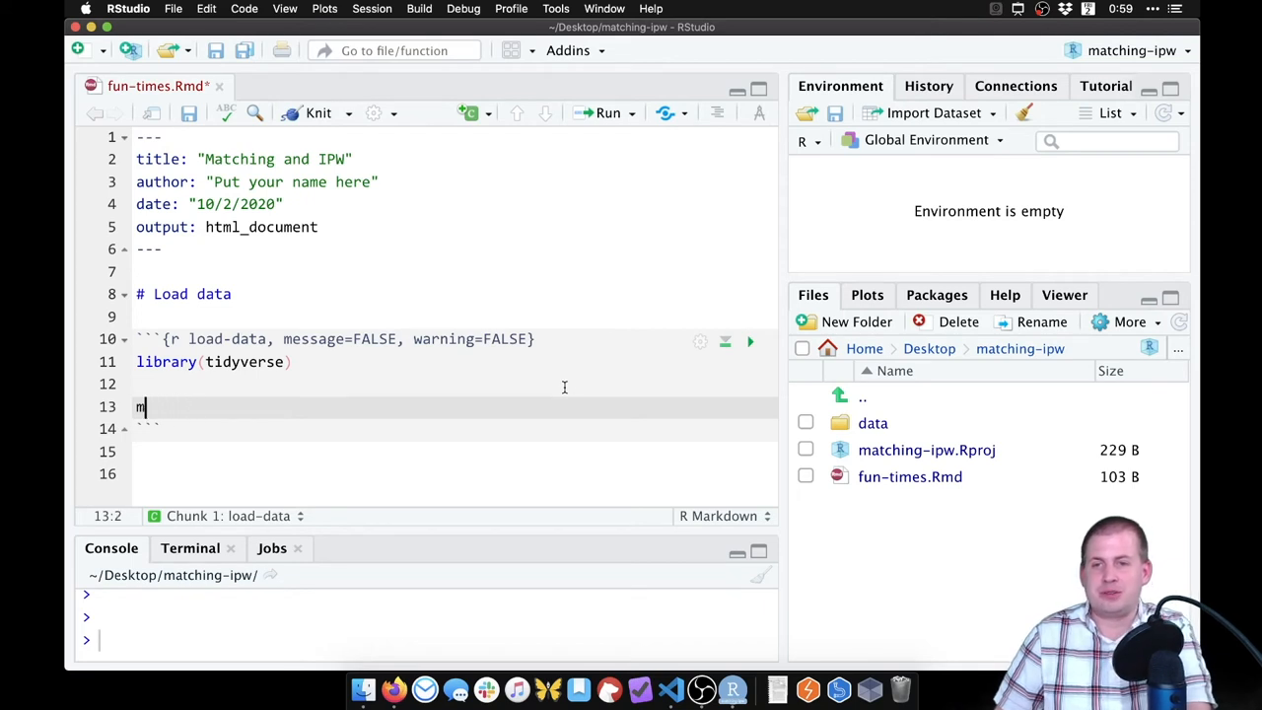
type("n")
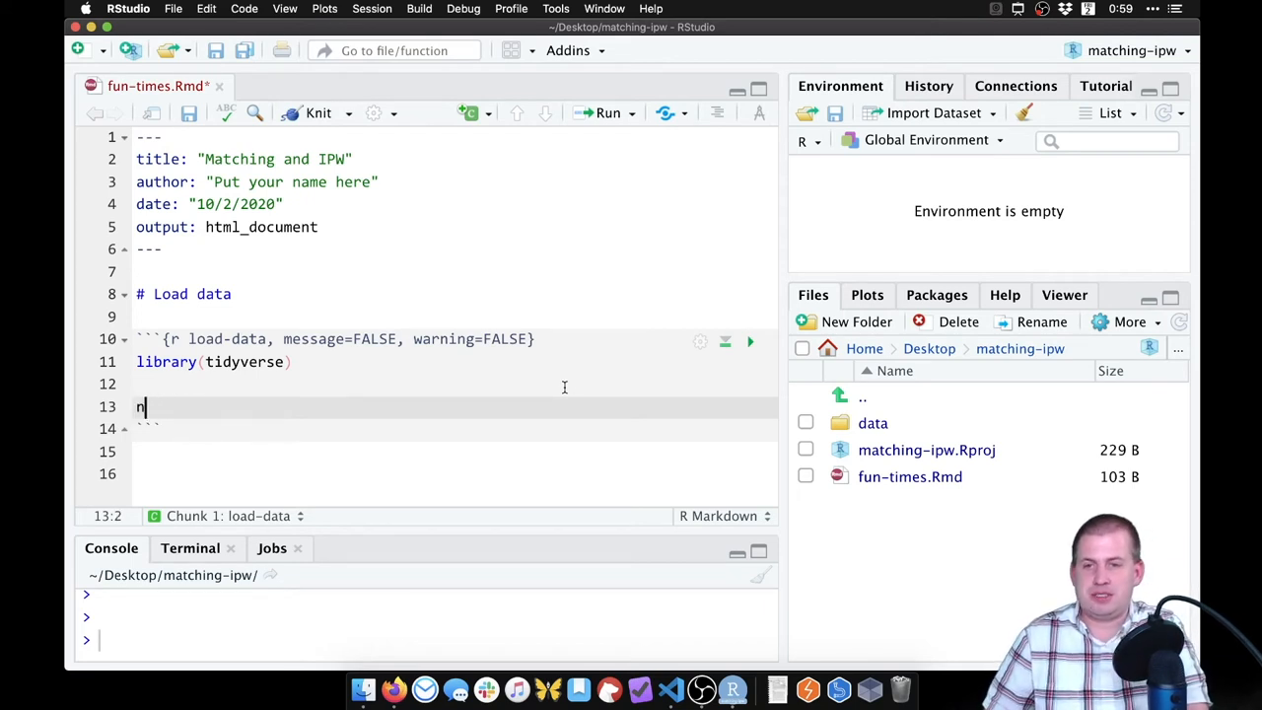
type("ets <-")
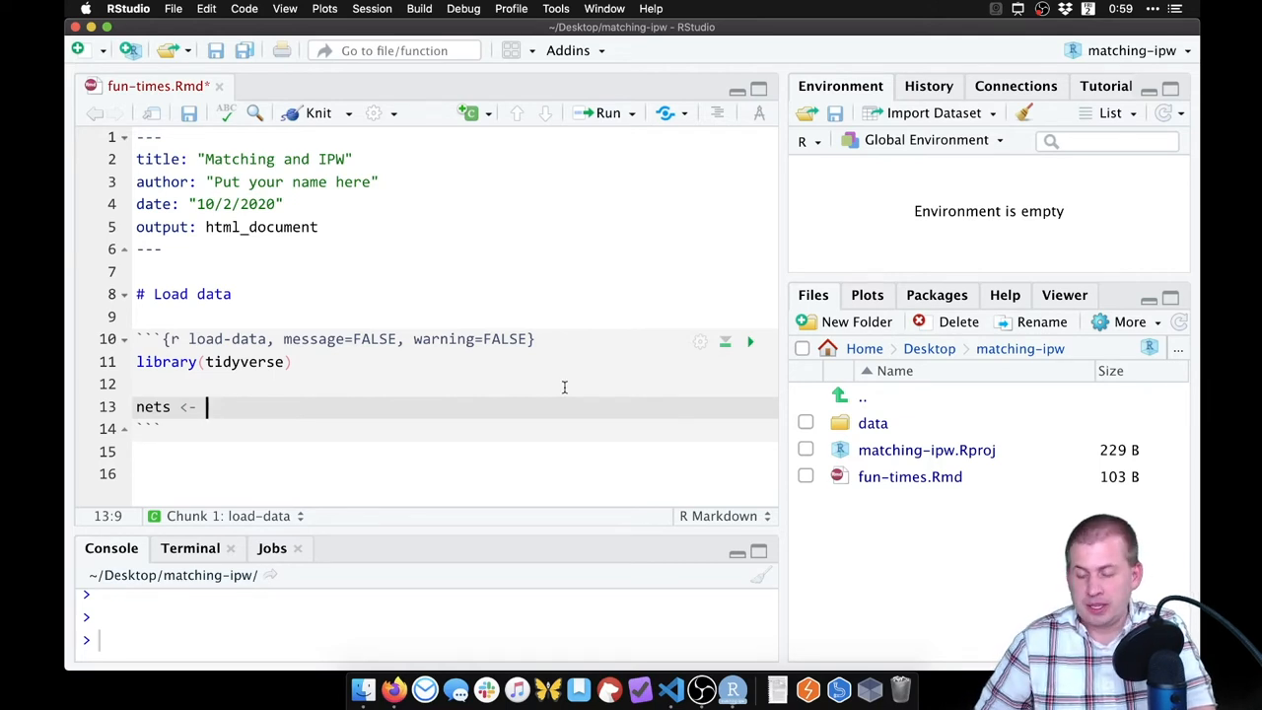
type("read_csv")
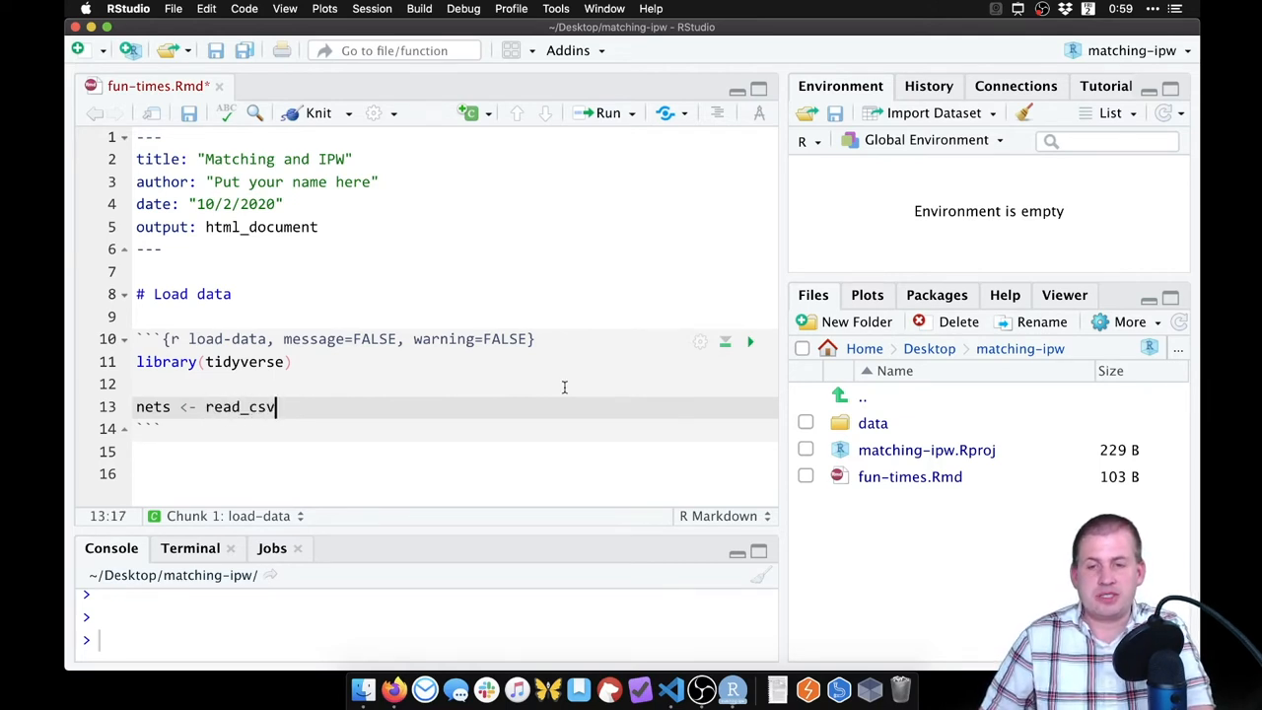
type("(\"")
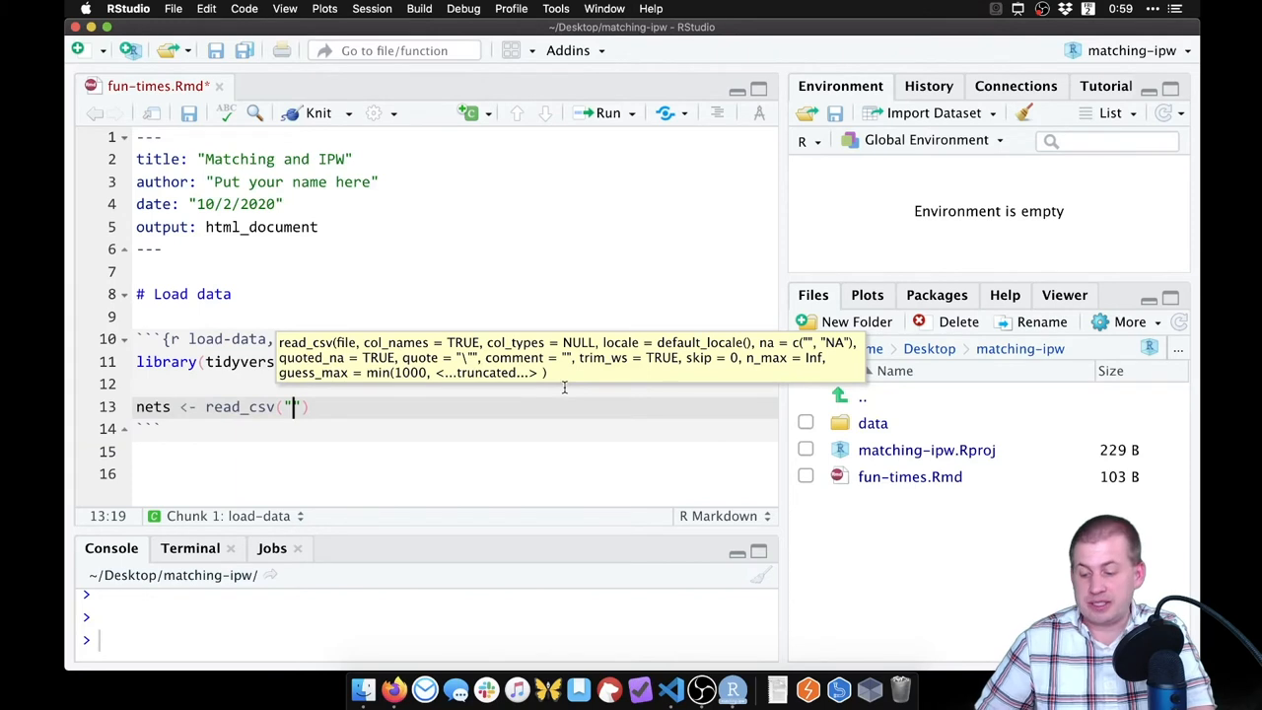
type("data")
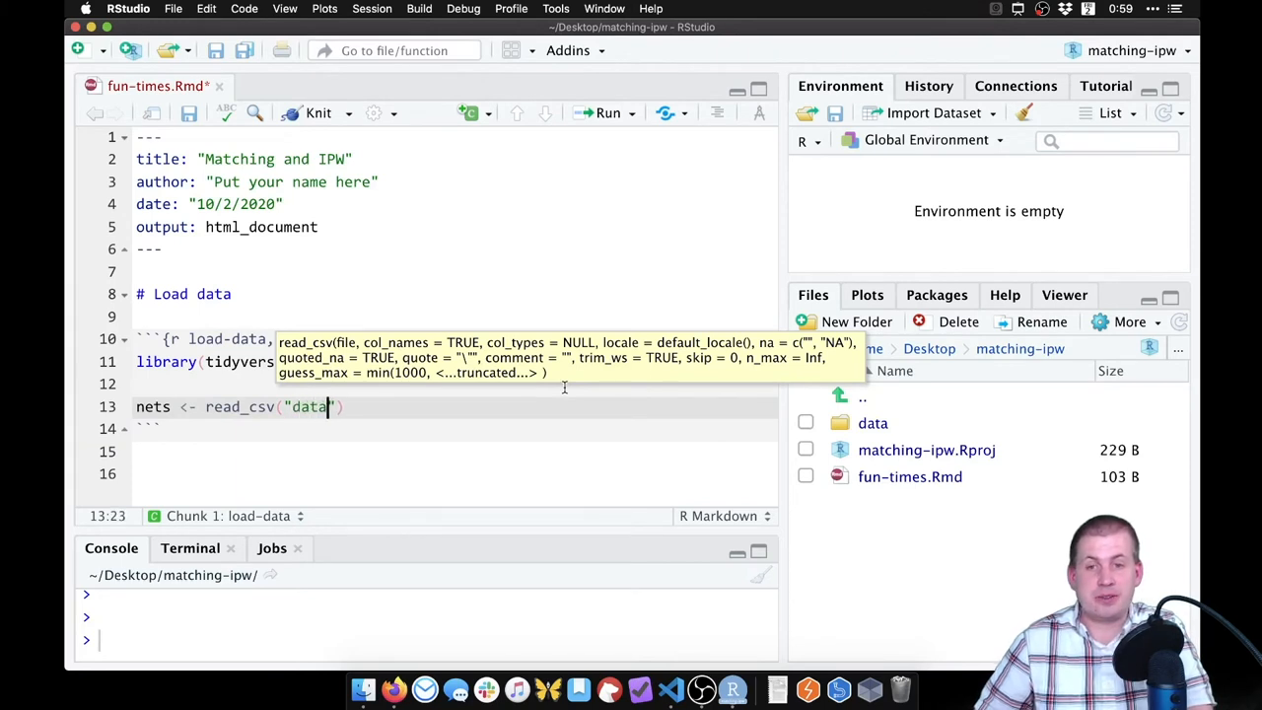
type("/m")
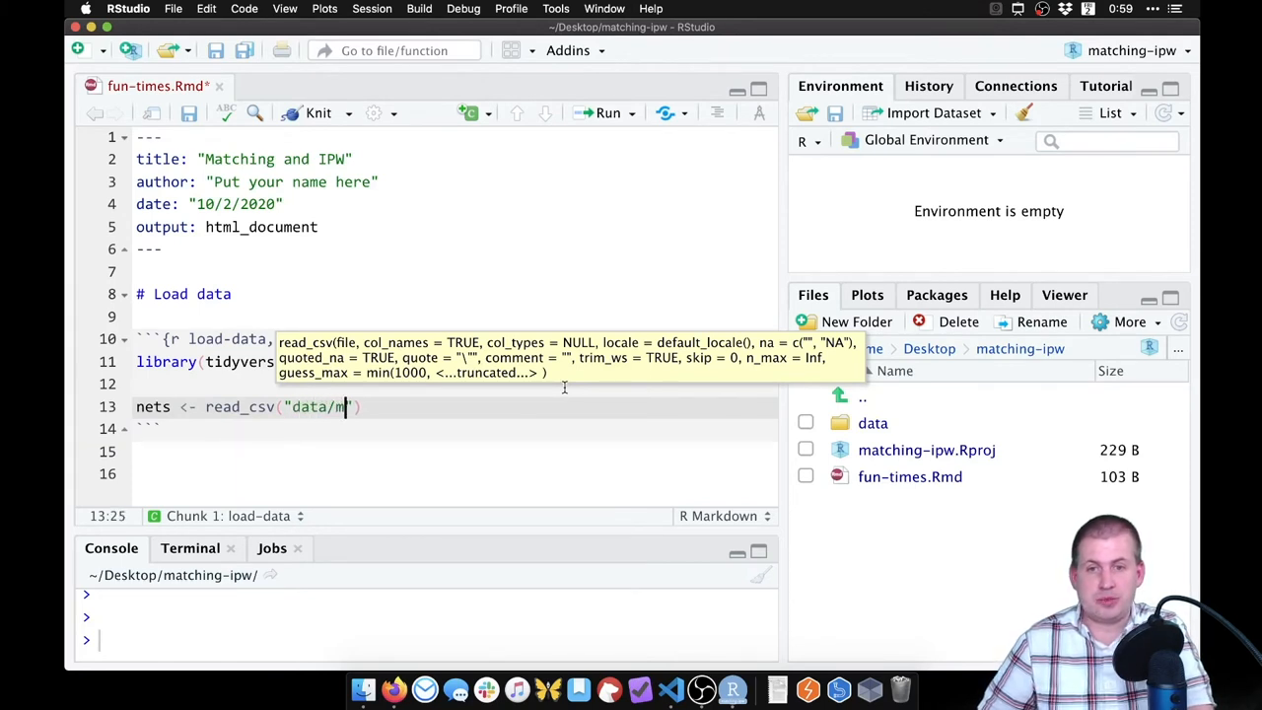
type("osquito_nets.csv")
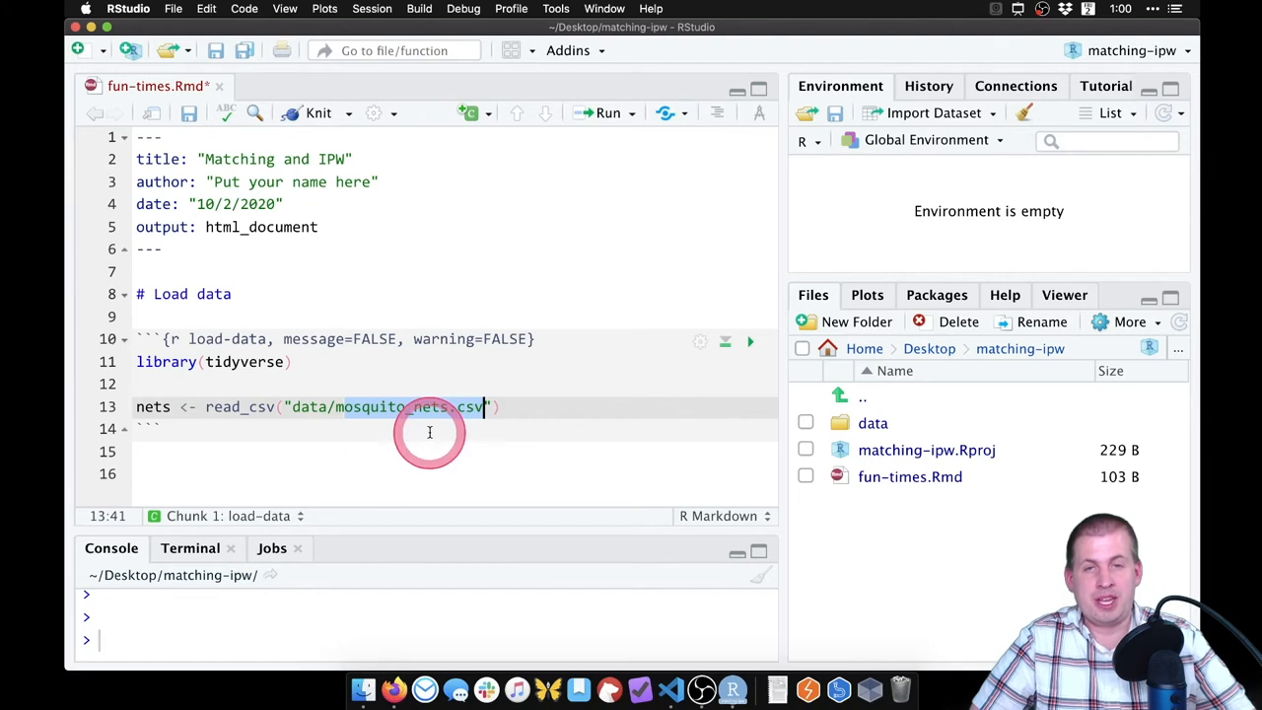
mouse_move(527, 381)
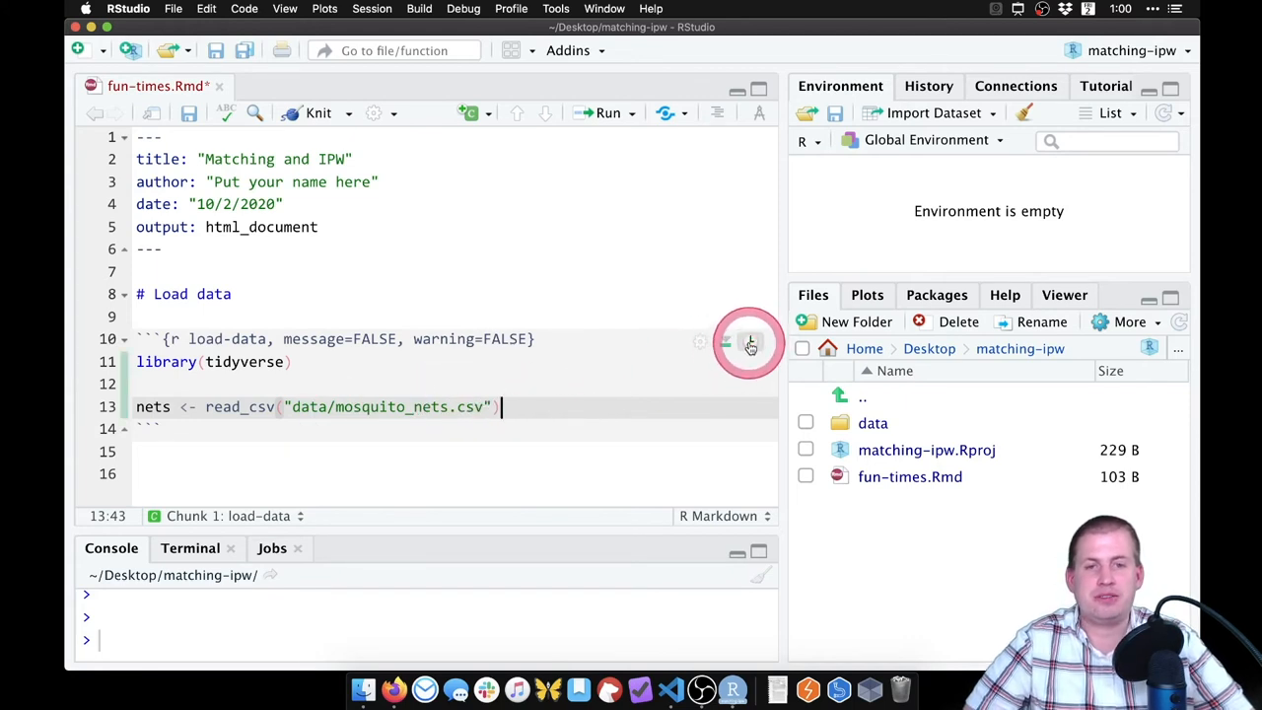
left_click(749, 342)
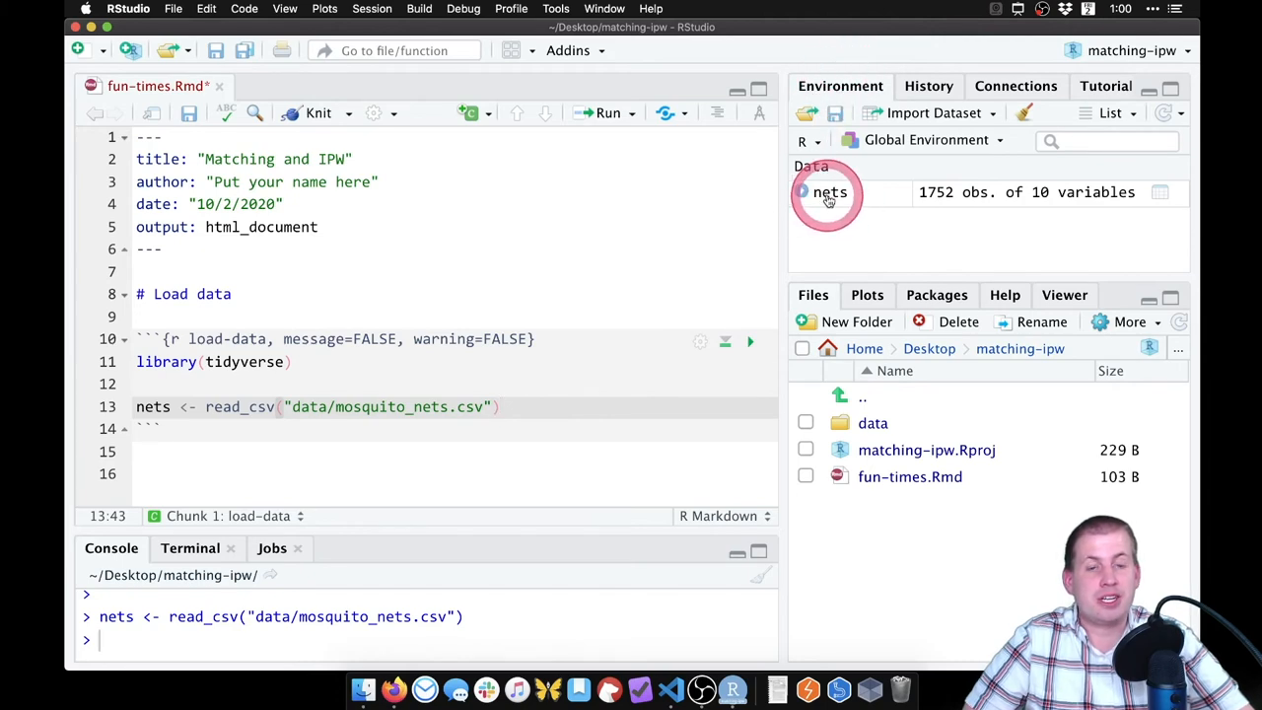
Step: Open nets in the data viewer and sort it by malaria_risk, income and health
left_click(829, 193)
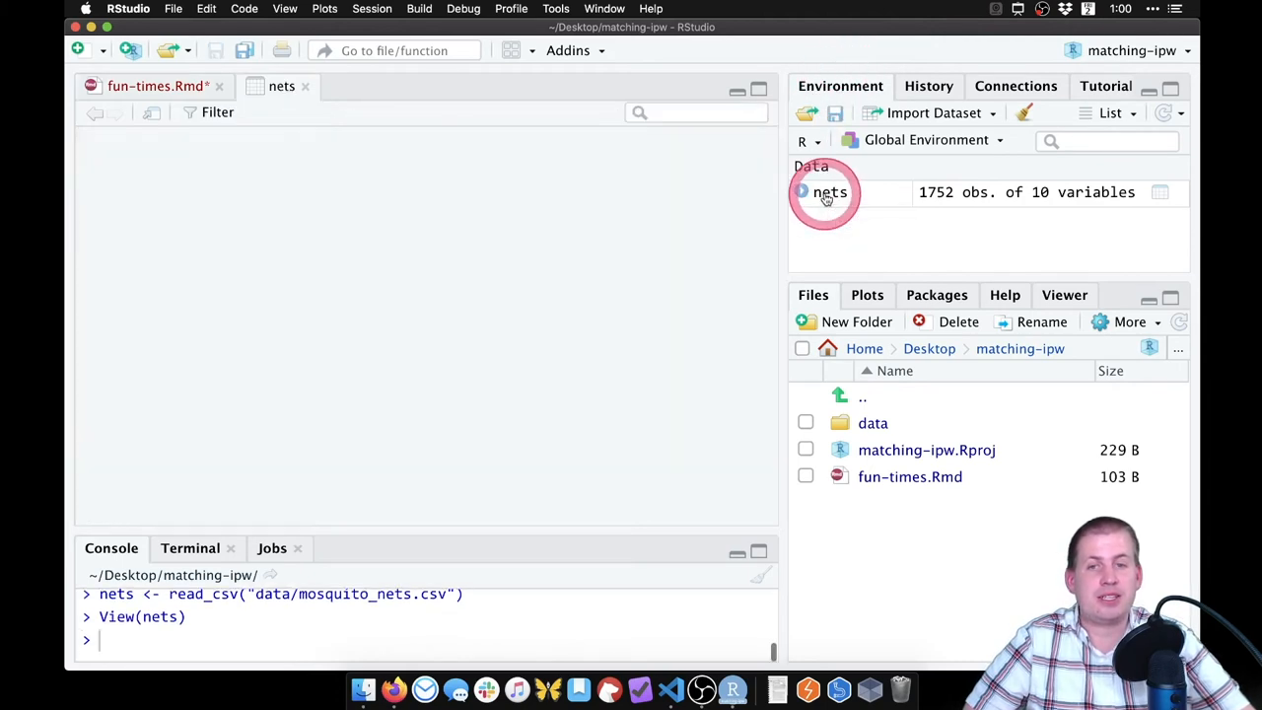
left_click(829, 193)
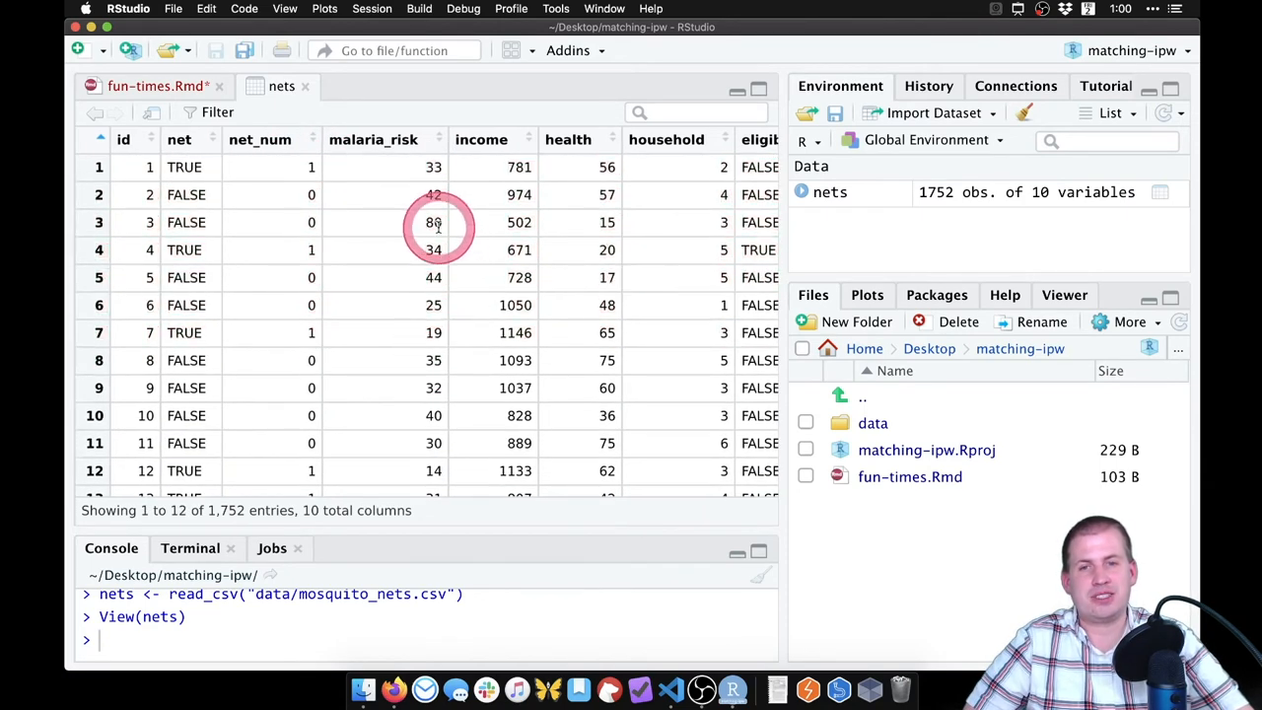
left_click(373, 139)
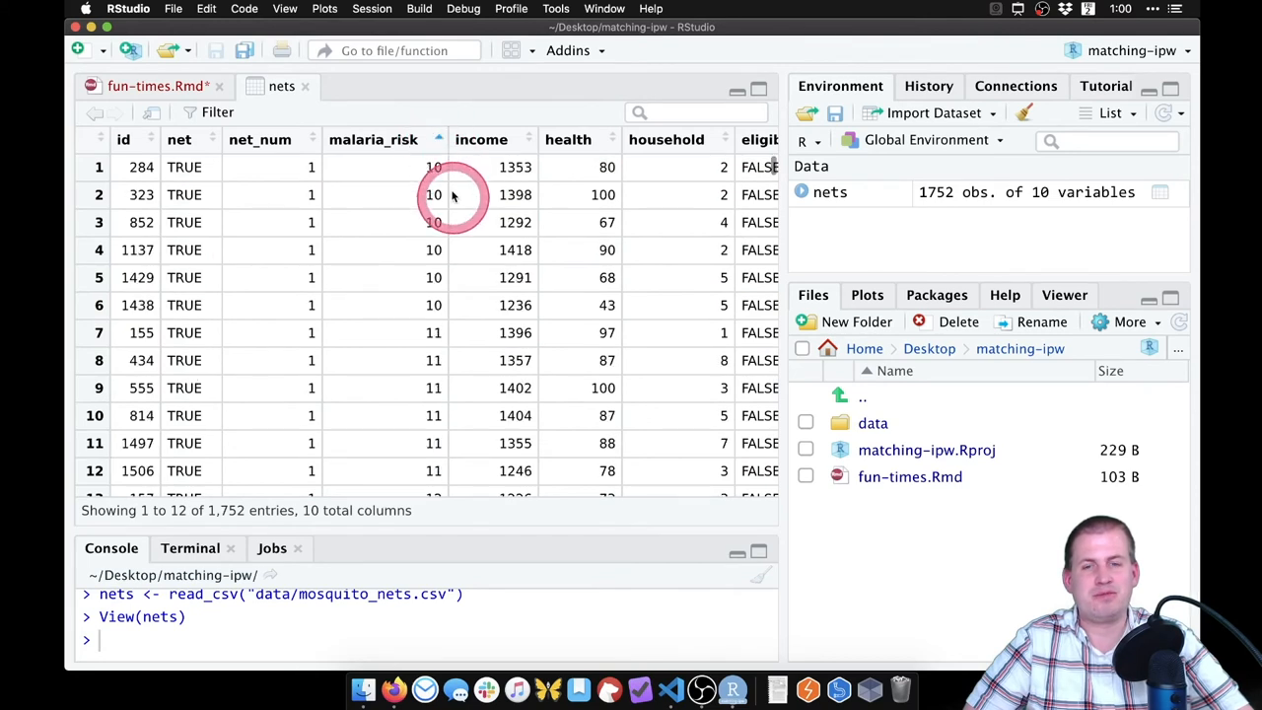
left_click(438, 139)
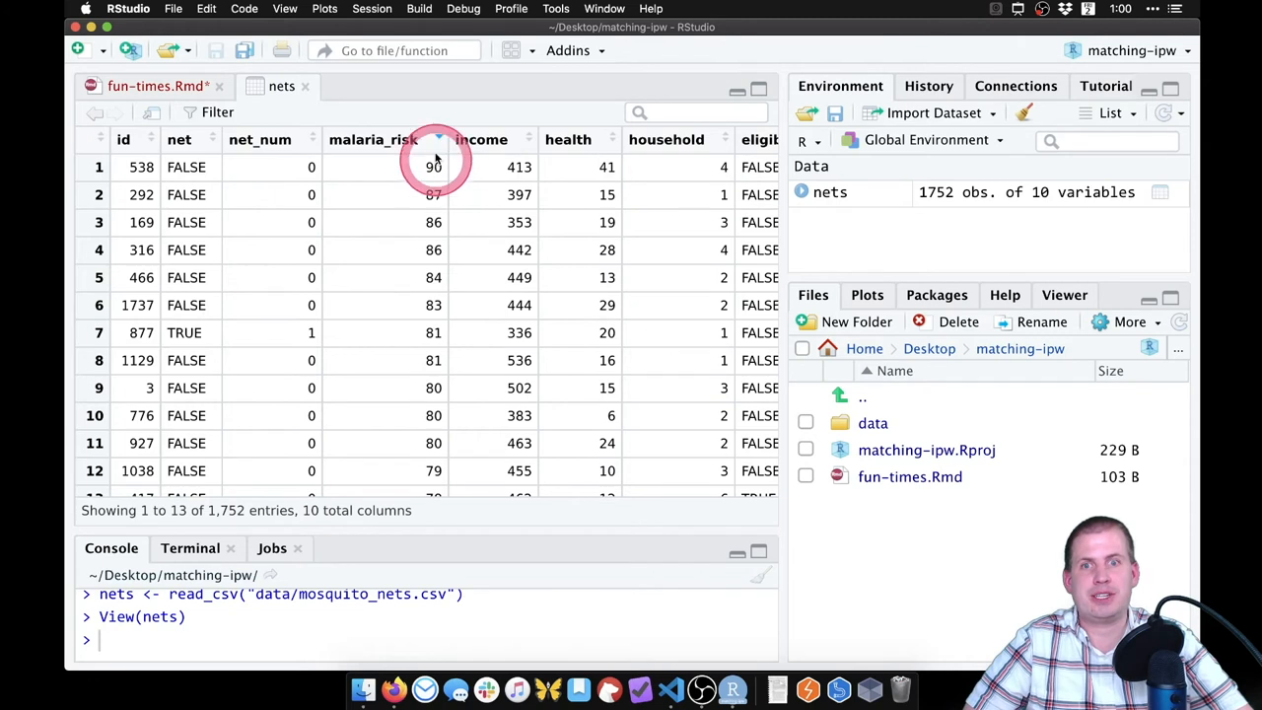
left_click(482, 139)
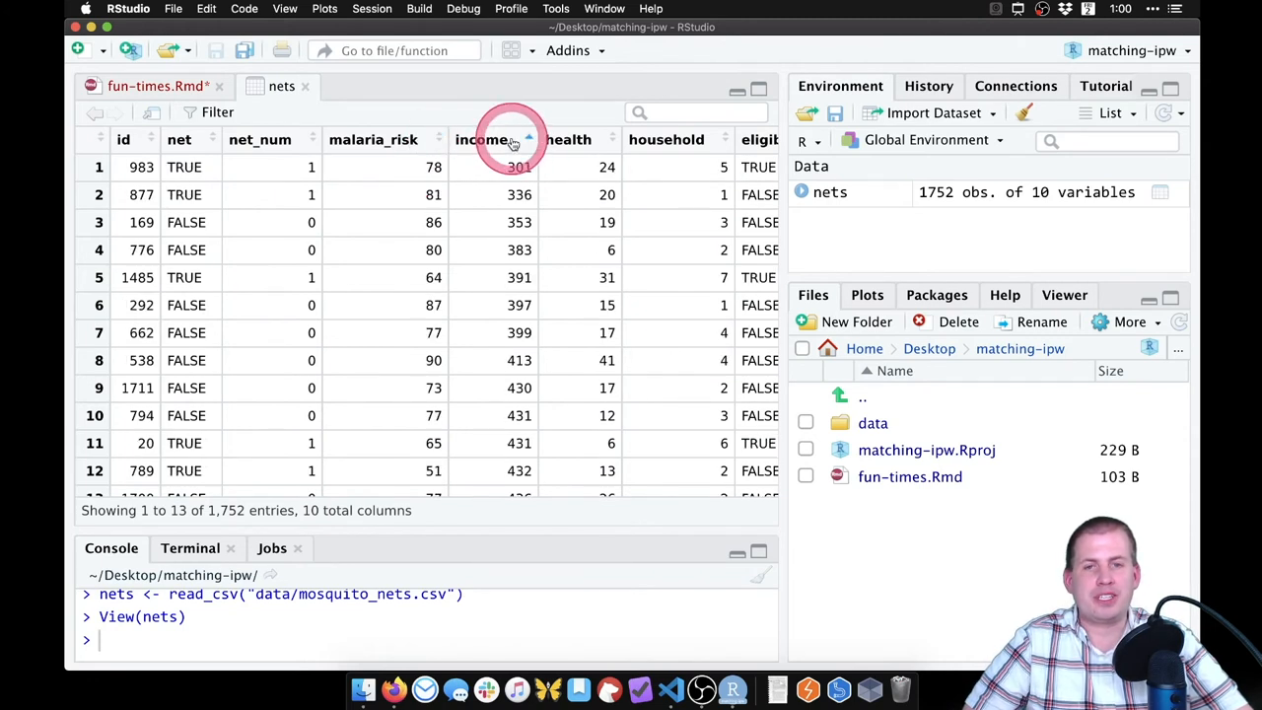
left_click(481, 139)
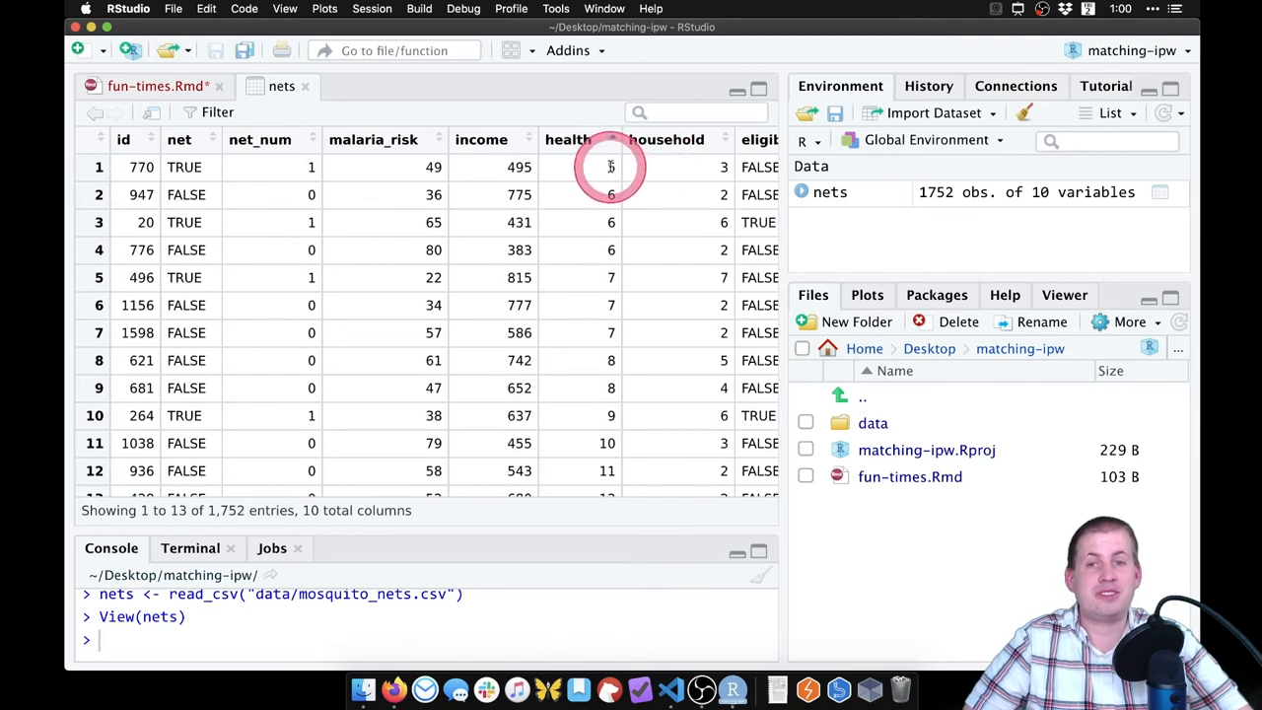
left_click(568, 139)
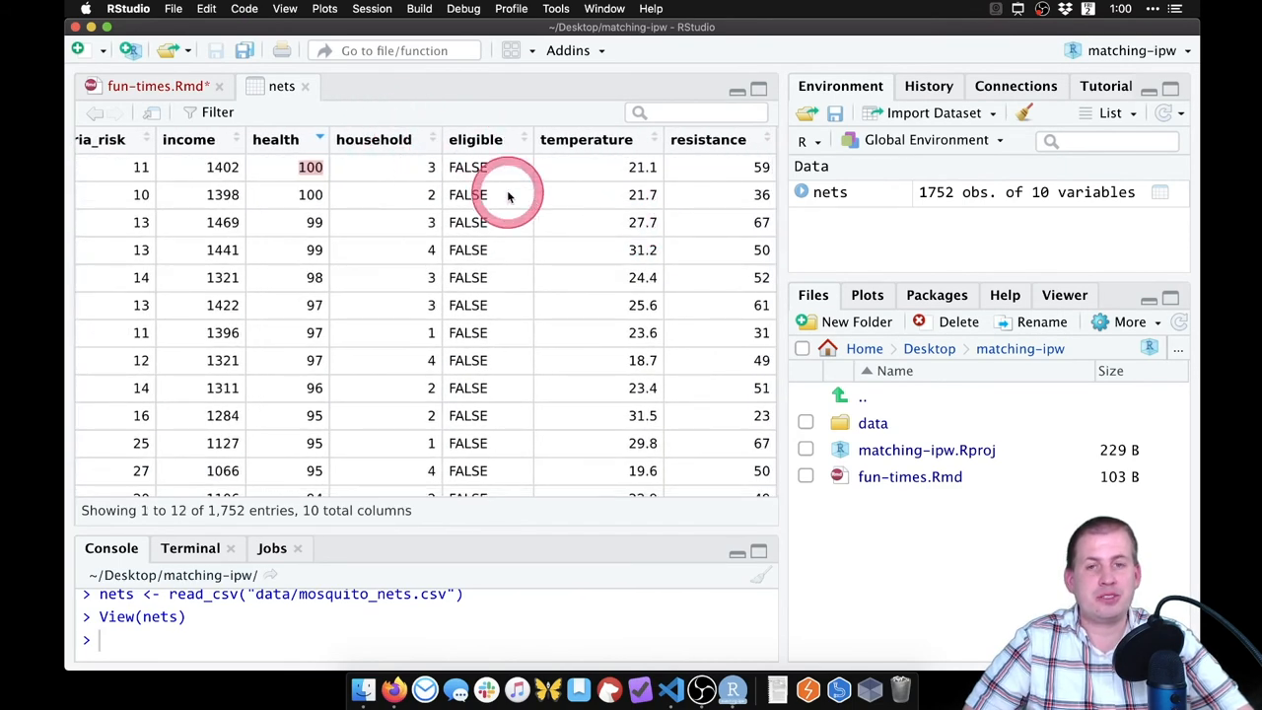
mouse_move(627, 194)
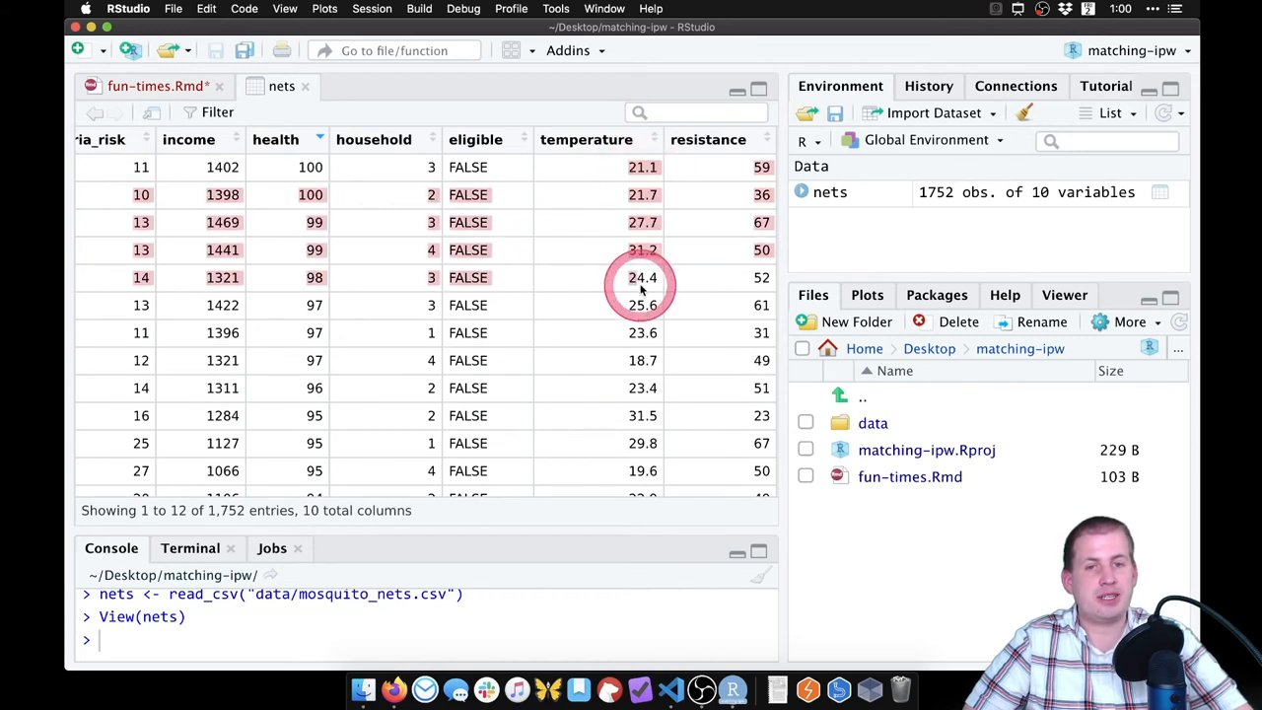
Step: Sort nets by temperature and resistance, then knit fun-times.Rmd to HTML
left_click(587, 139)
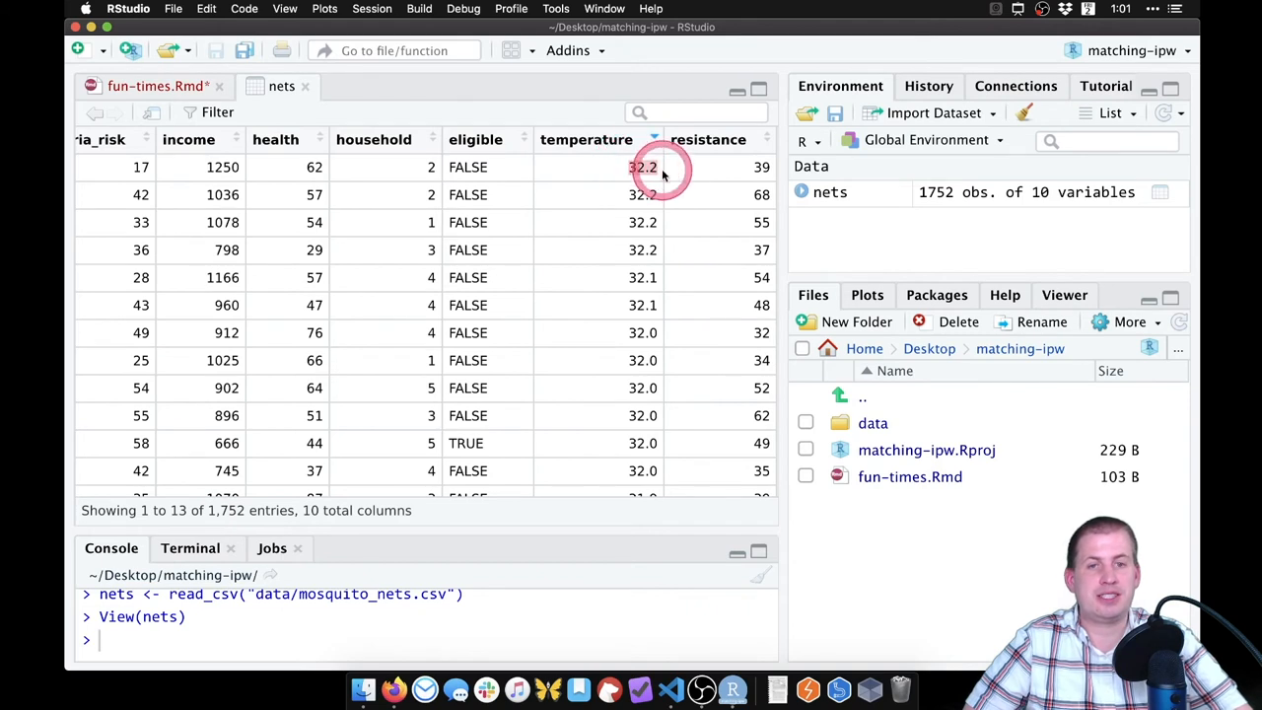
mouse_move(717, 166)
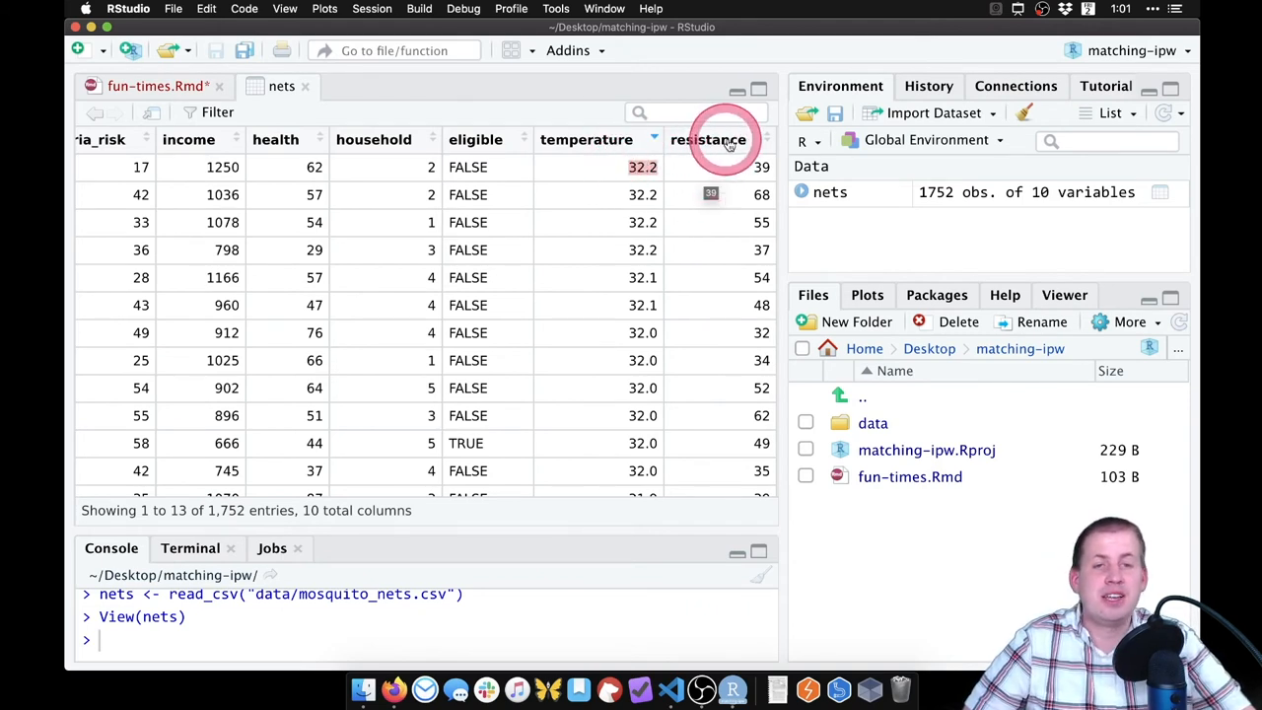
left_click(708, 139)
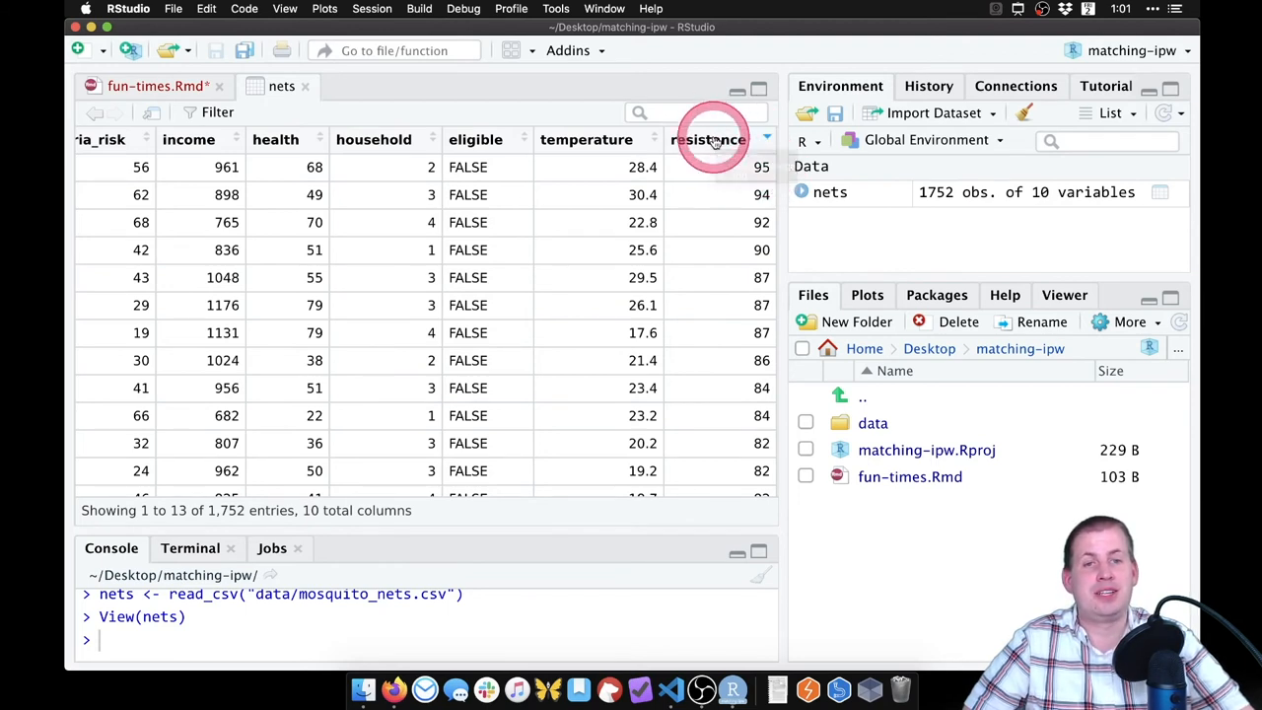
scroll("left", 3)
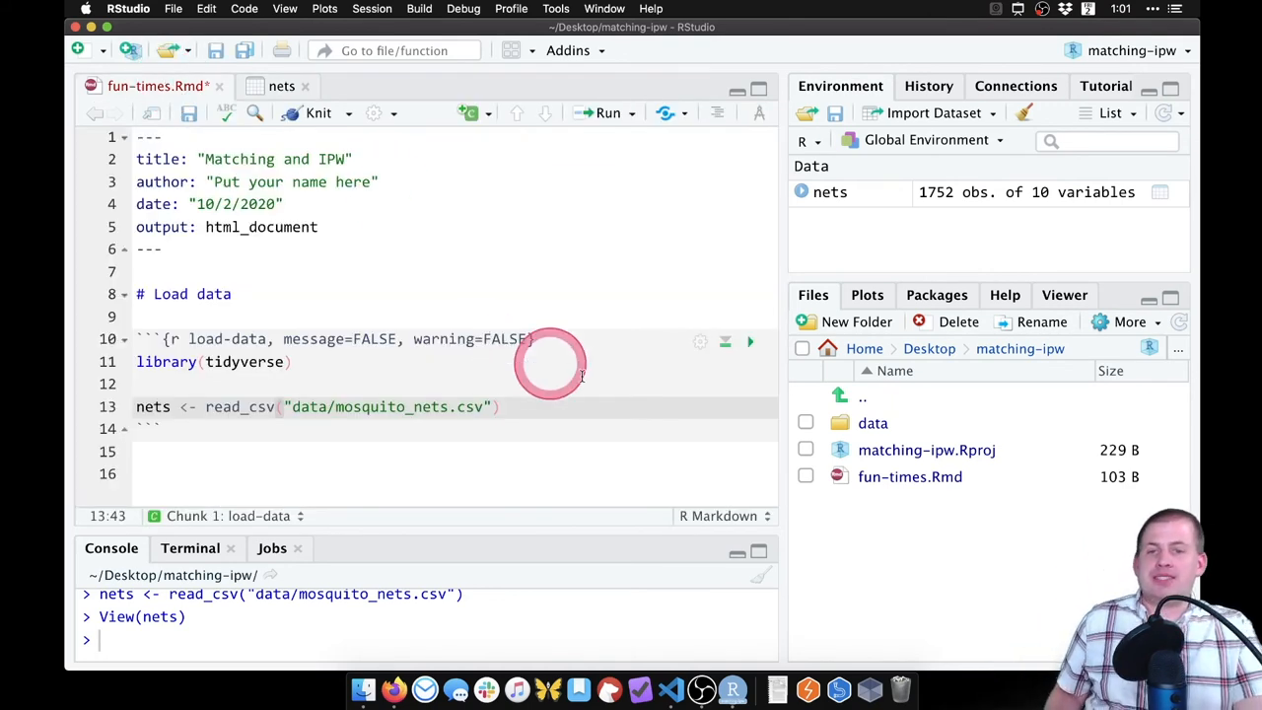
mouse_move(453, 215)
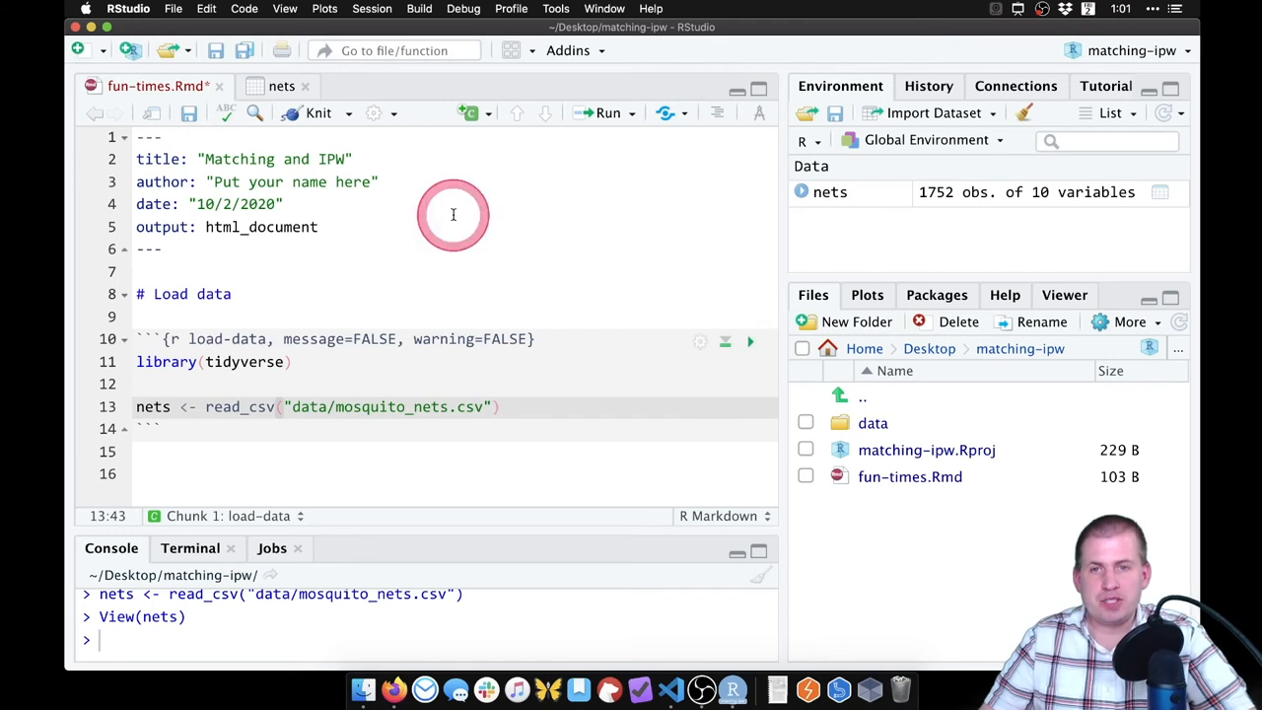
left_click(317, 113)
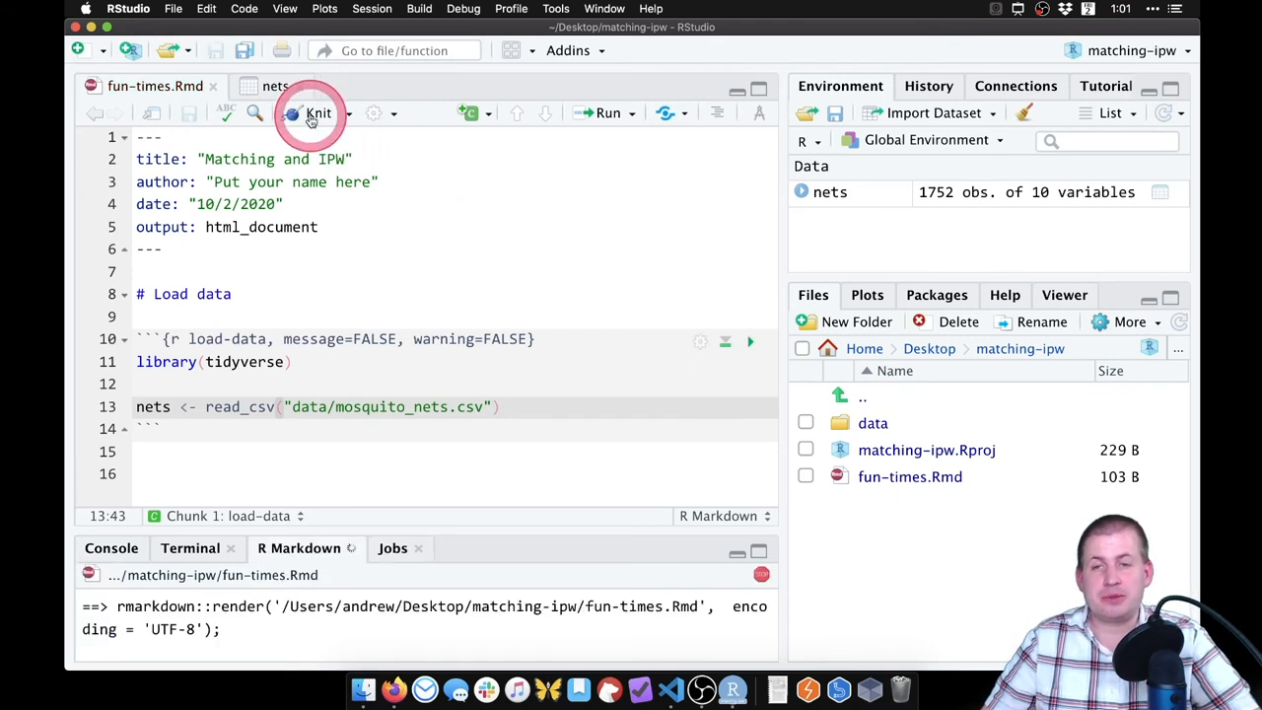
Step: Review fun-times.html with its Matching and IPW title and Load data code, then close it
left_click(317, 113)
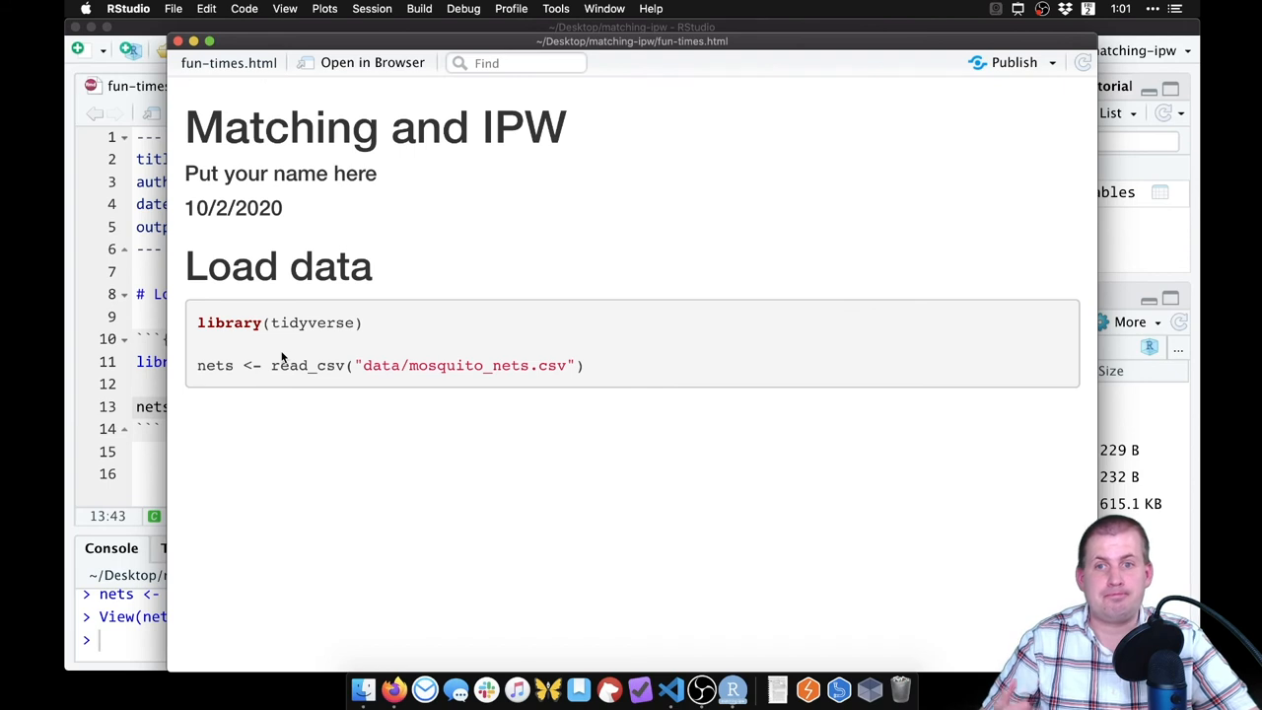
left_click(244, 322)
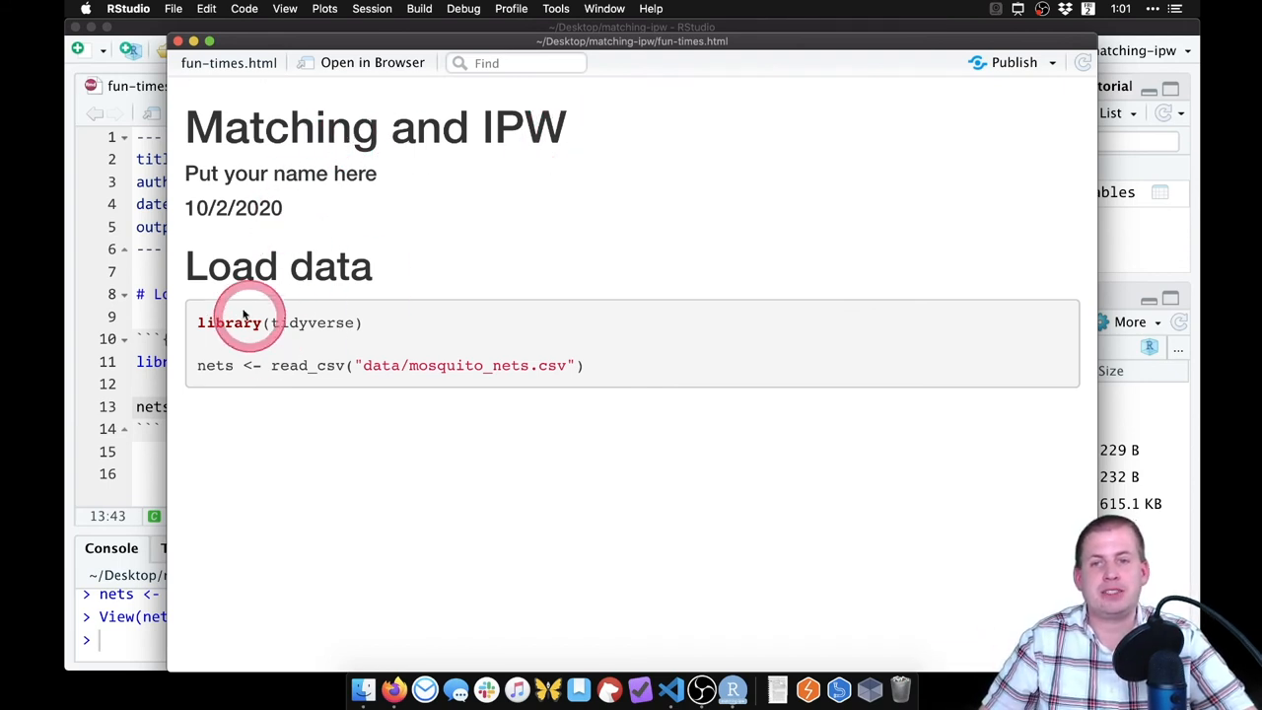
mouse_move(382, 382)
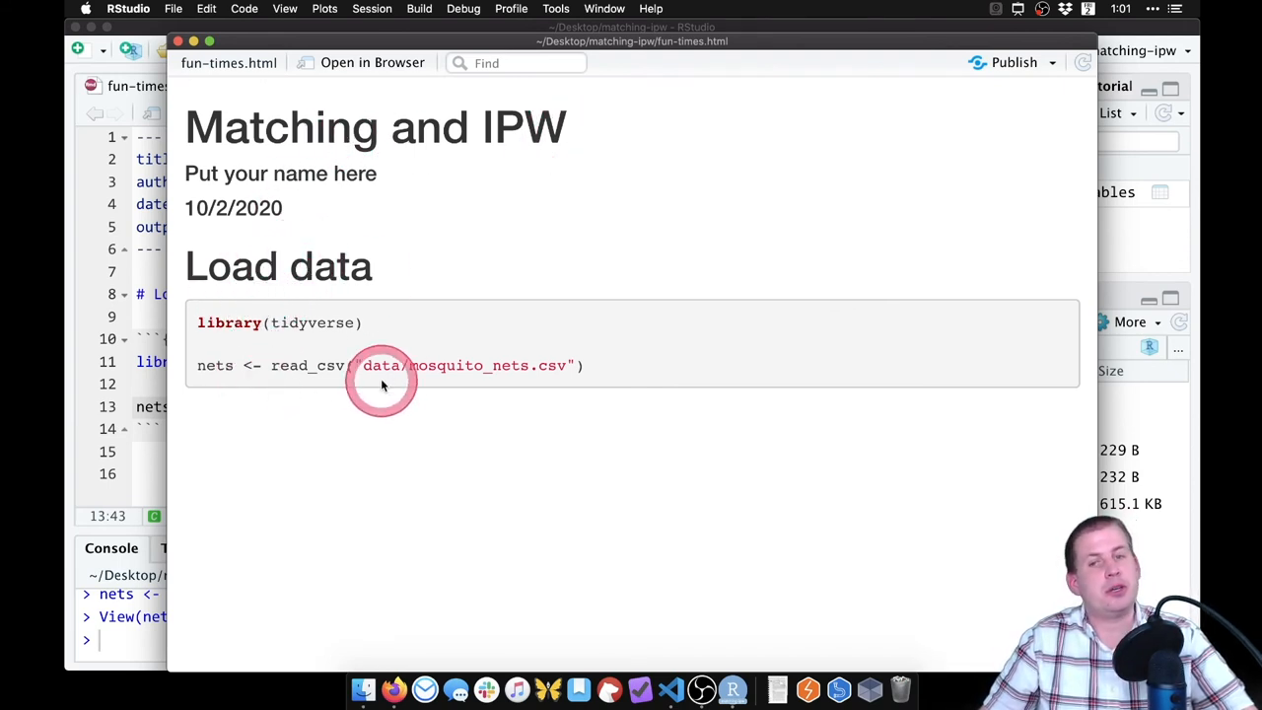
mouse_move(439, 463)
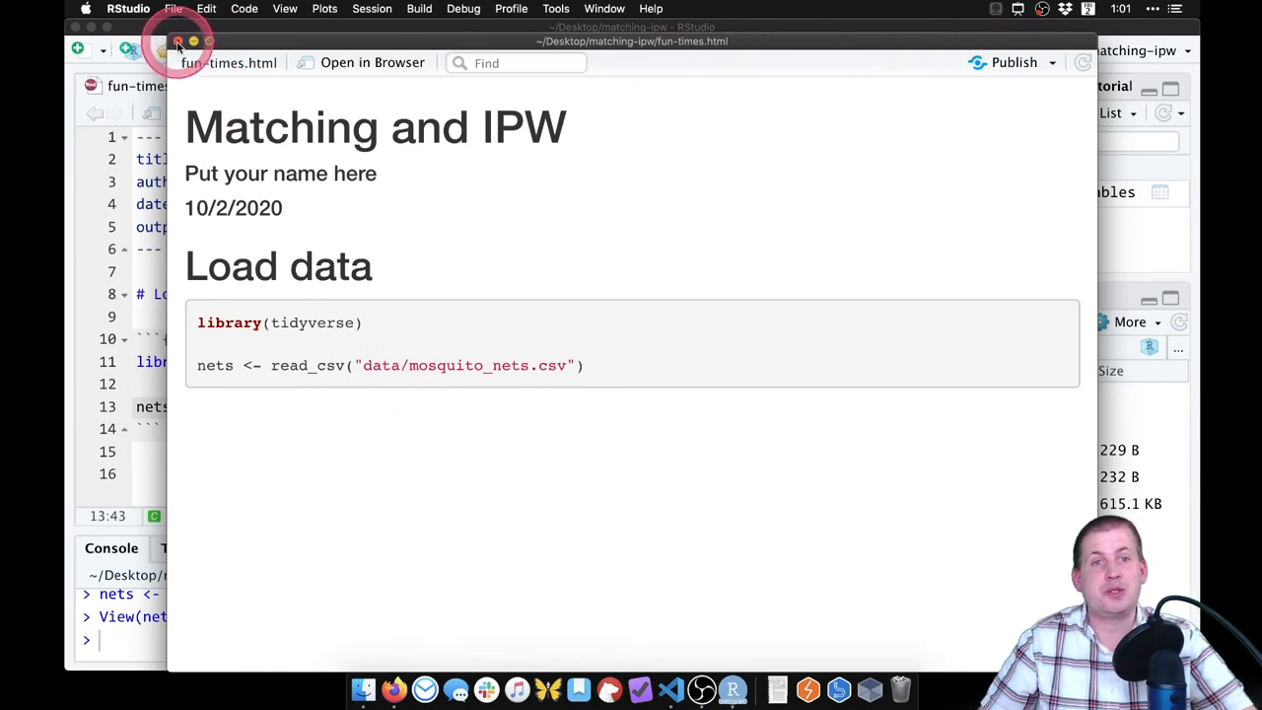
left_click(178, 41)
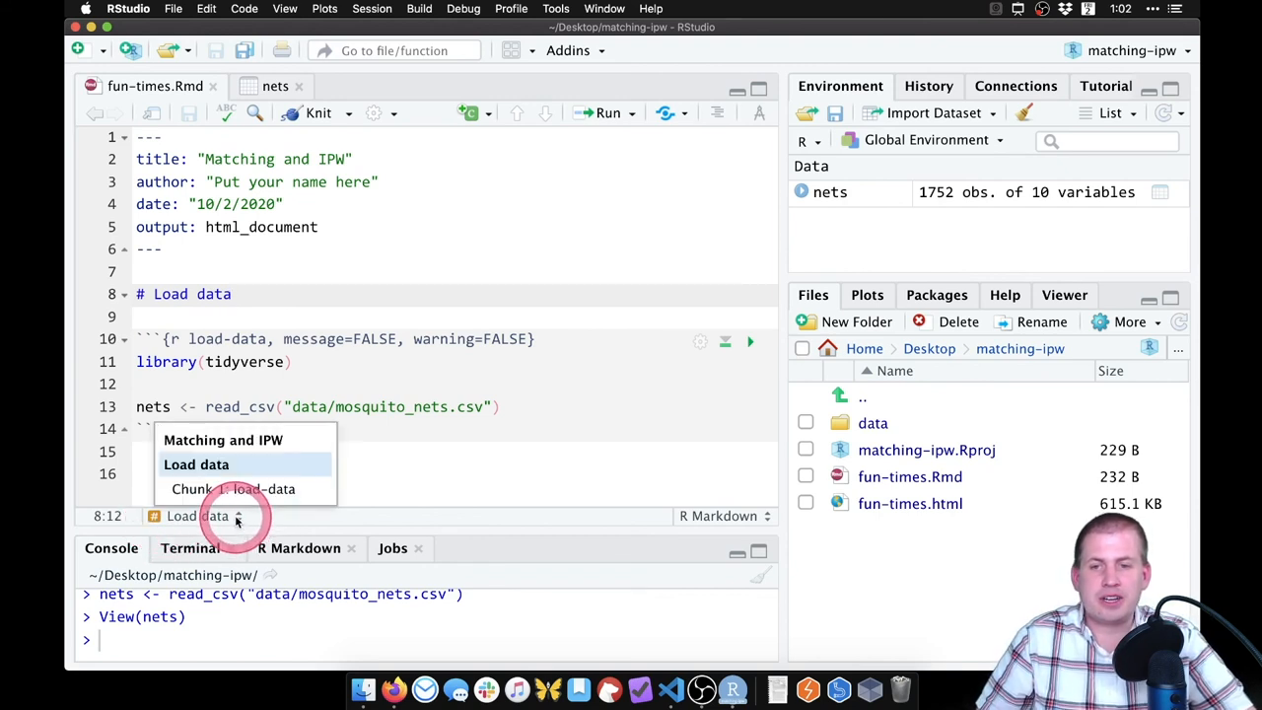
mouse_move(197, 463)
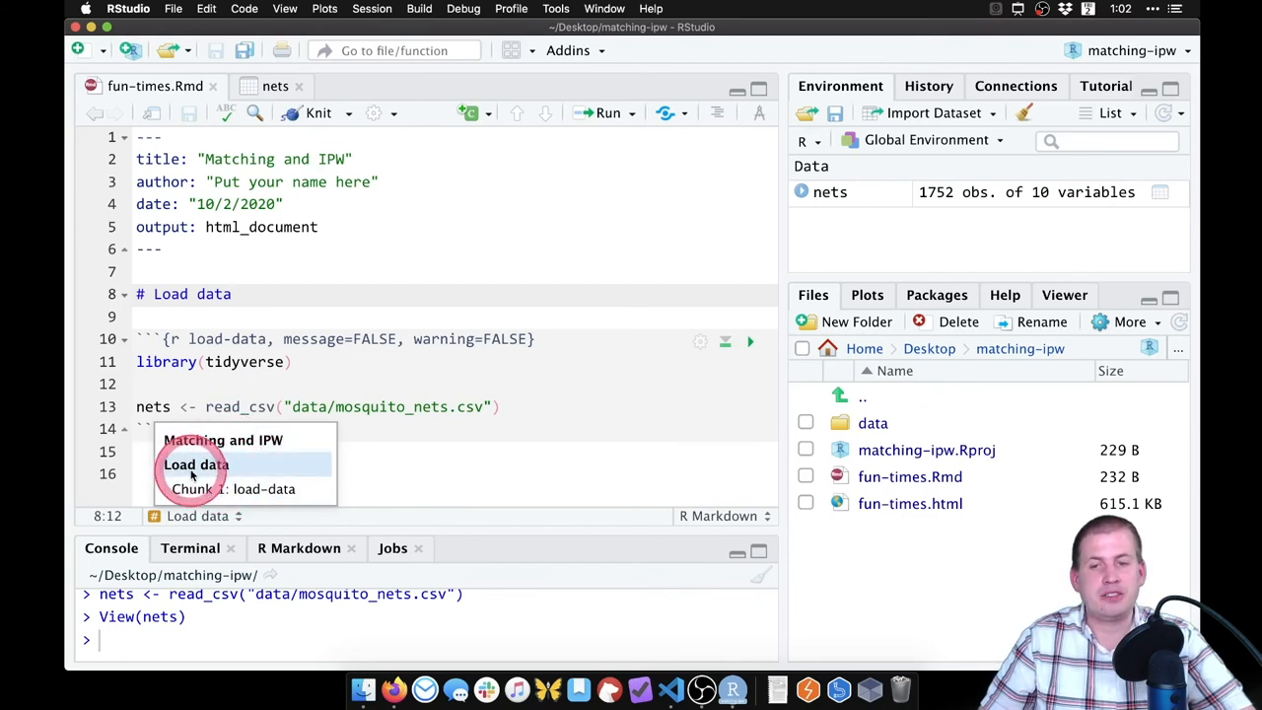
left_click(188, 294)
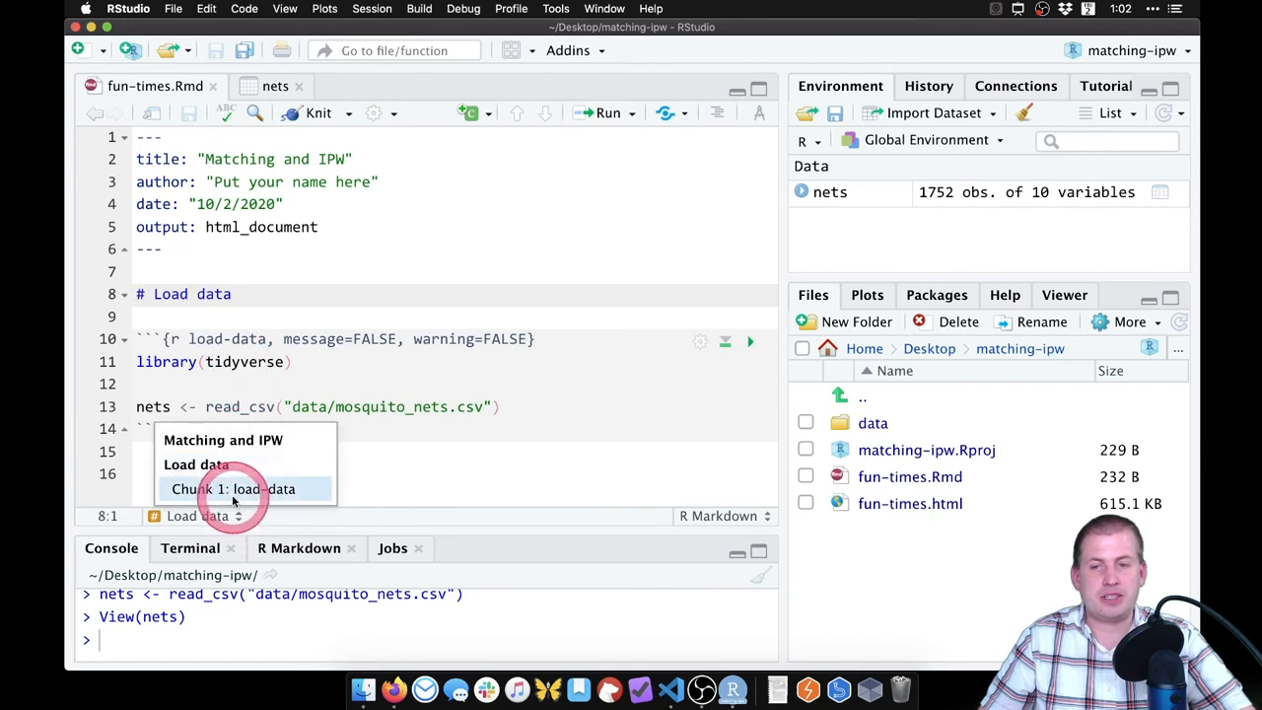
left_click(234, 488)
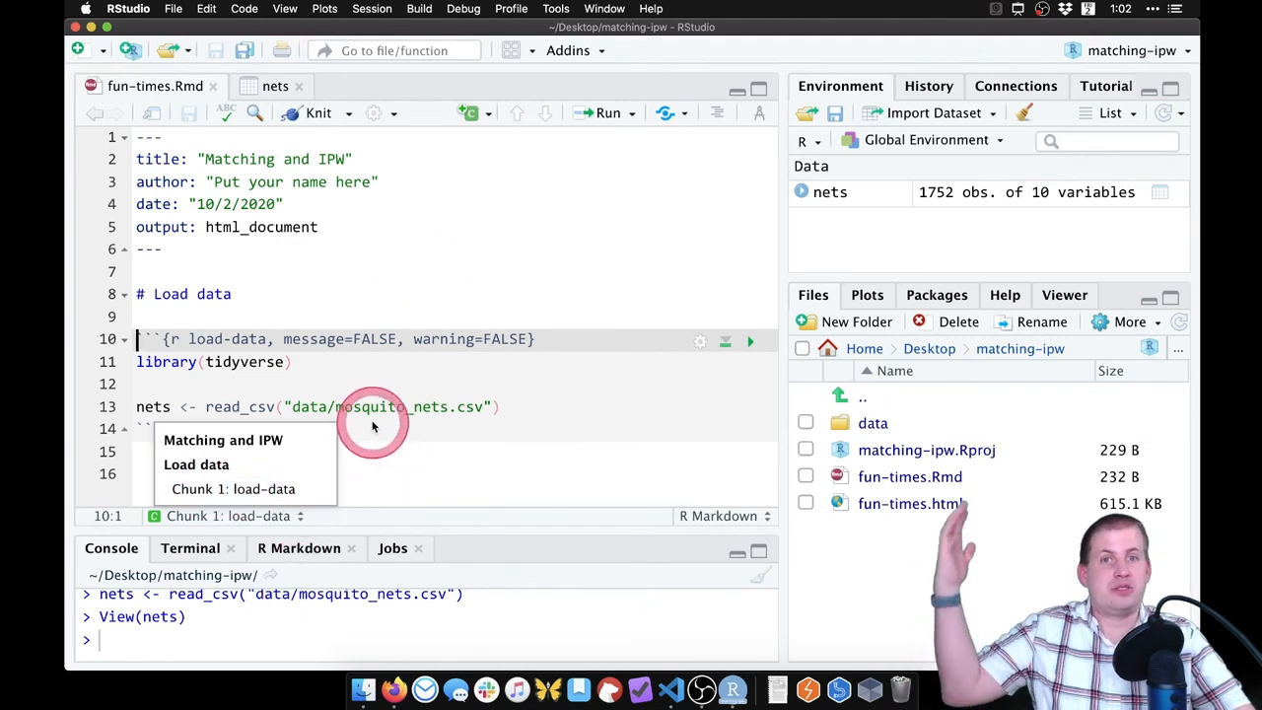
mouse_move(234, 488)
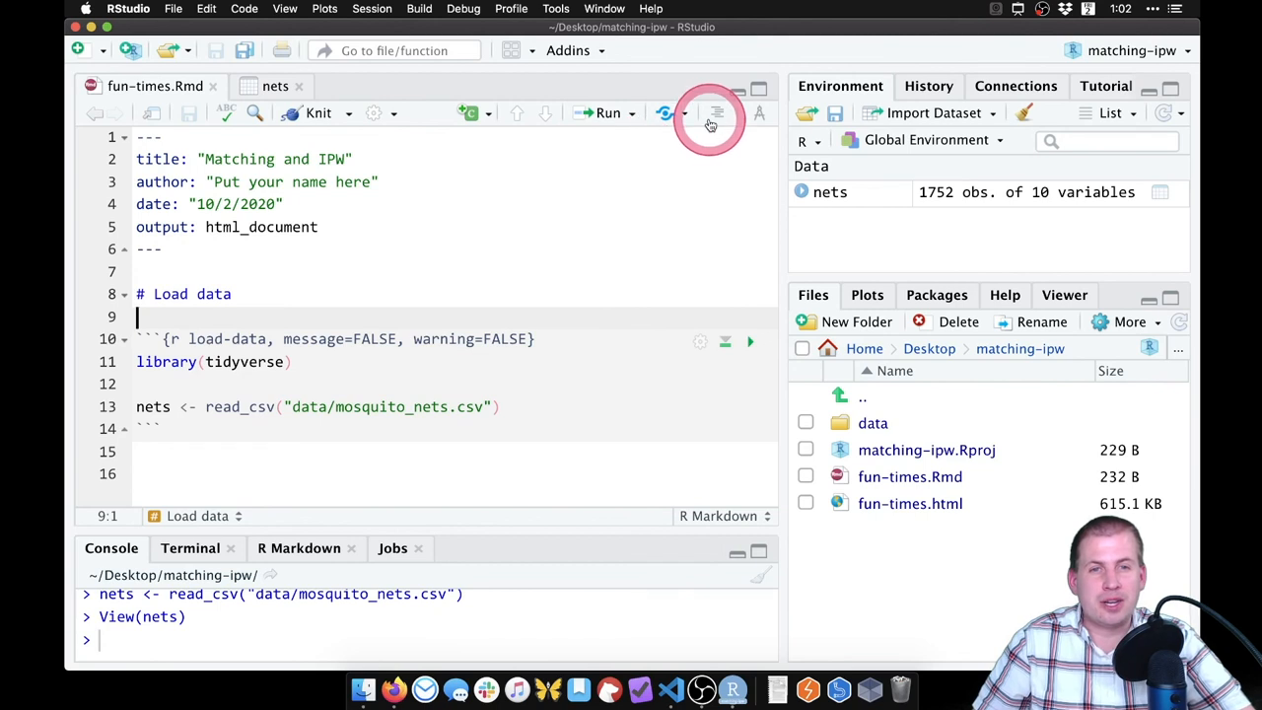
mouse_move(717, 113)
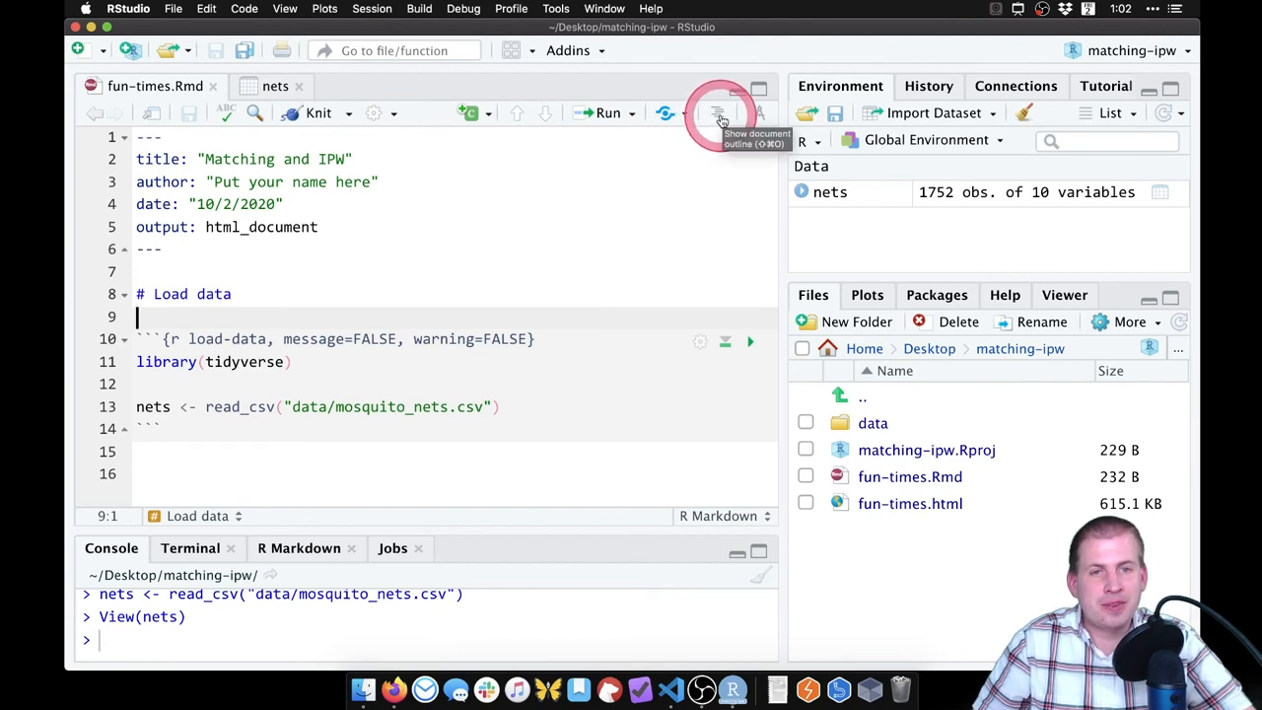